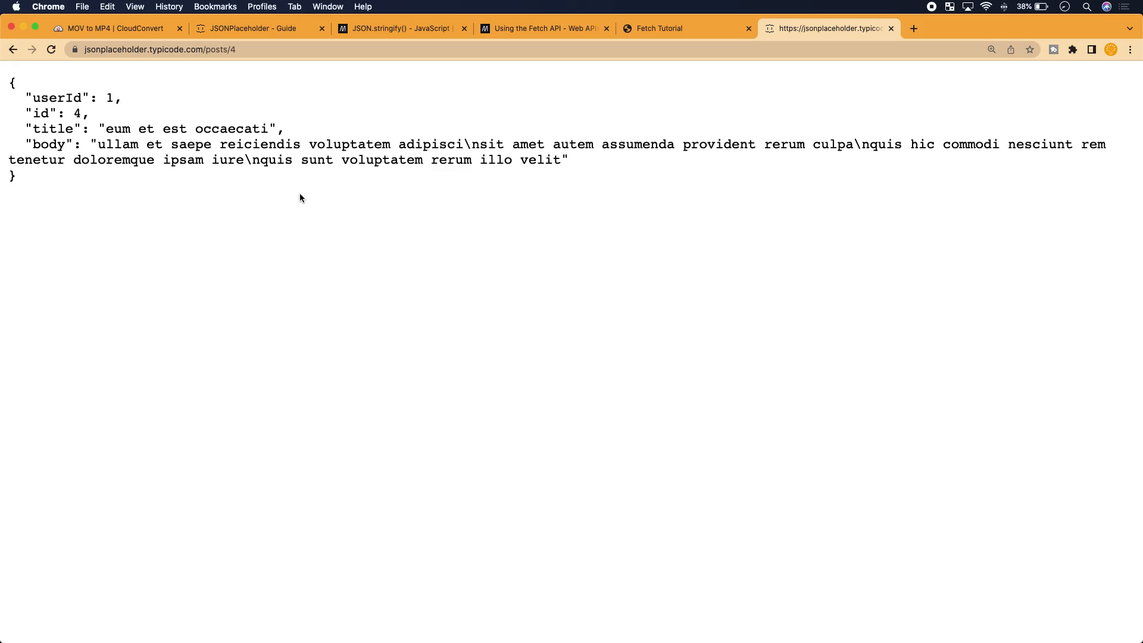
- Look over post 4's JSON and briefly check the JSONPlaceholder guide page
left_click(160, 48)
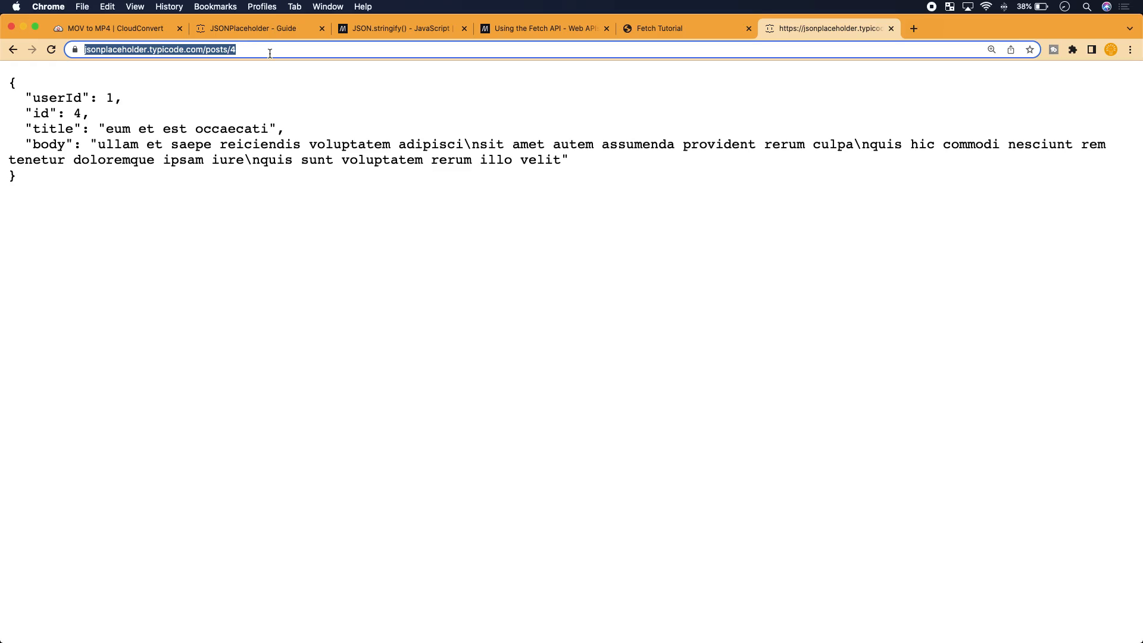
key("cmd+a")
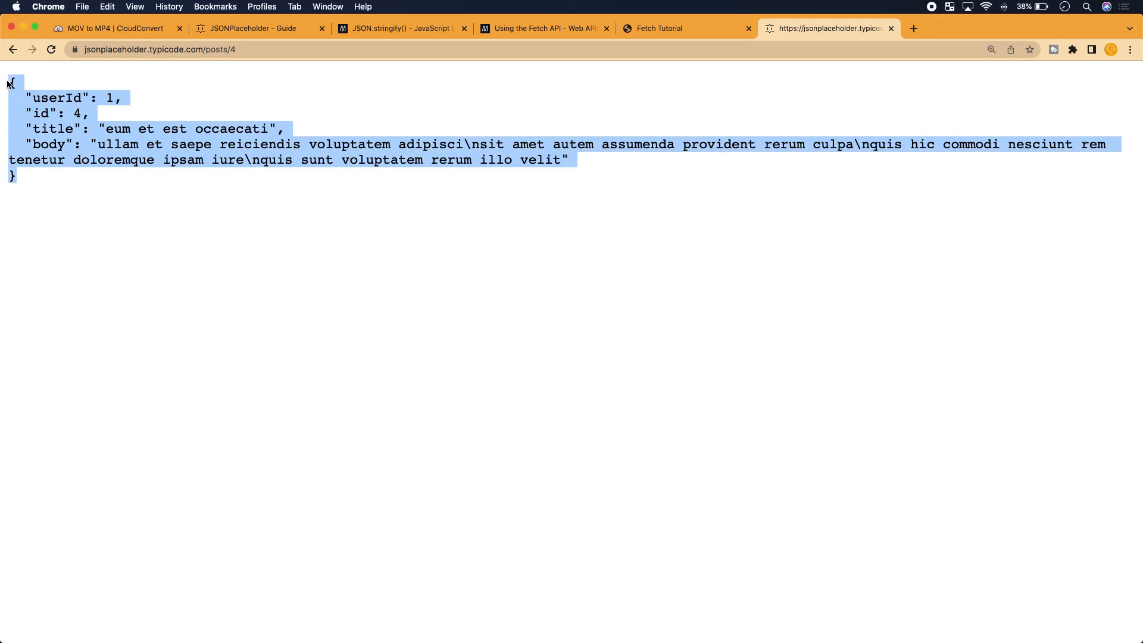
left_click(323, 65)
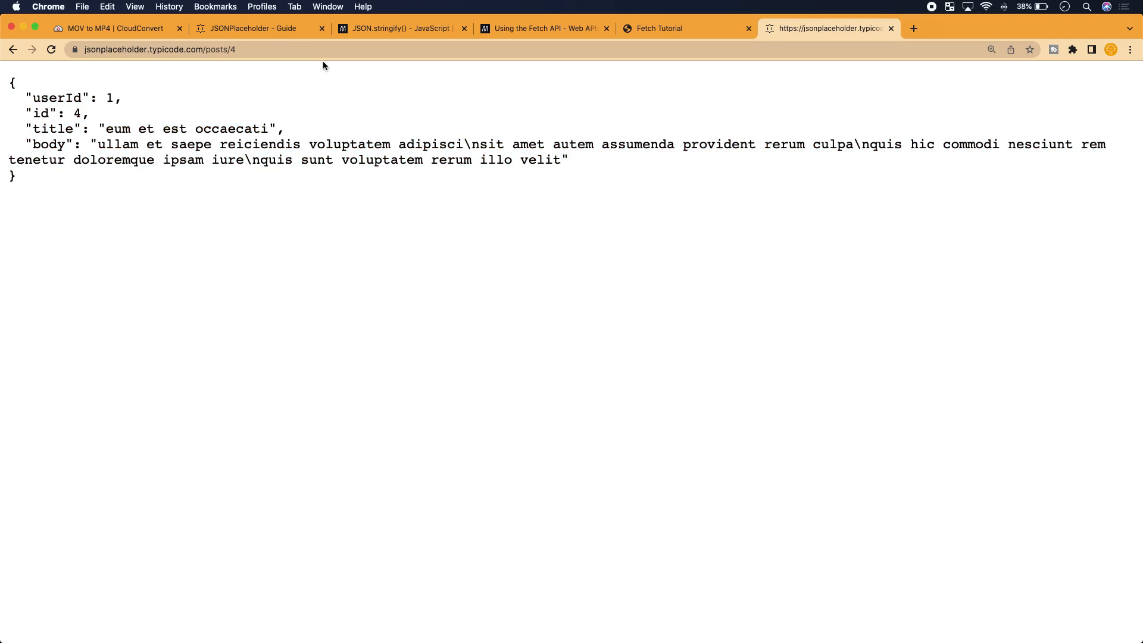
left_click(255, 27)
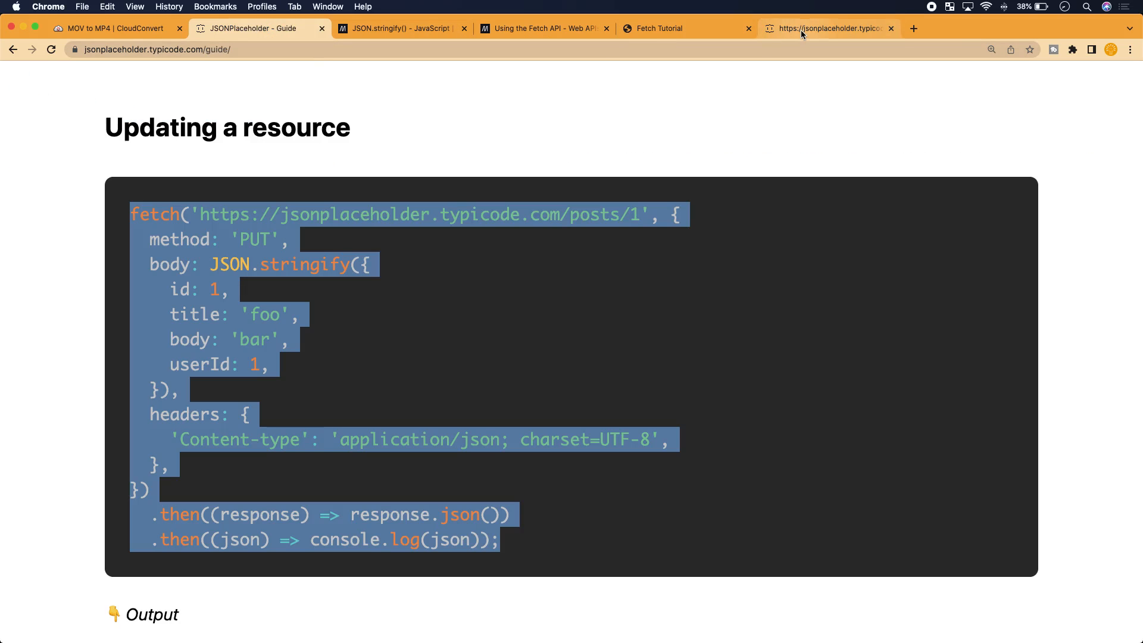
left_click(827, 28)
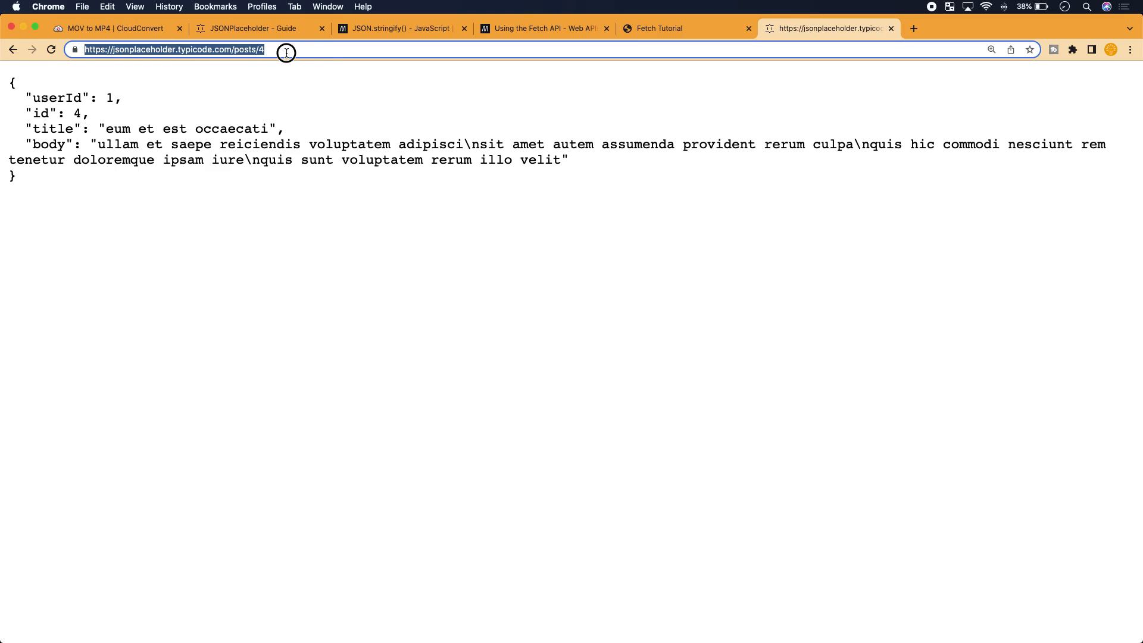
- Load jsonplaceholder.typicode.com/posts and skim the post entries, dismissing the Translate prompt
left_click(237, 50)
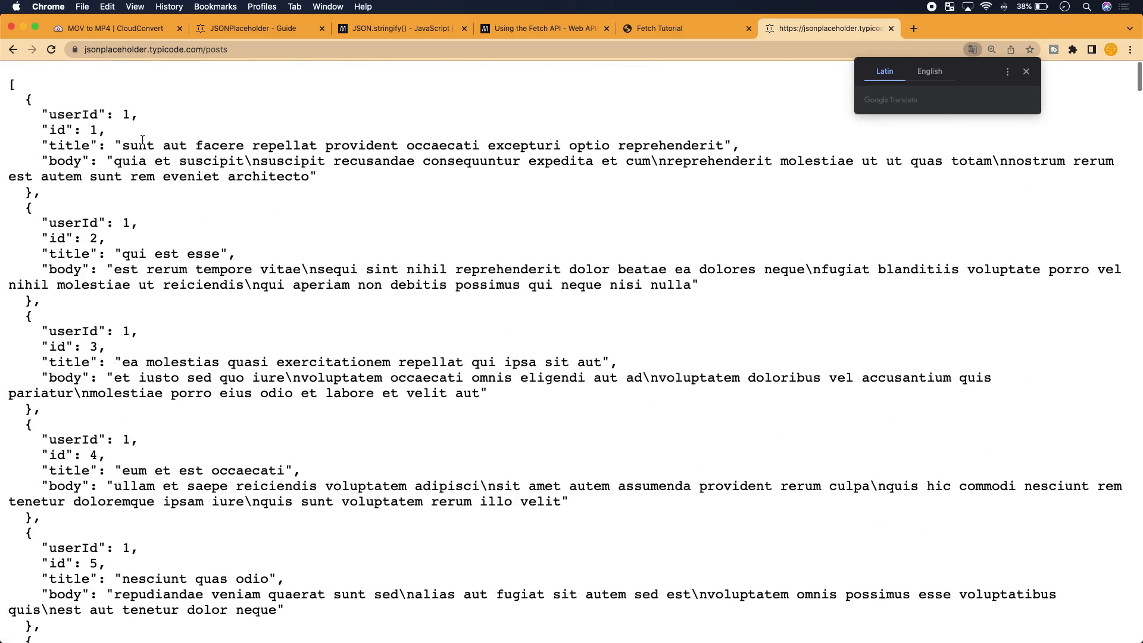
left_click(1026, 72)
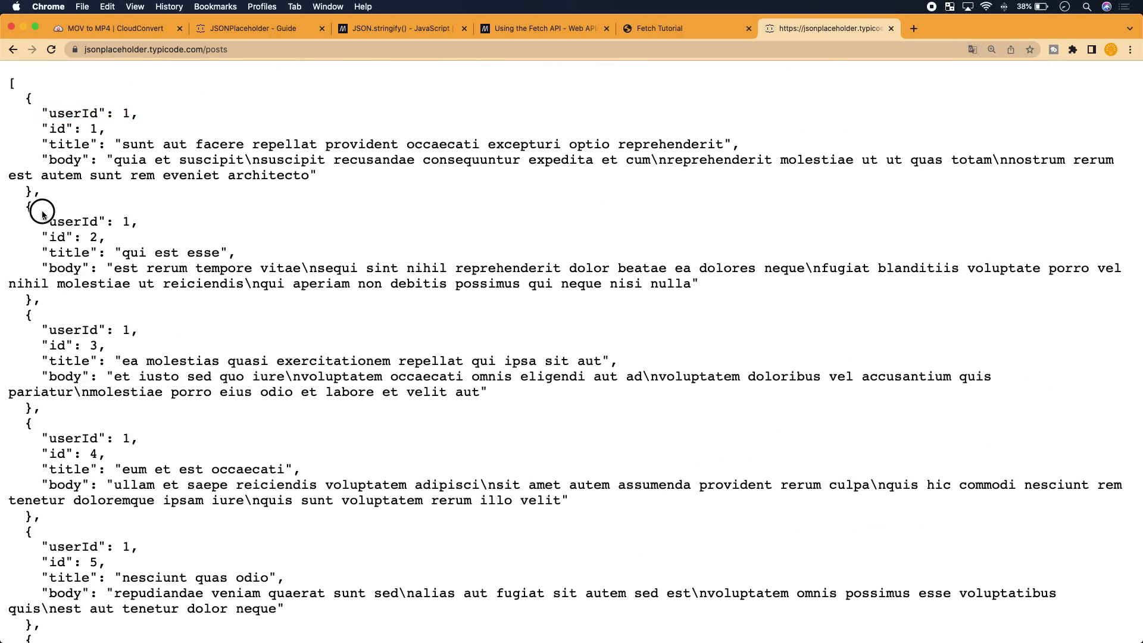
scroll("down", 3)
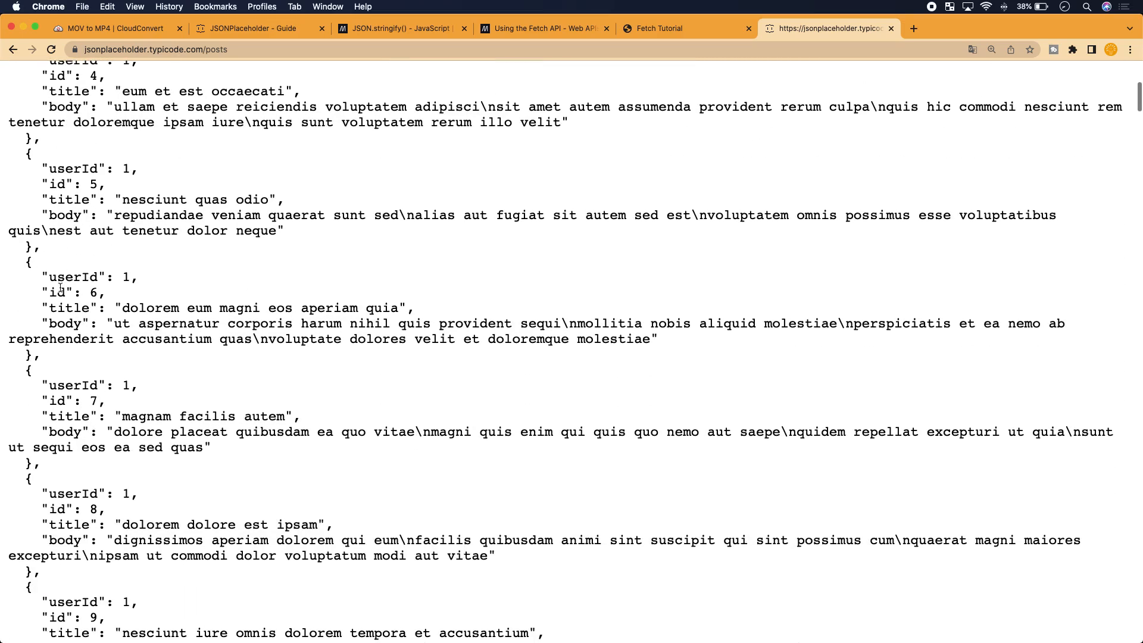
double_click(72, 183)
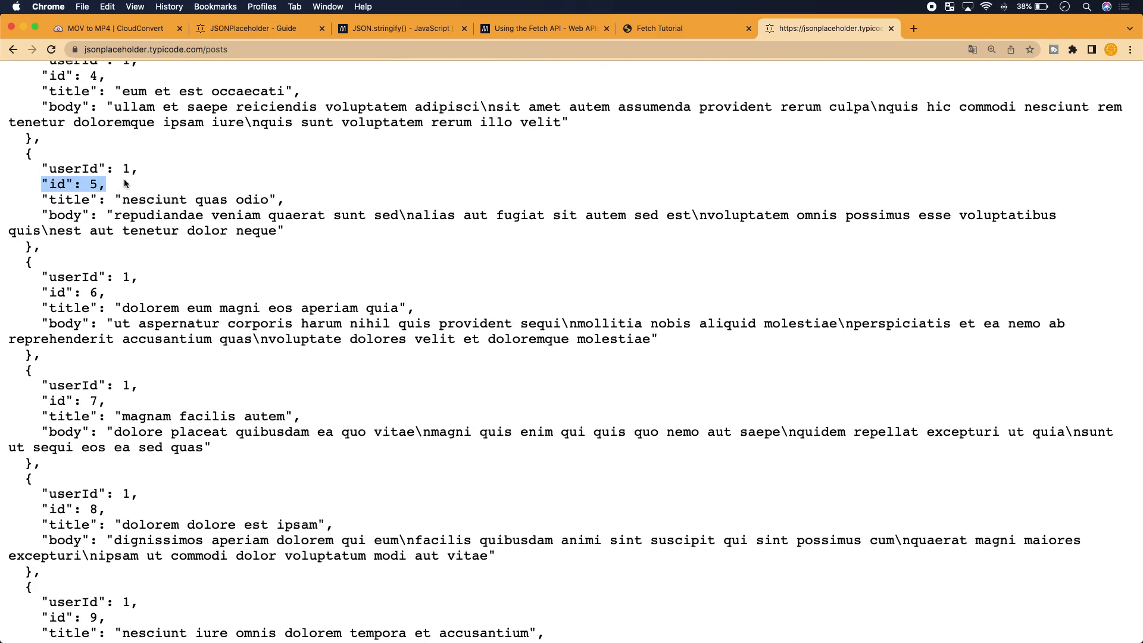
scroll("down", 3)
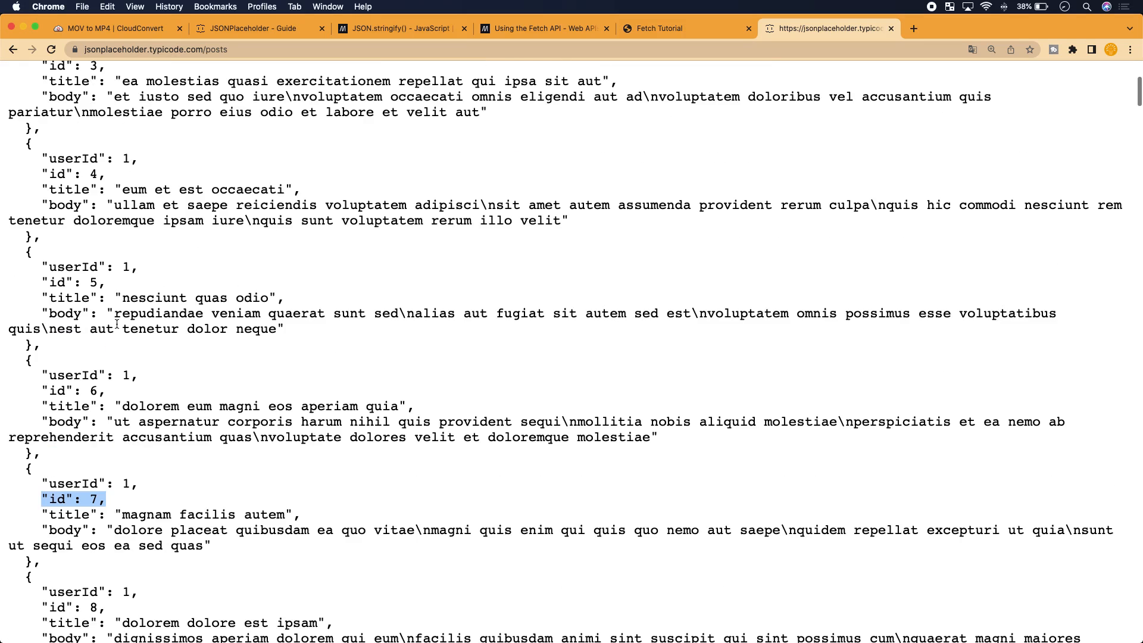
scroll("up", 3)
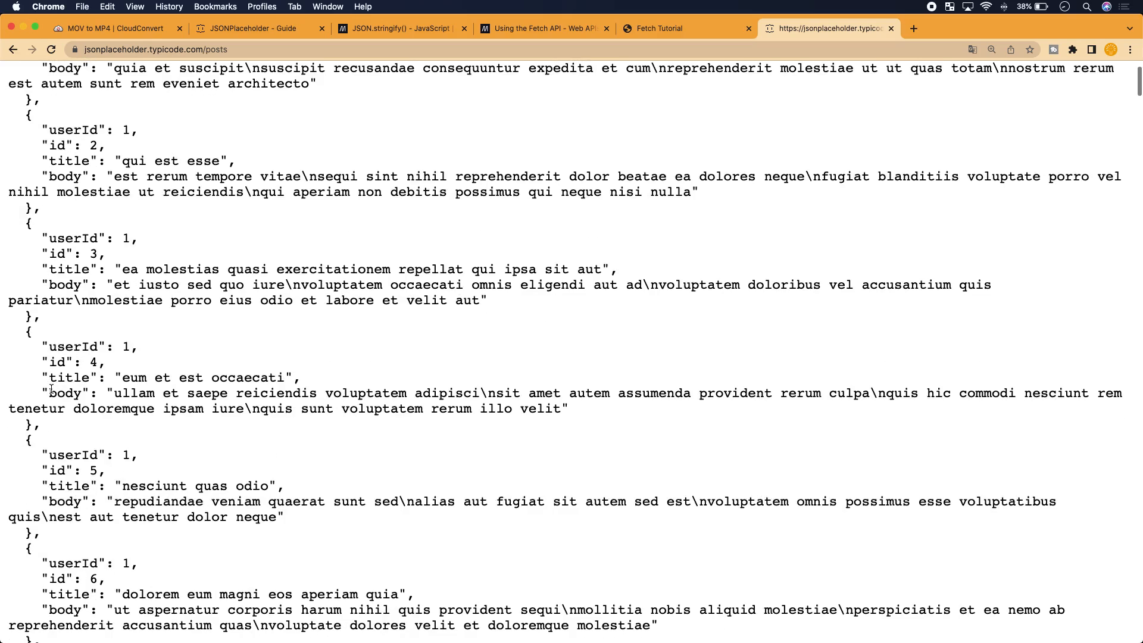
double_click(73, 362)
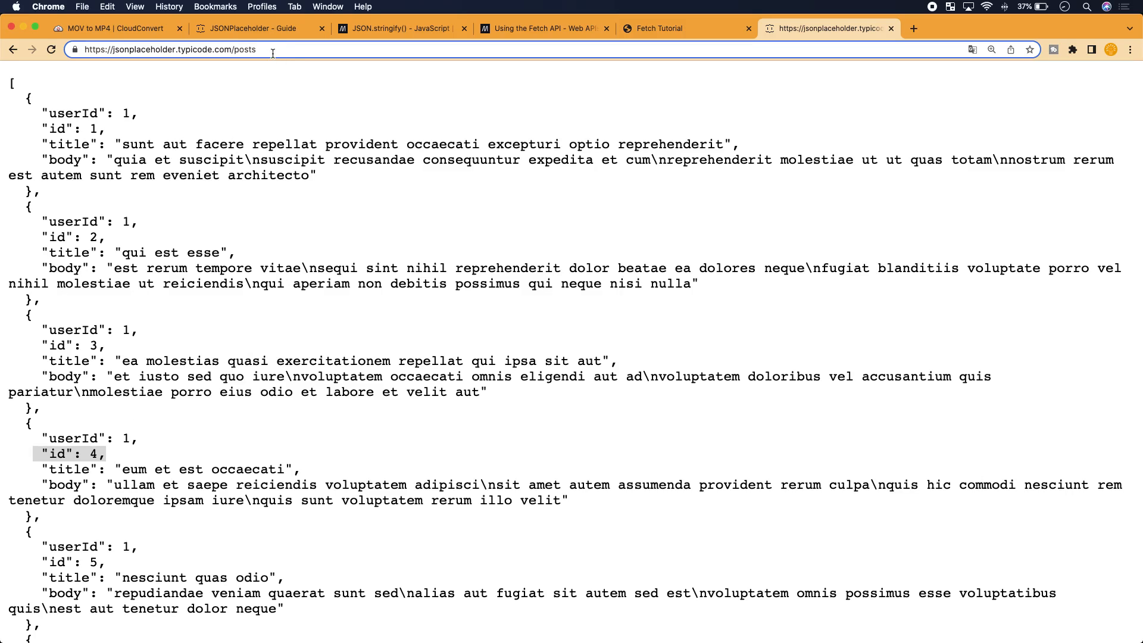
- Change the address to /posts/4 to show post 4's JSON alone
left_click(168, 50)
type("/4")
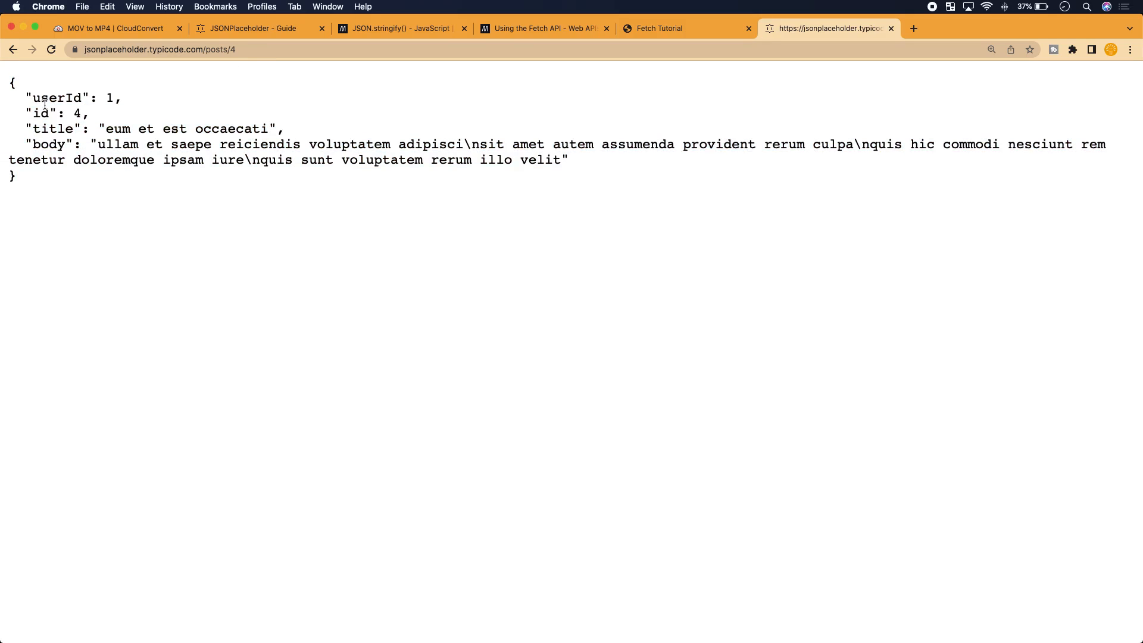
left_click(161, 50)
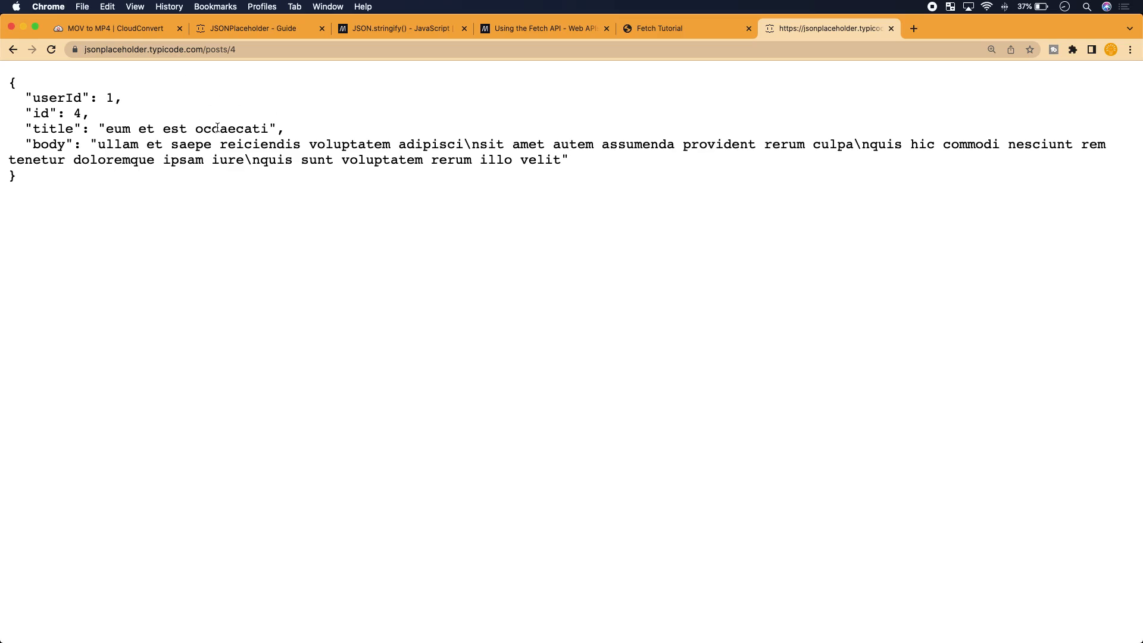
mouse_move(145, 89)
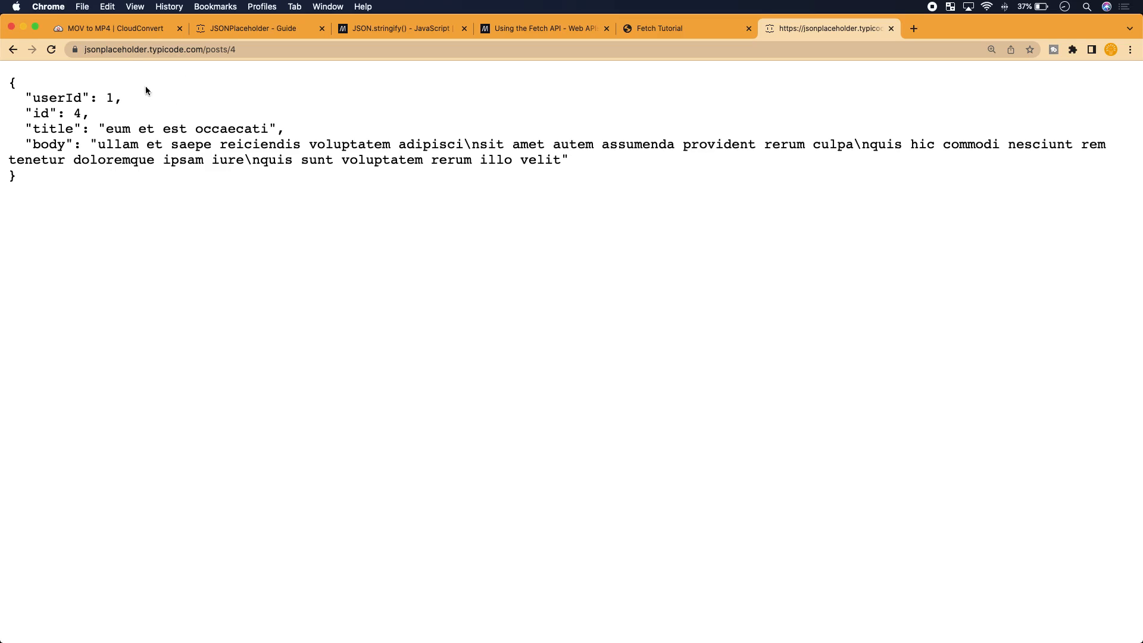
mouse_move(176, 116)
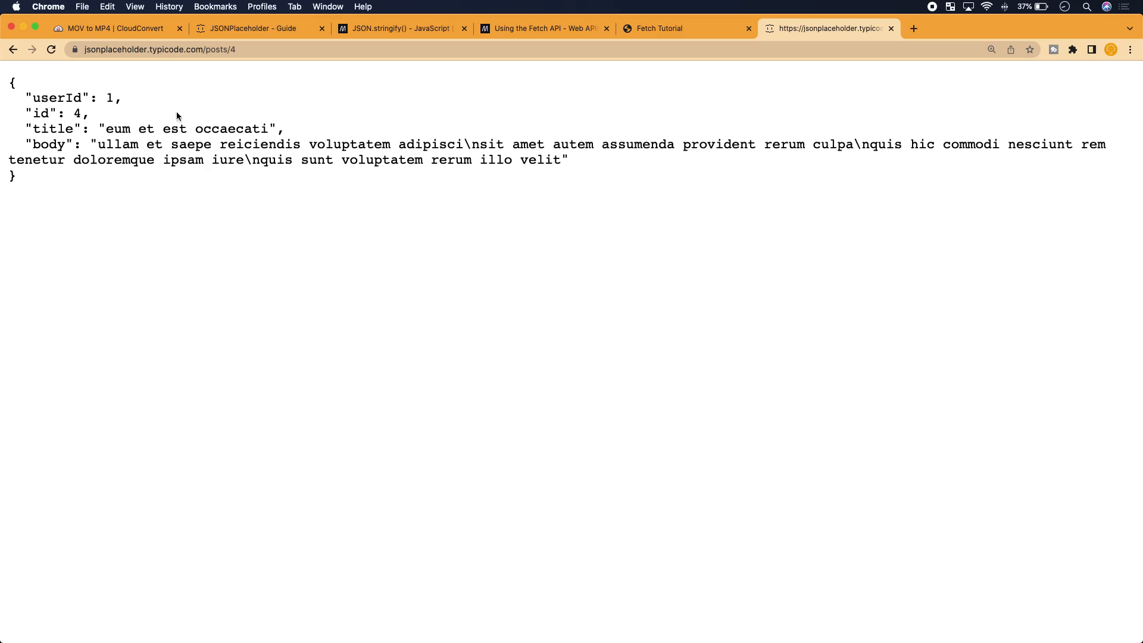
mouse_move(139, 228)
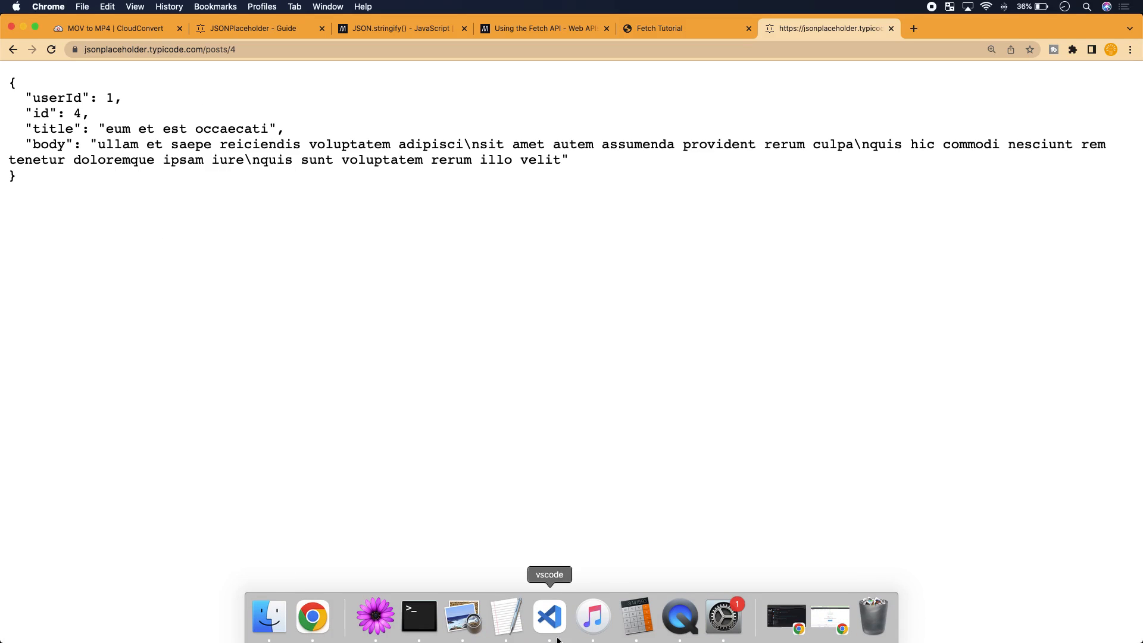
- Bring up the api_api project from the VS Code dock icon's recent projects
right_click(549, 616)
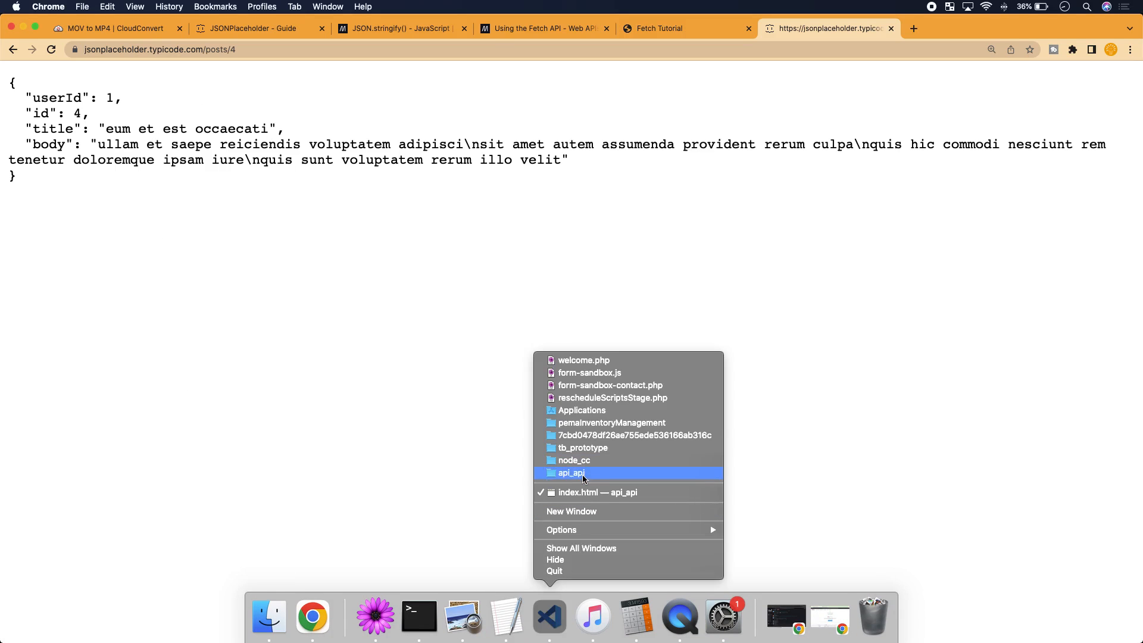
left_click(598, 491)
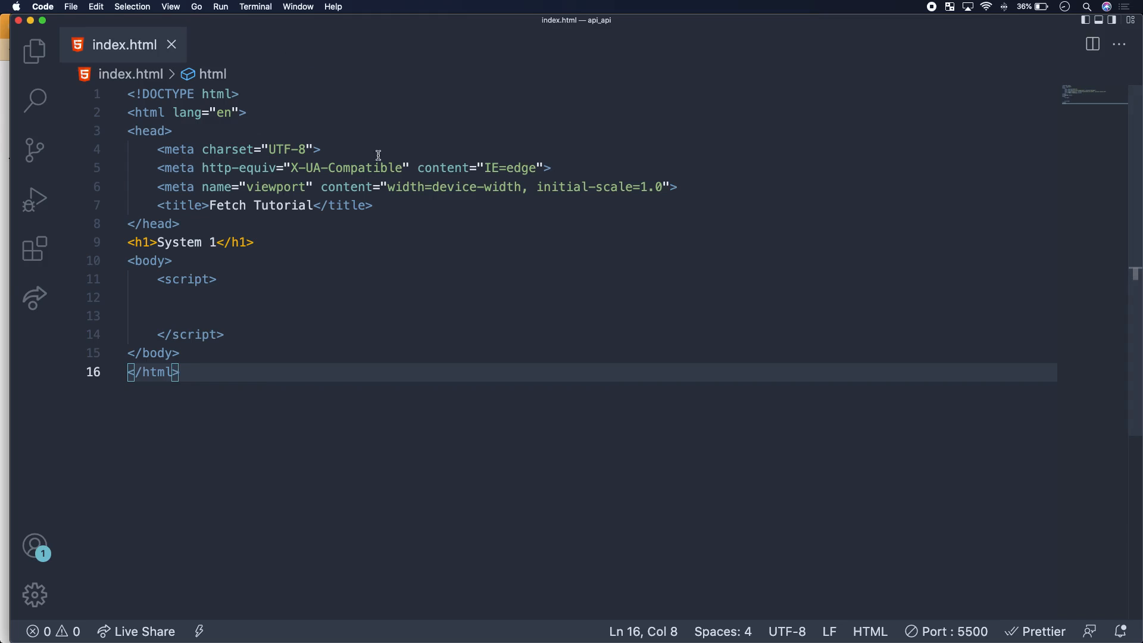
mouse_move(233, 356)
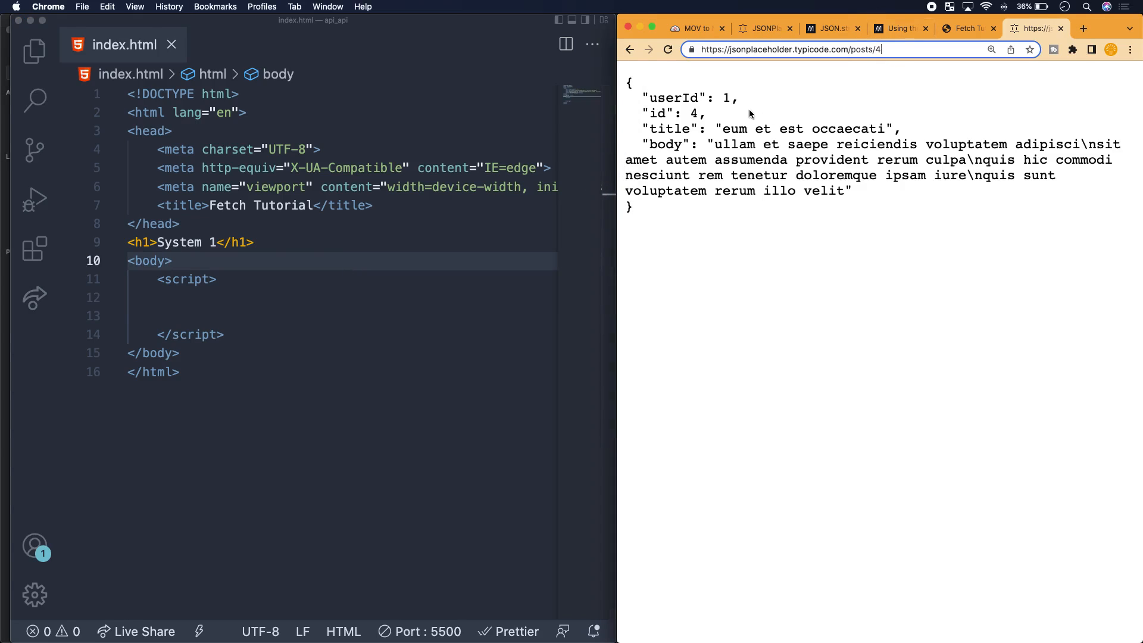
- Begin a let url = declaration inside the empty script block
left_click(313, 316)
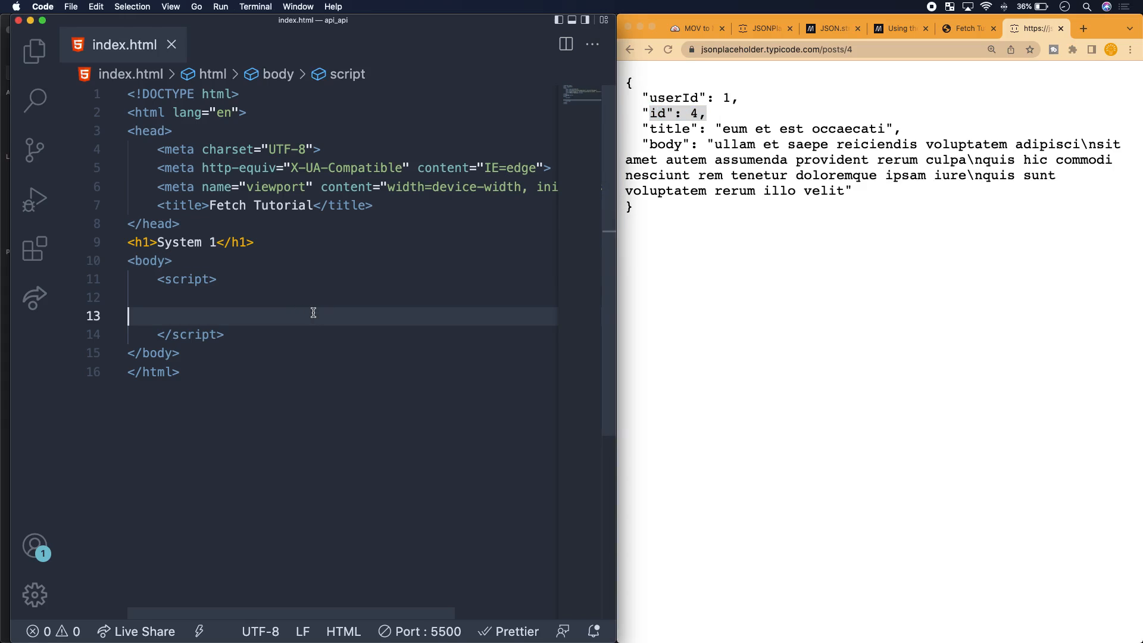
key("Backspace")
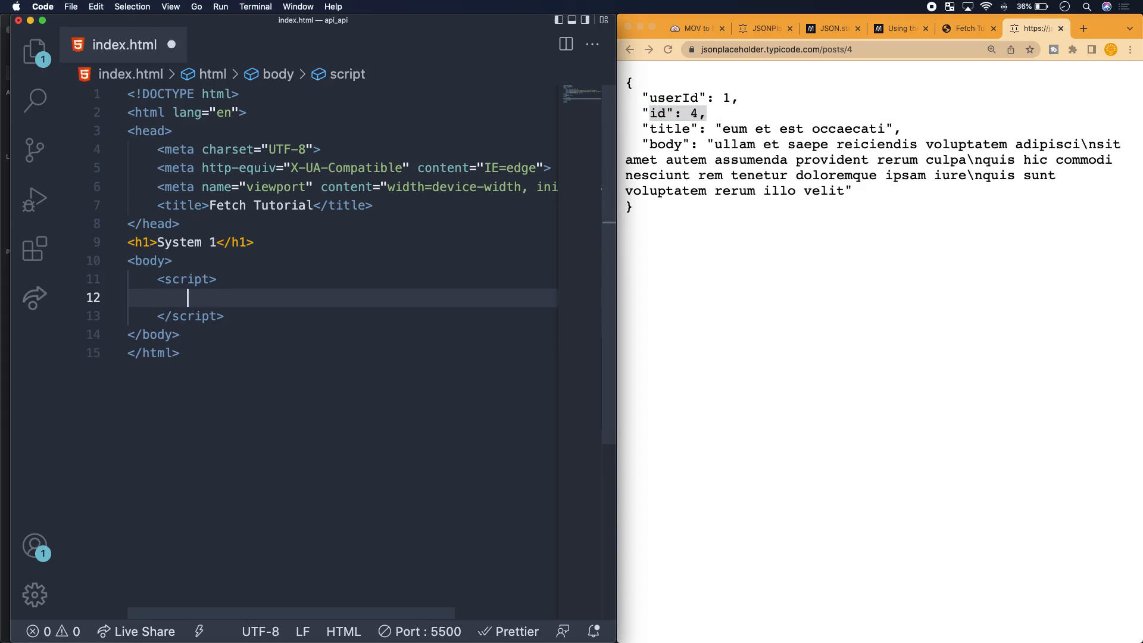
type("let")
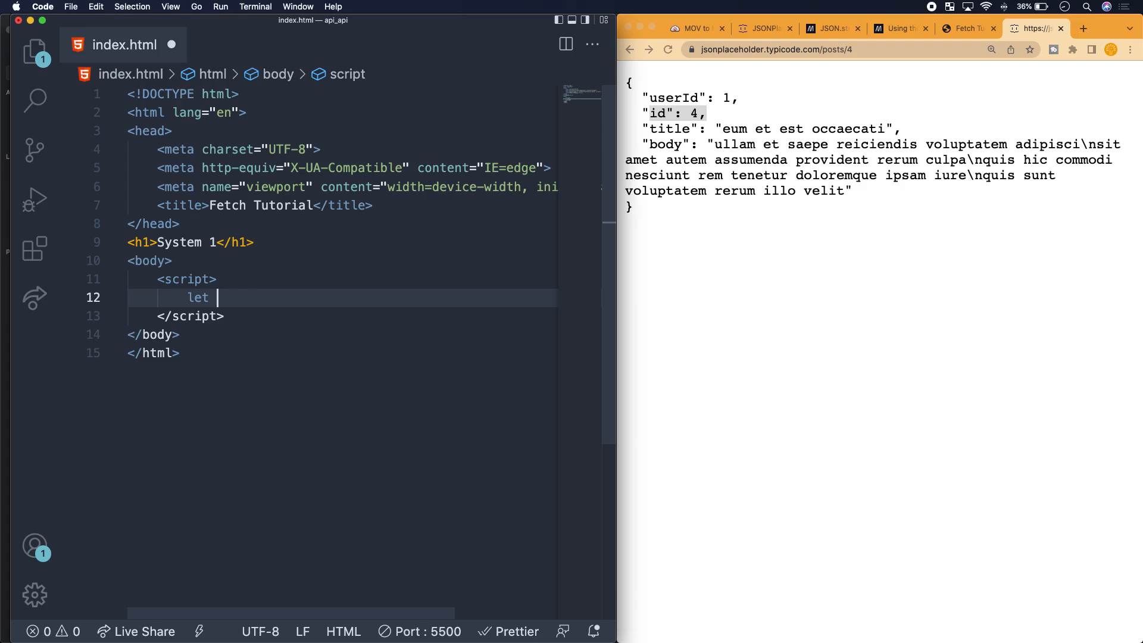
type("o")
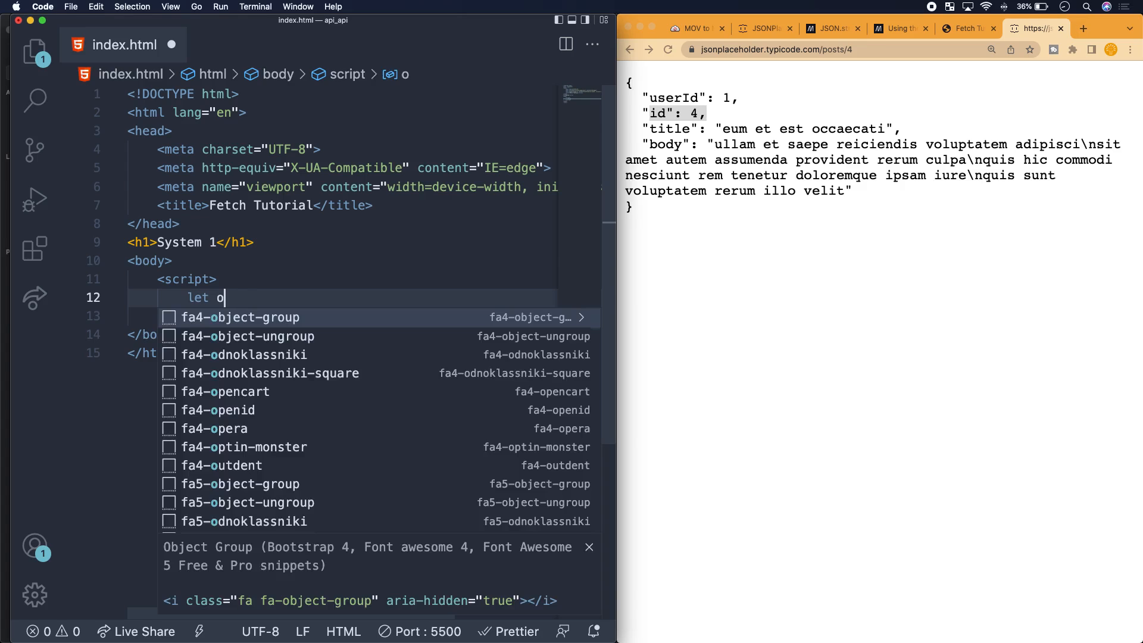
type("url")
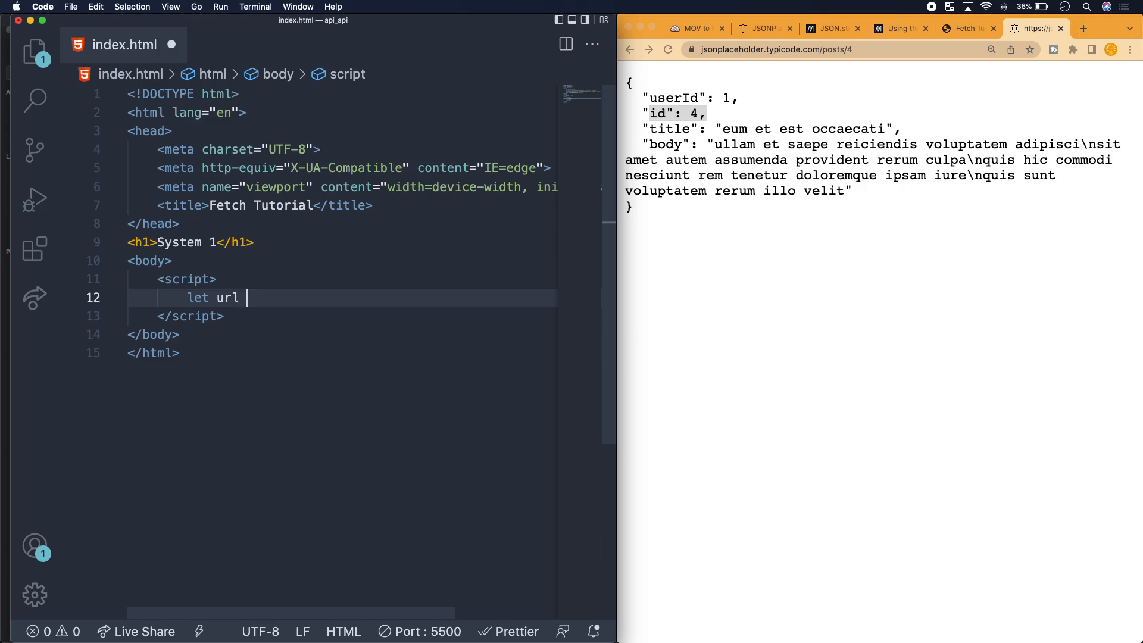
type("=")
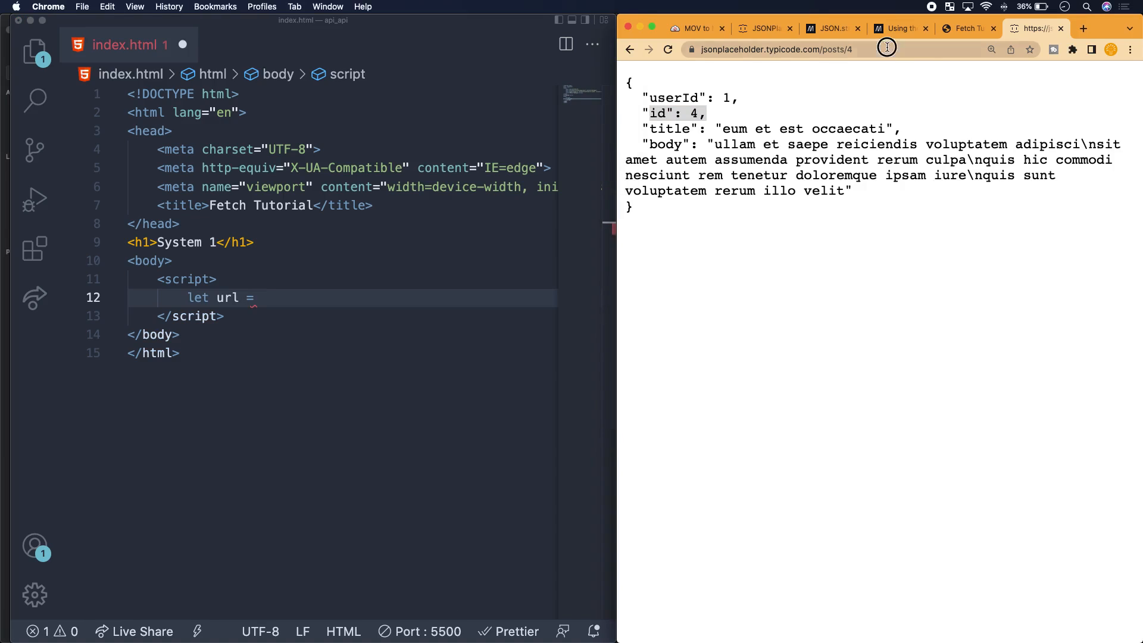
- Paste the post 4 address from Chrome into the quotes, end with a semicolon and start the next let
left_click(801, 50)
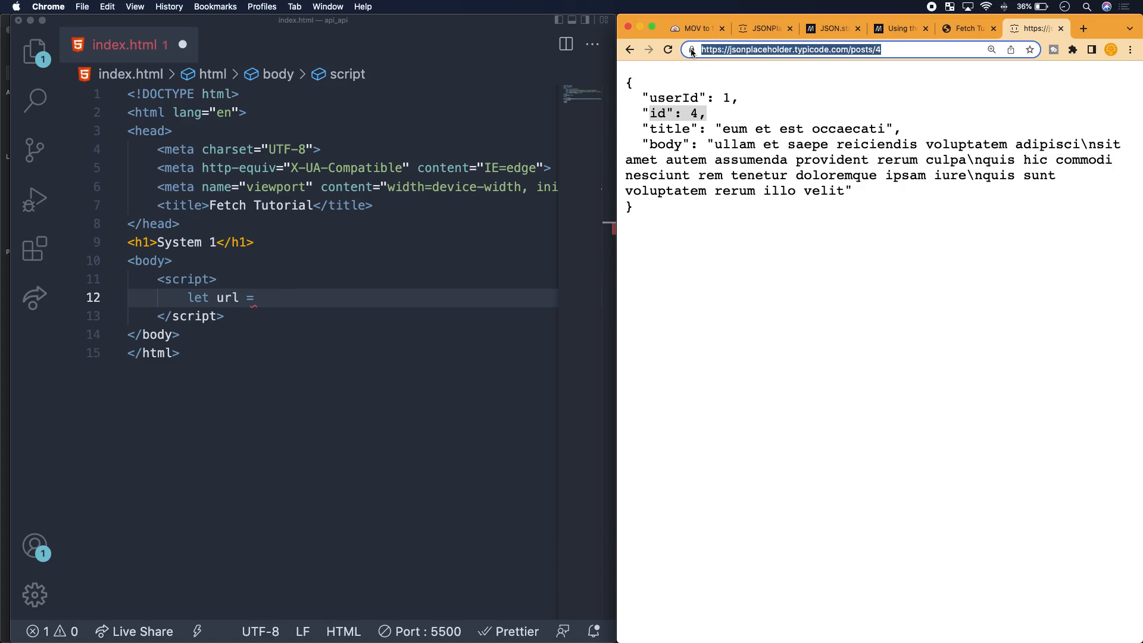
left_click(338, 297)
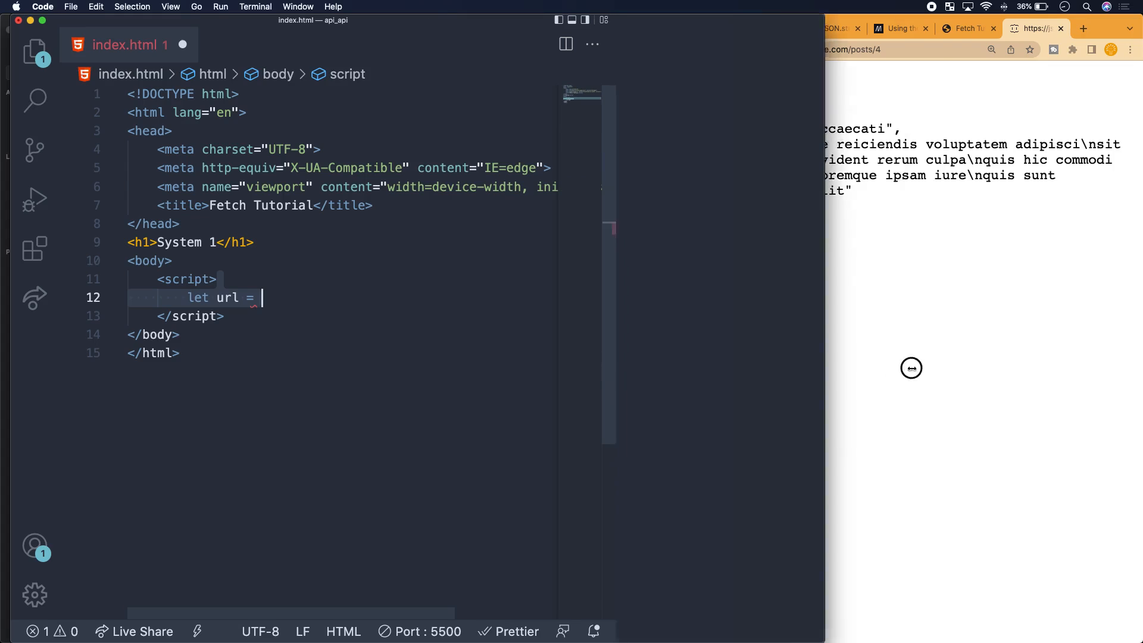
type("\"")
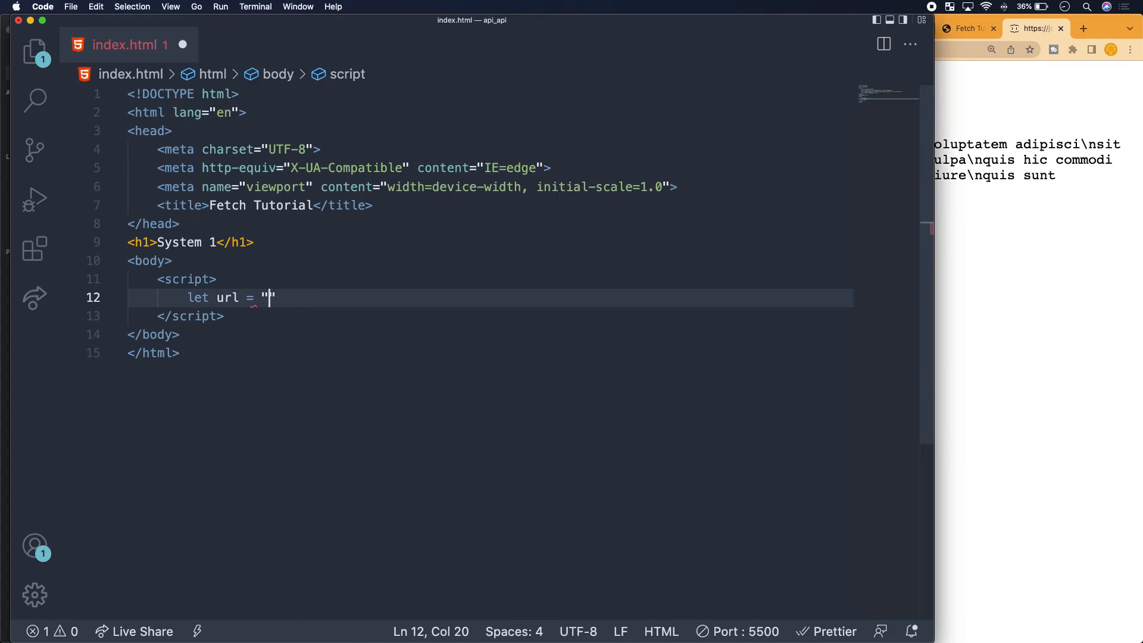
key("cmd+s")
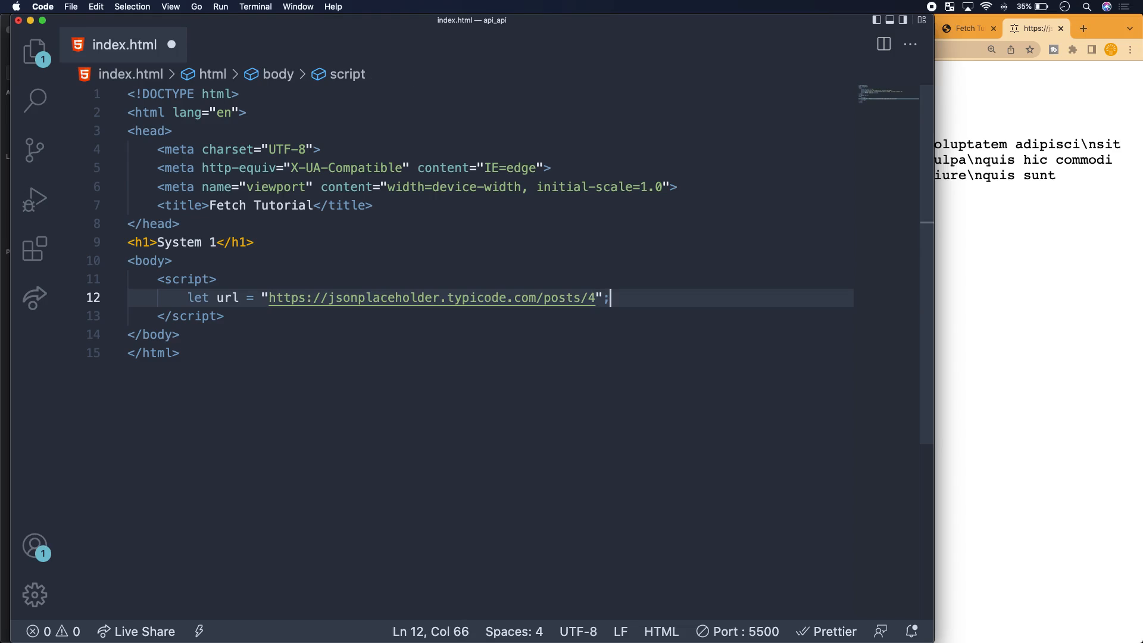
key("enter")
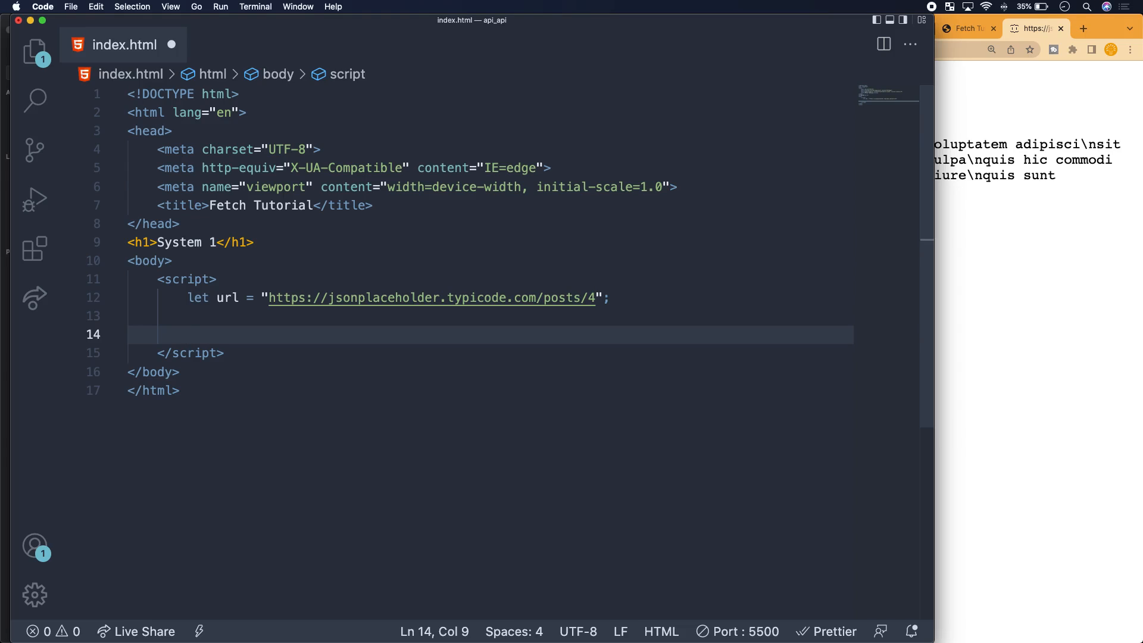
type(";e")
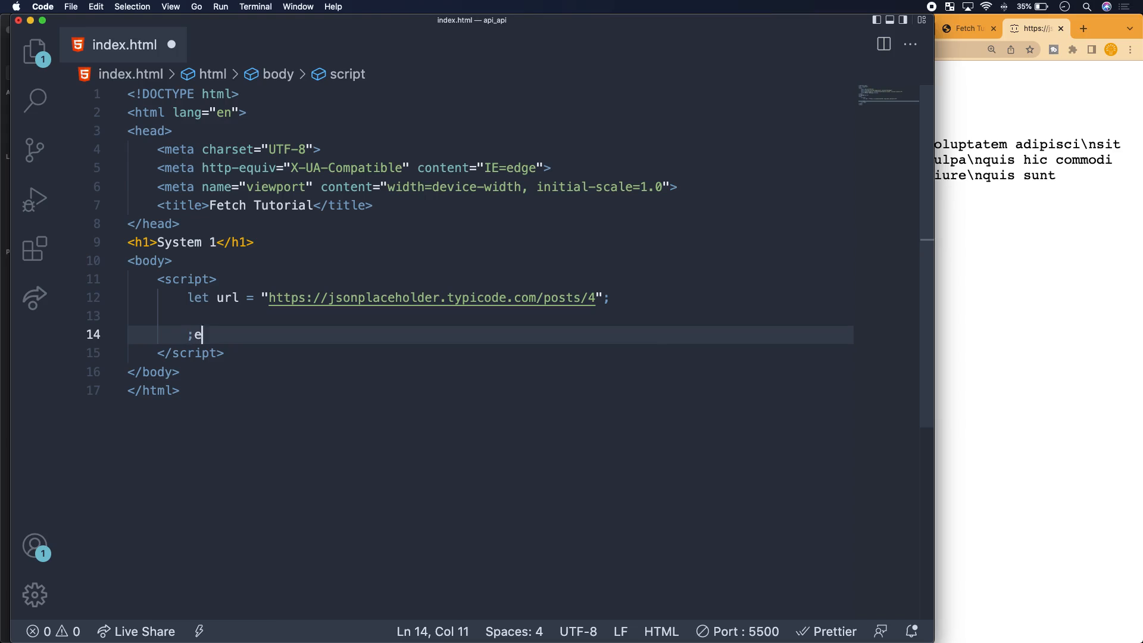
type("let")
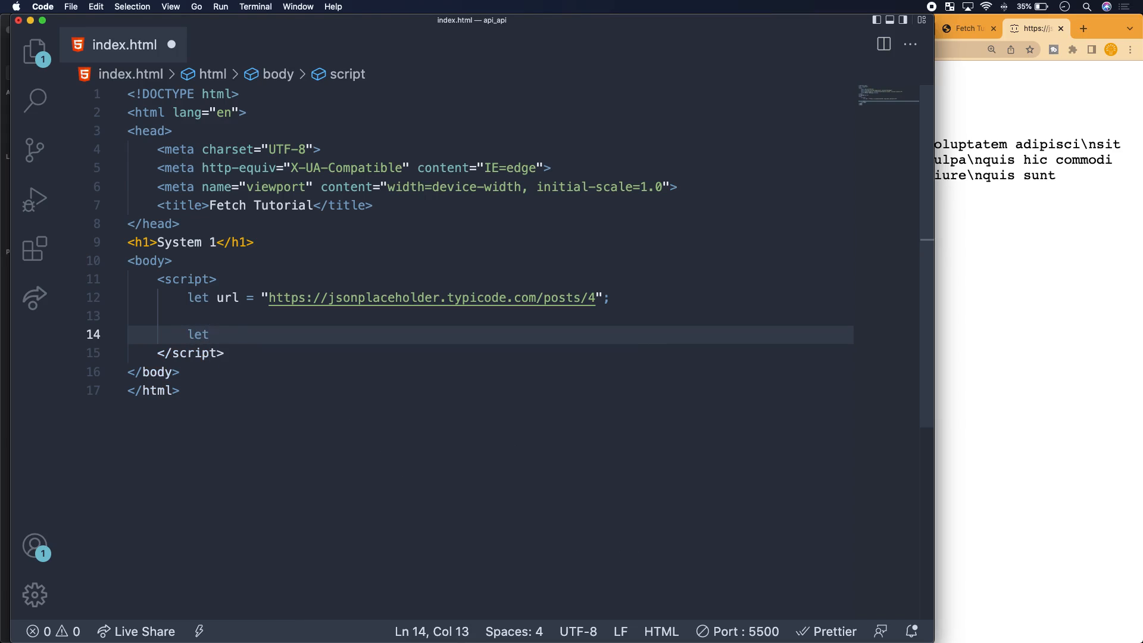
- Declare let payload = { with userId: 1 and id: 4 properties
type("payl")
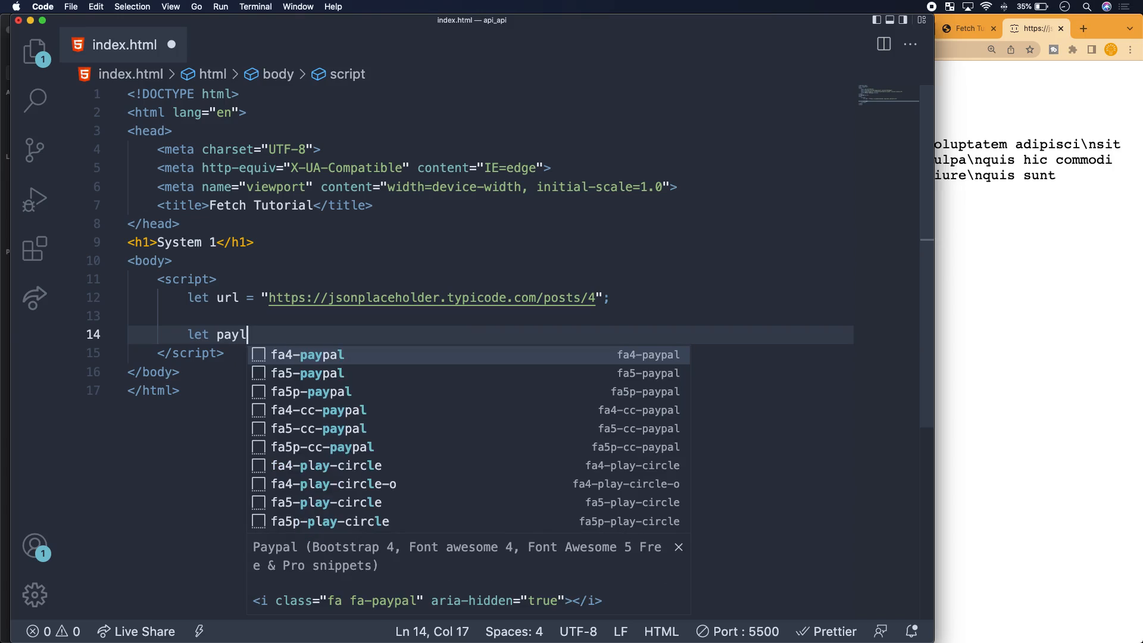
type("oad =")
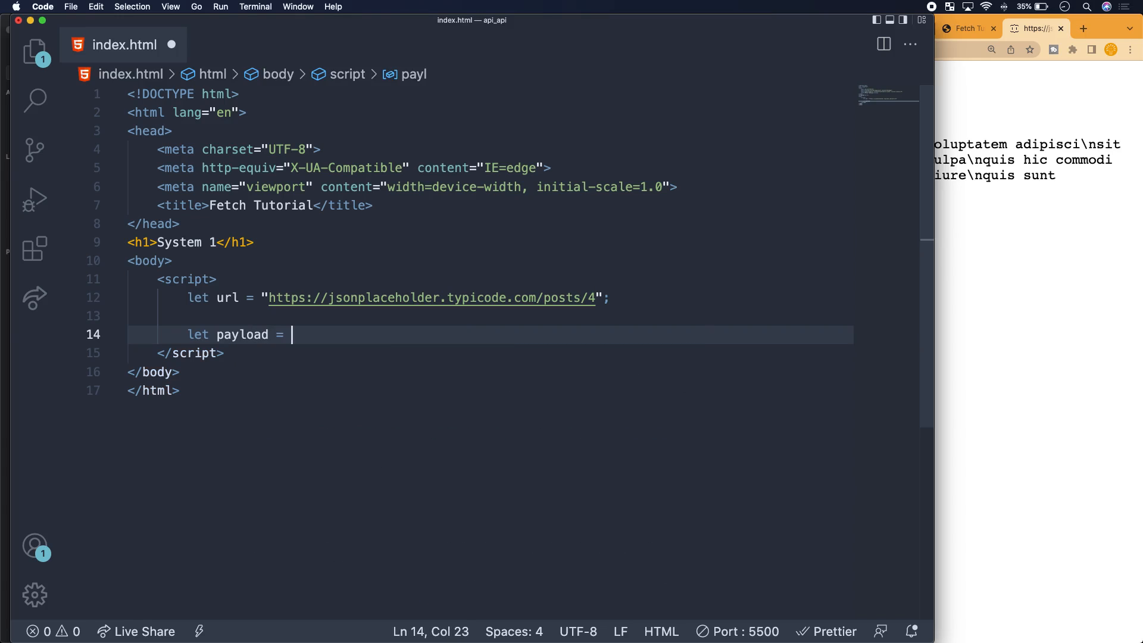
type("{")
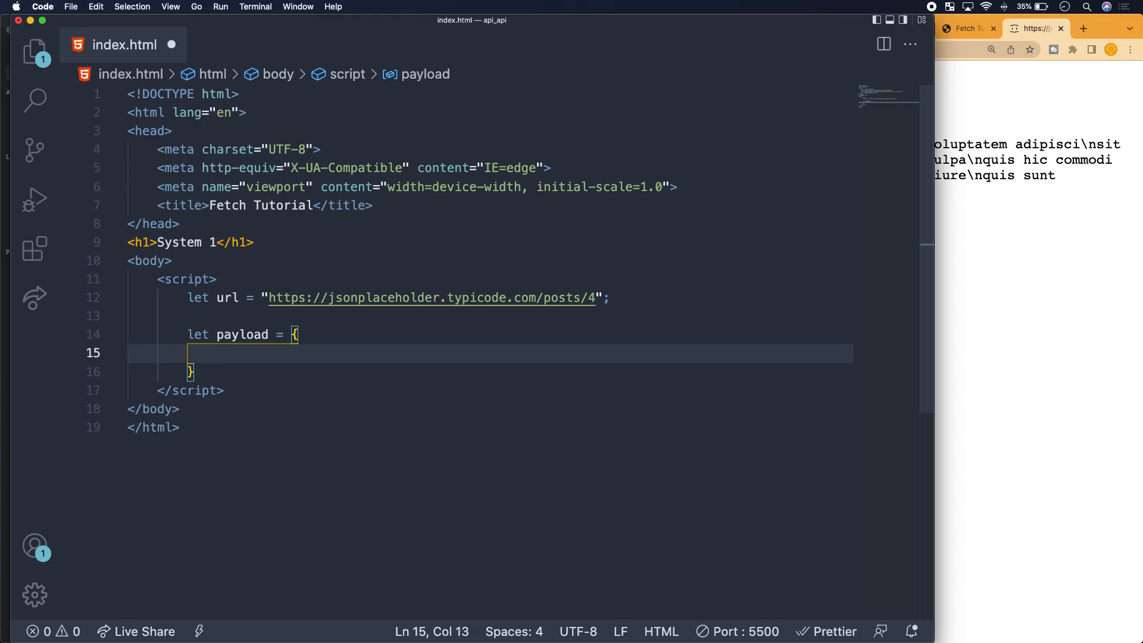
type("userId")
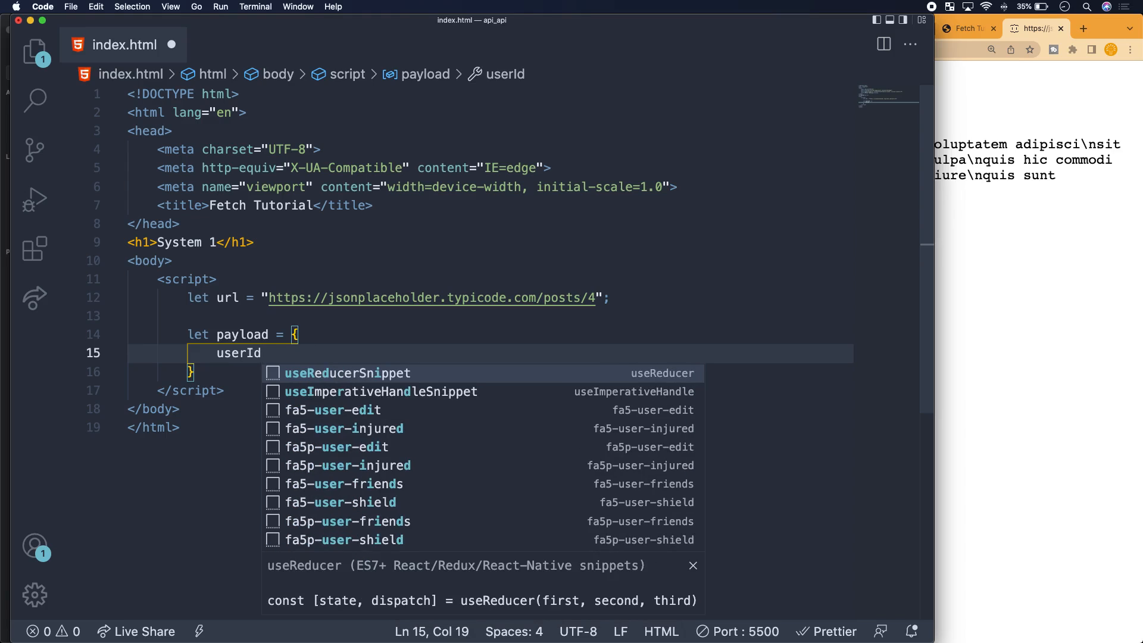
type(": 1,")
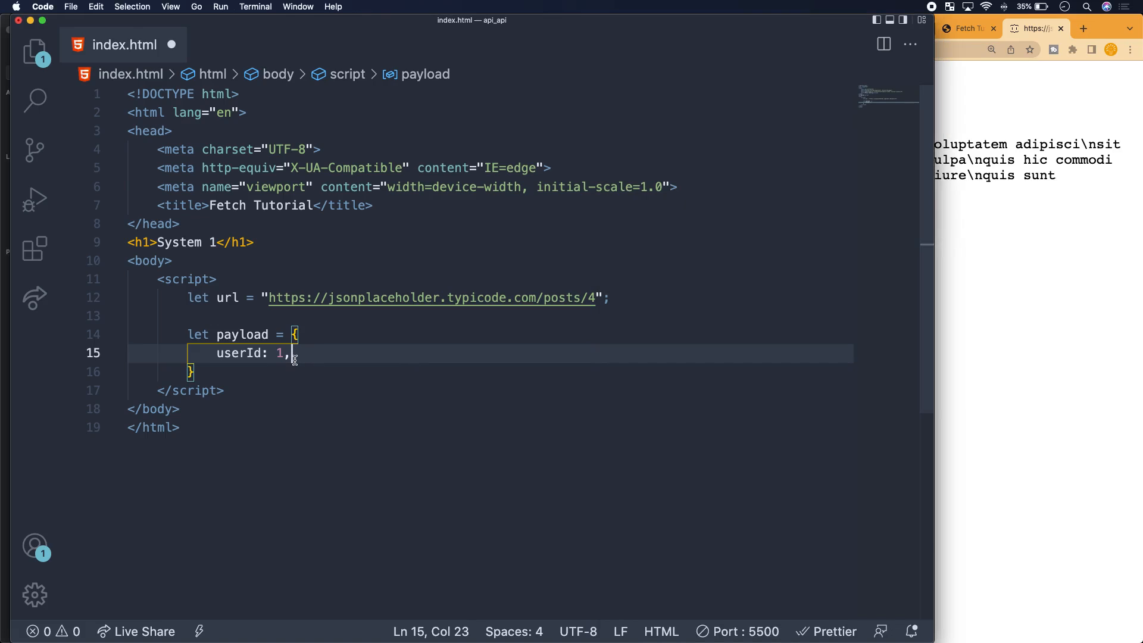
key("enter")
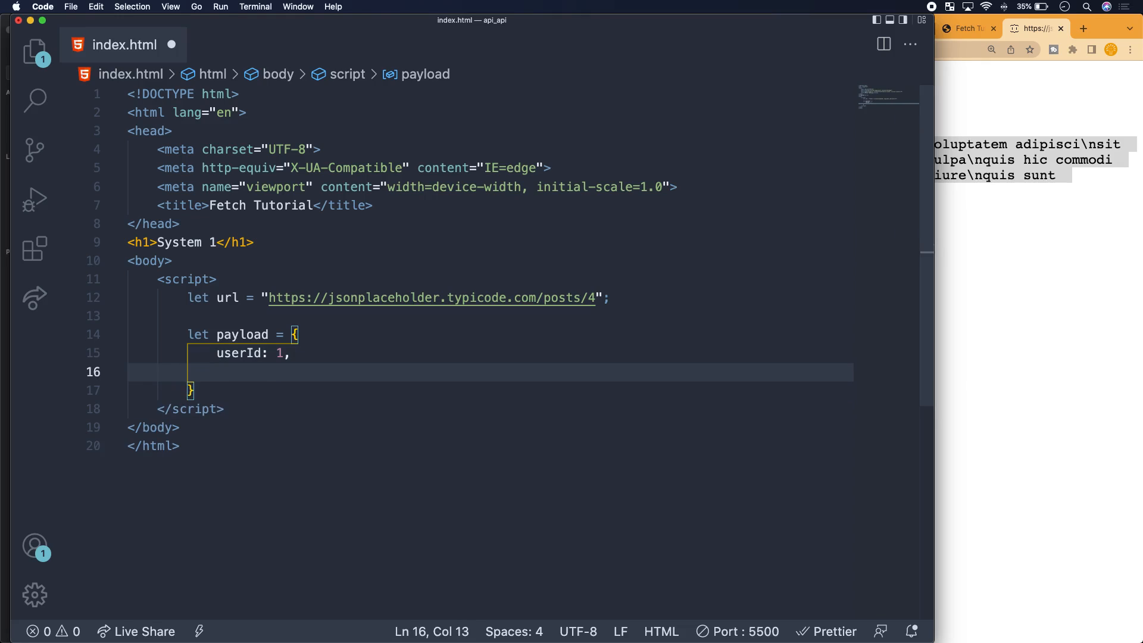
type("id:")
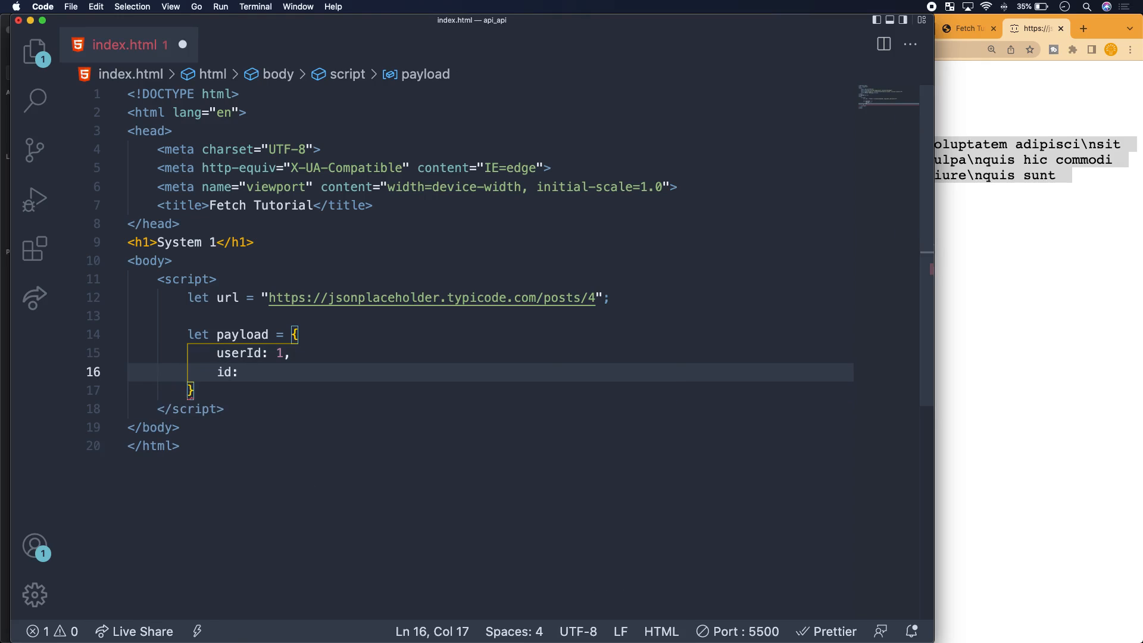
type("4,")
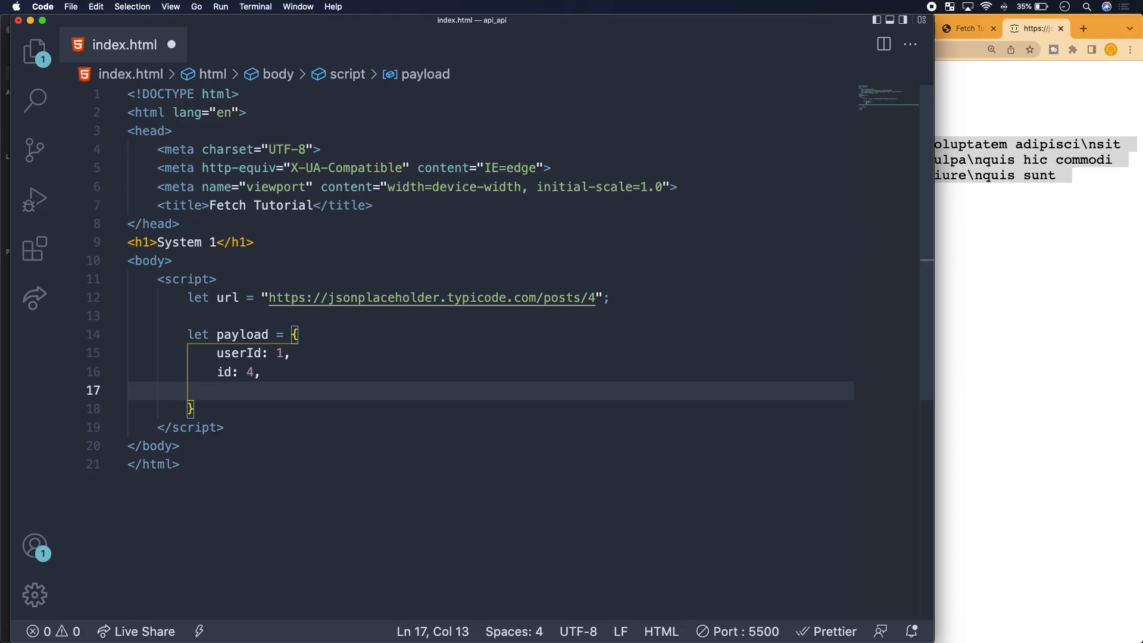
- Add title "Fido teaches code" and body "Fido loves teaching code" to the payload
type("title:")
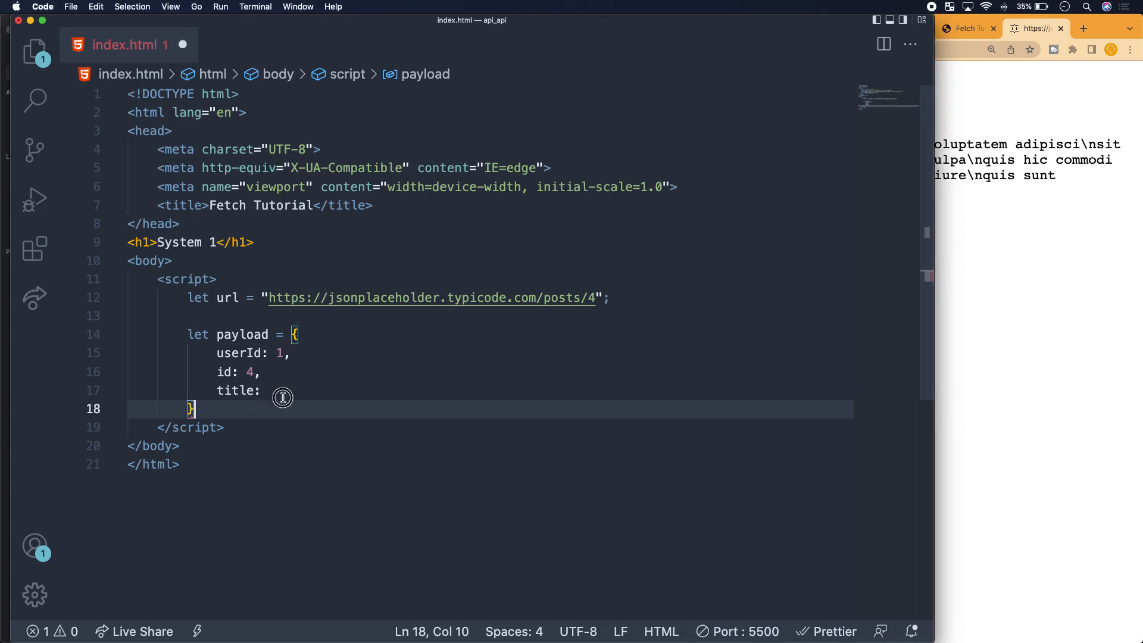
type("\"")
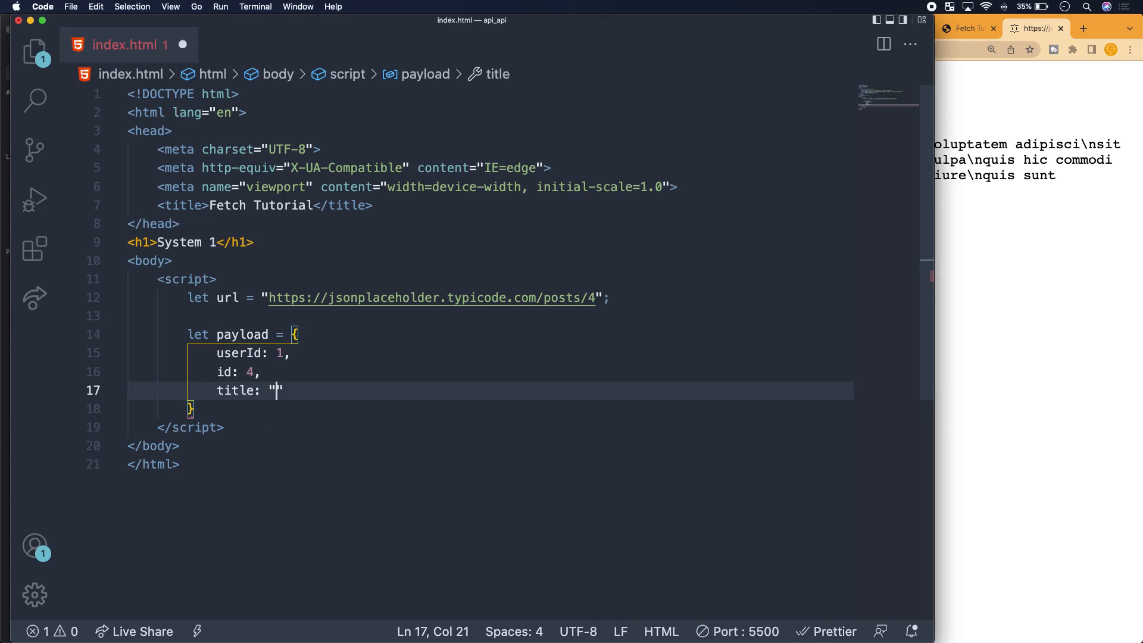
type("Fido teac")
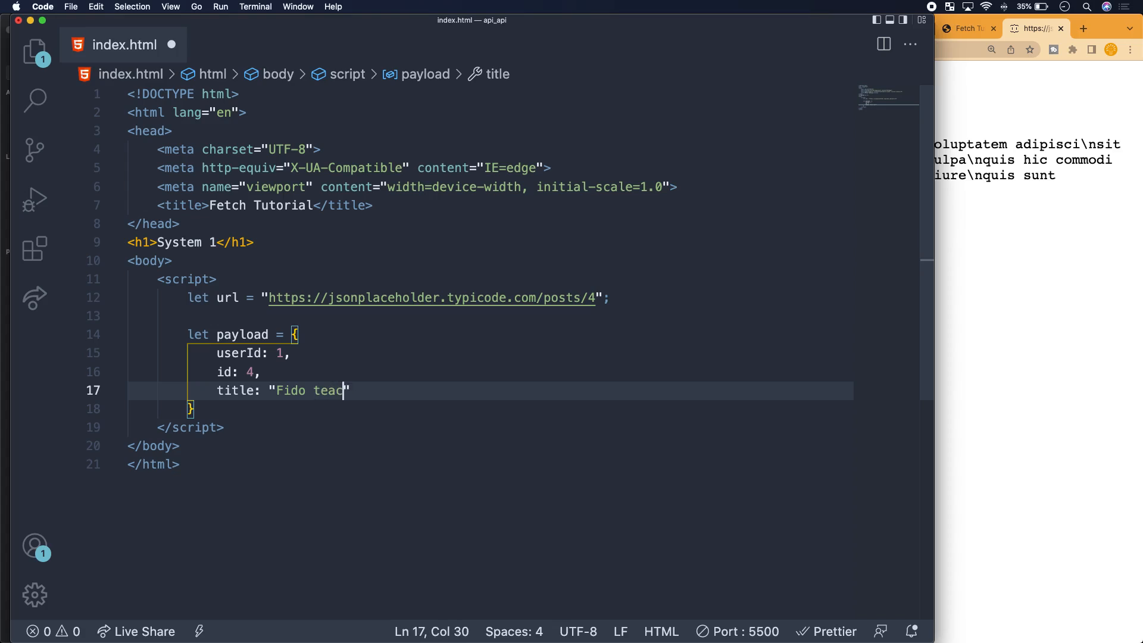
type("hes code")
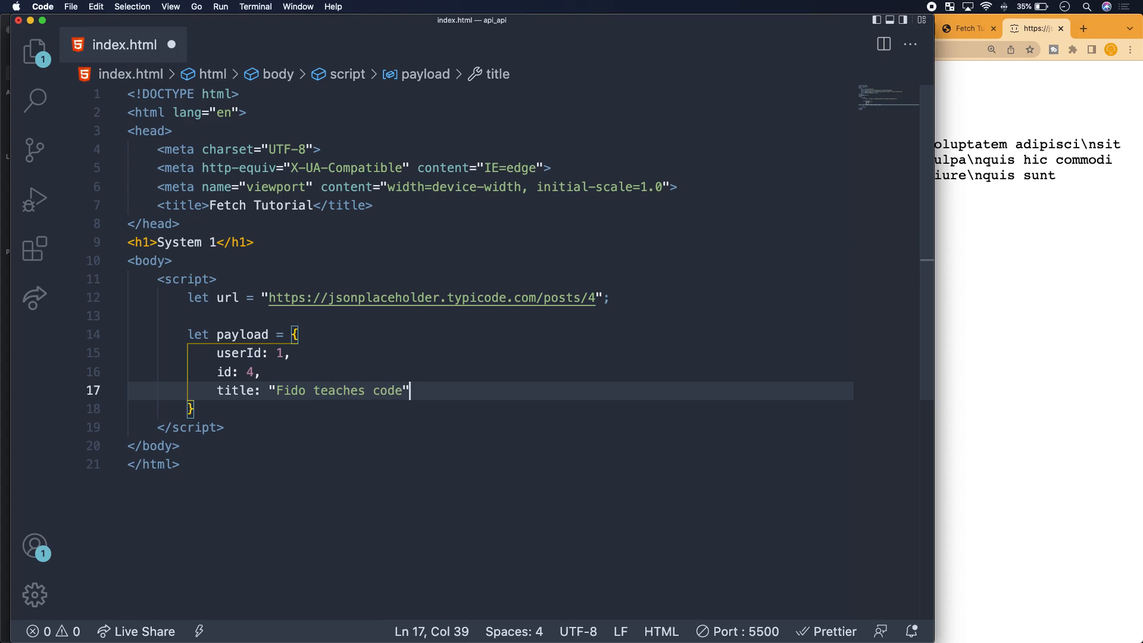
key("Enter")
type("body: \" ")
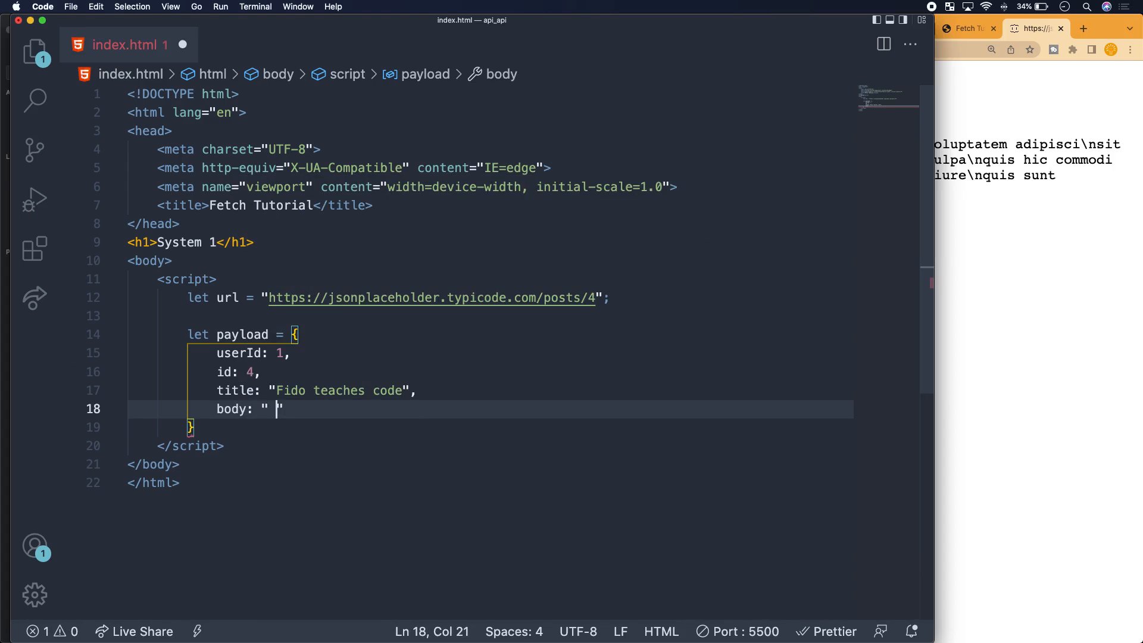
type("Fido l")
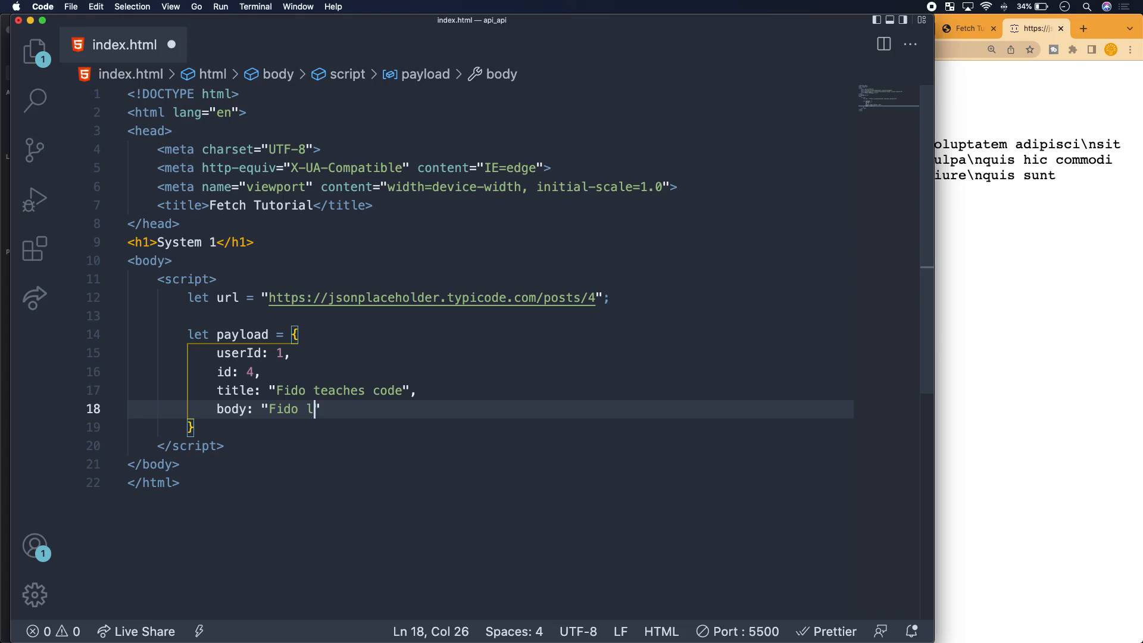
type("oves teaching")
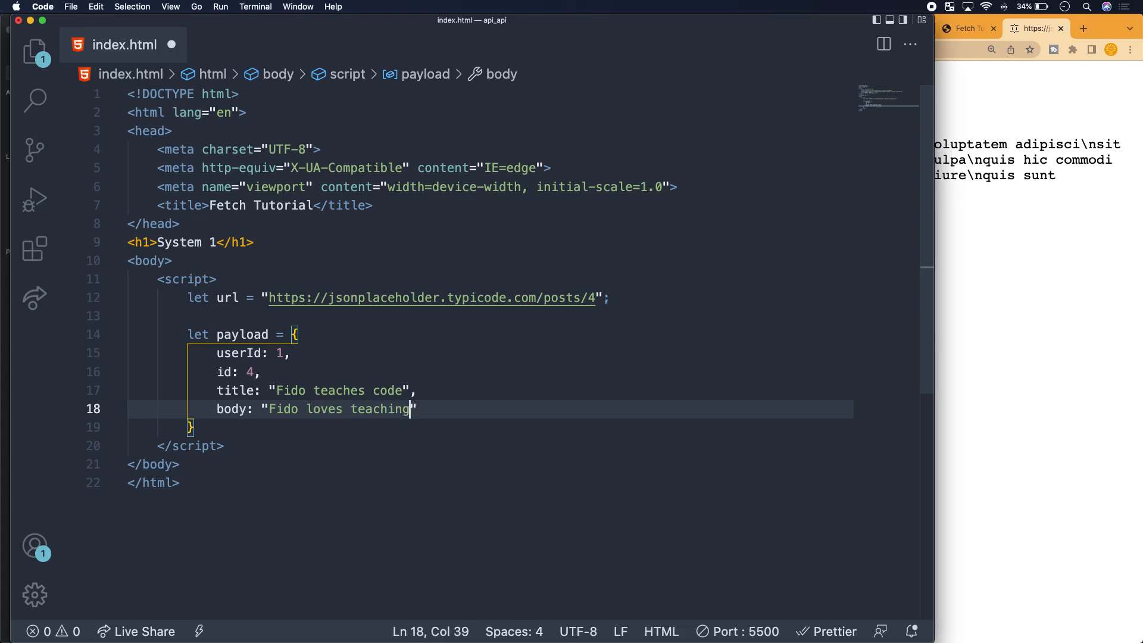
type("code")
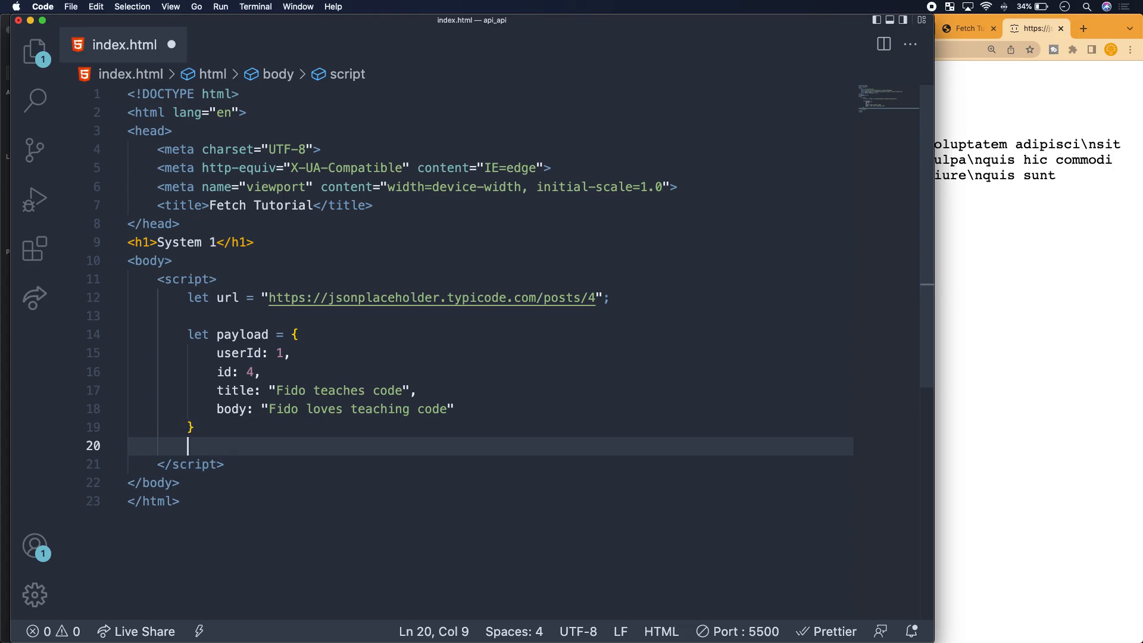
key("enter")
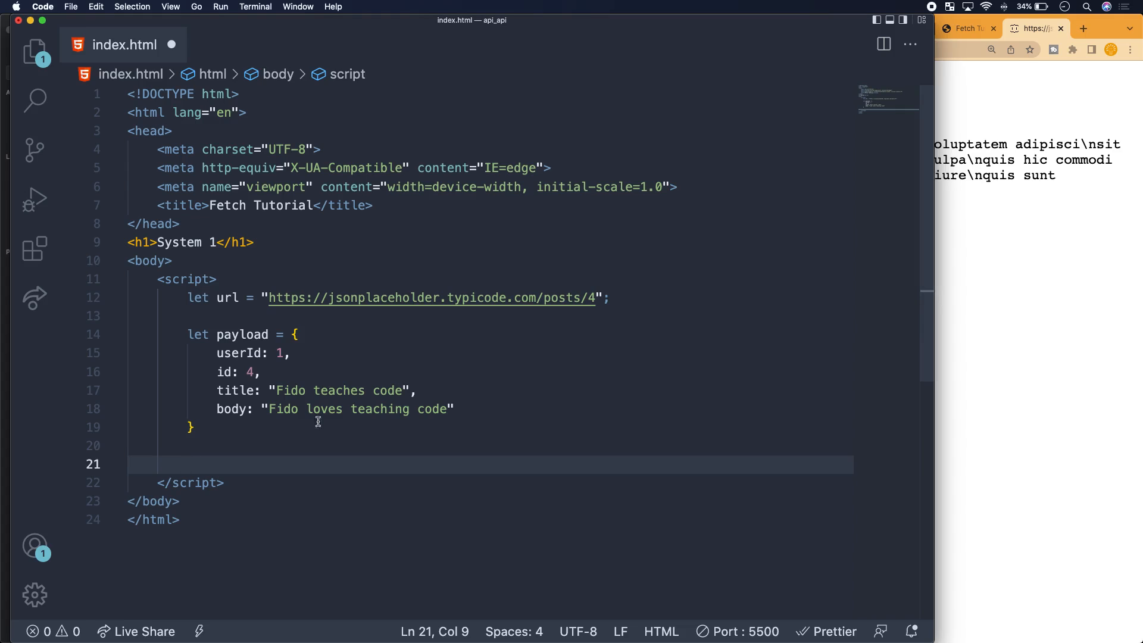
mouse_move(373, 403)
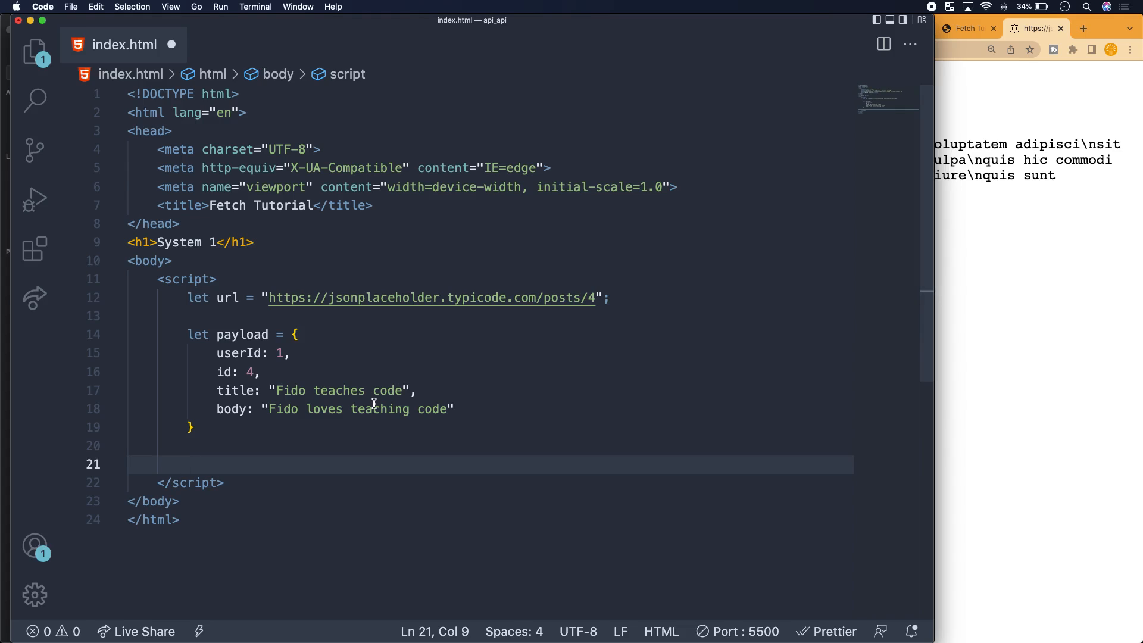
- Write fetch(url) below the payload and start a new let declaration above it
type("fetch")
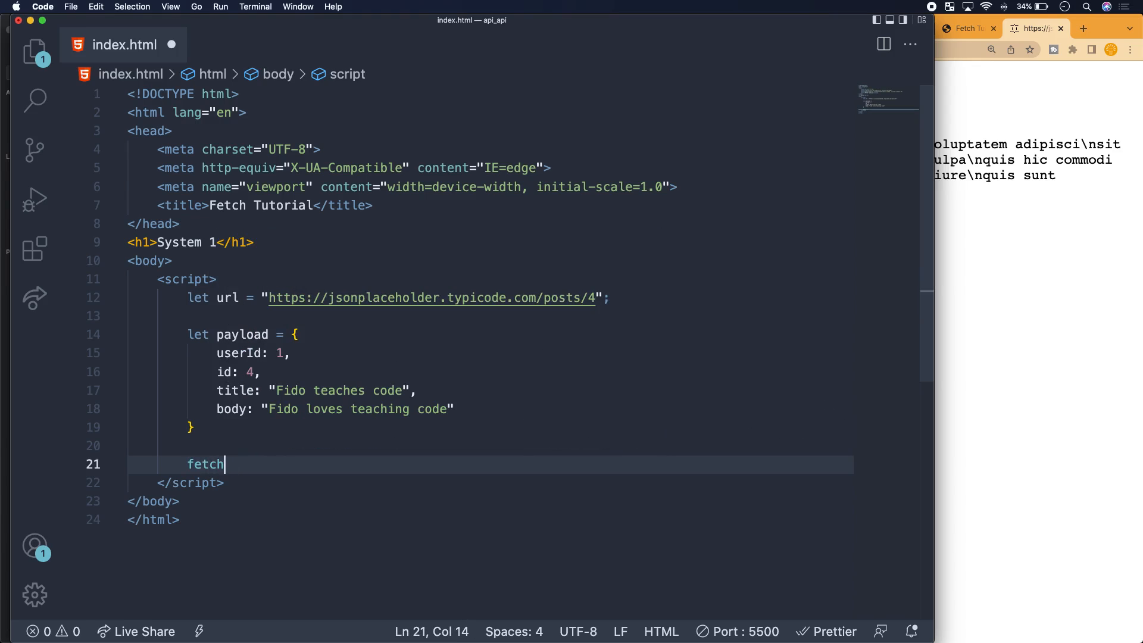
type("(")
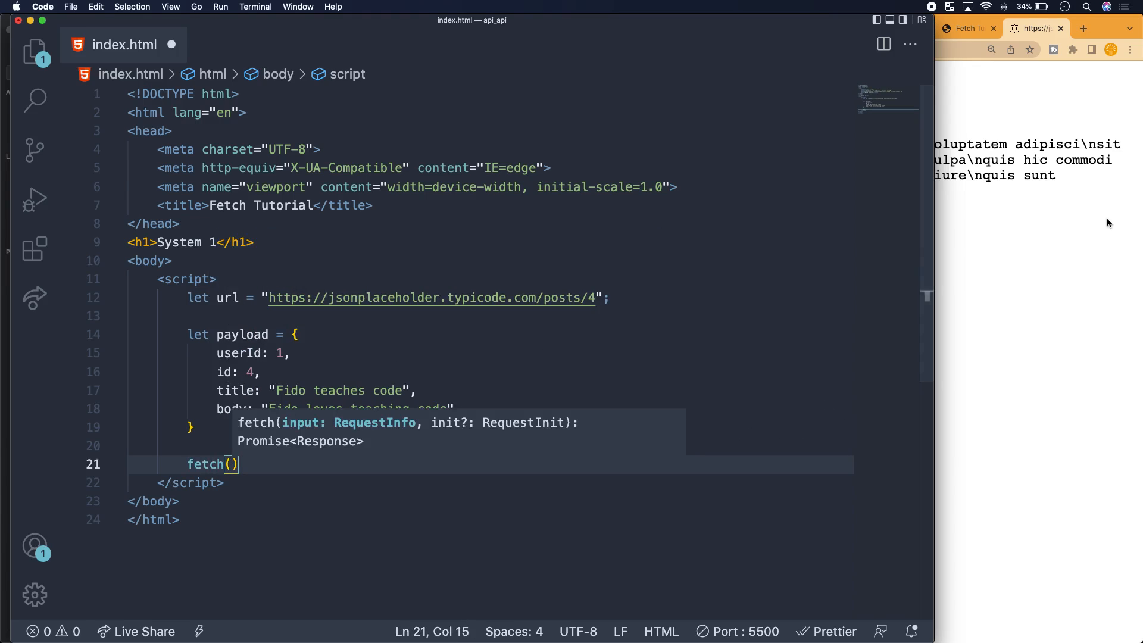
left_click(217, 278)
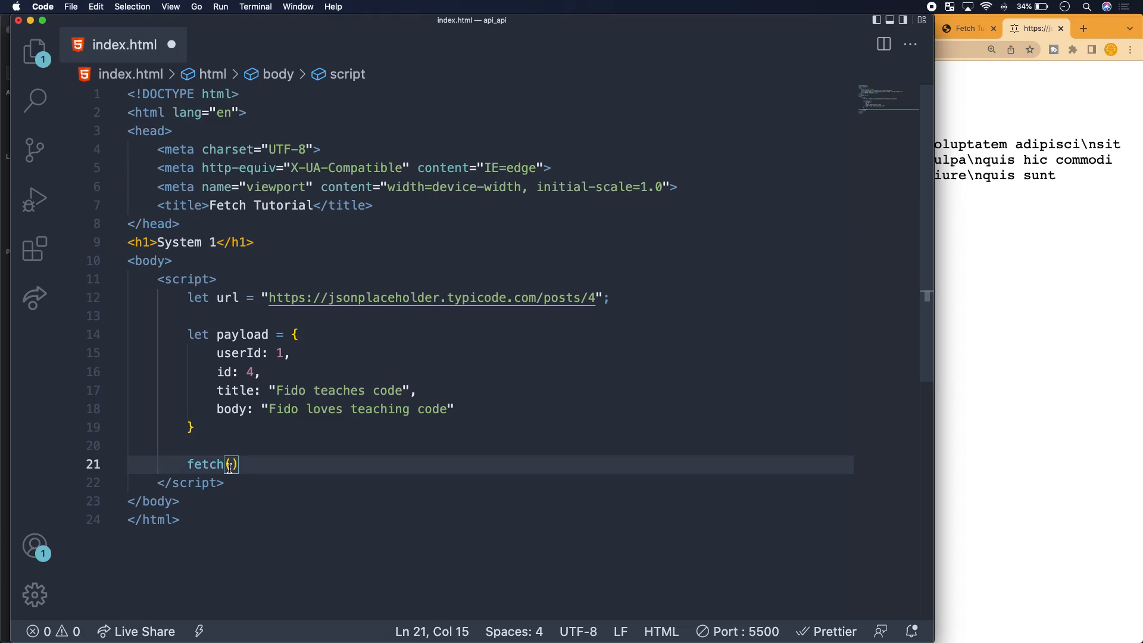
type("url")
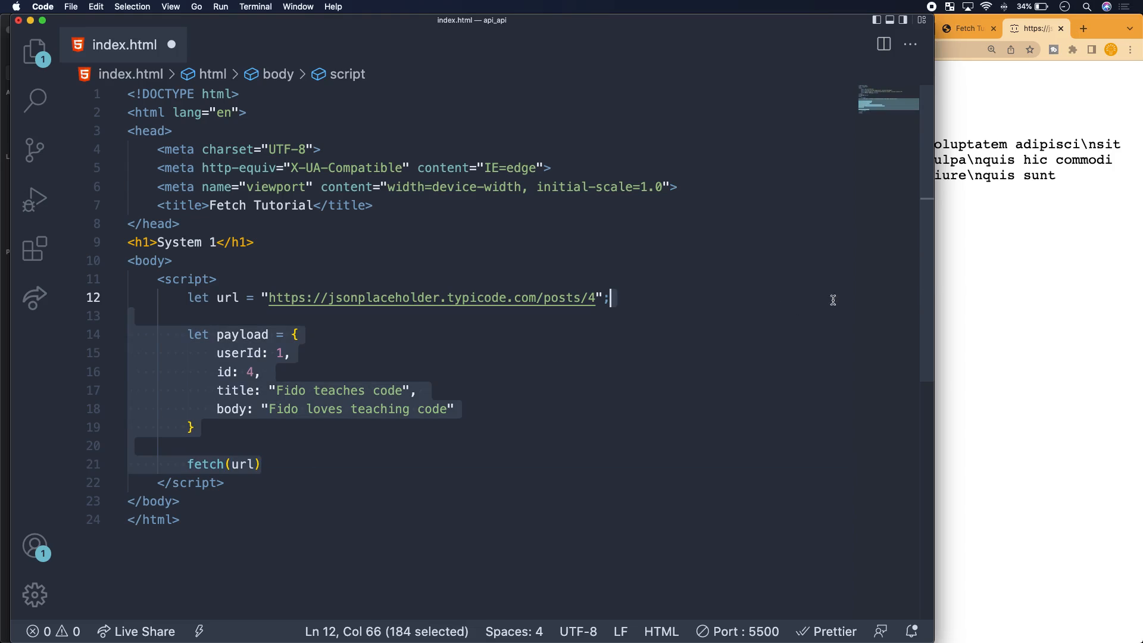
left_click(227, 333)
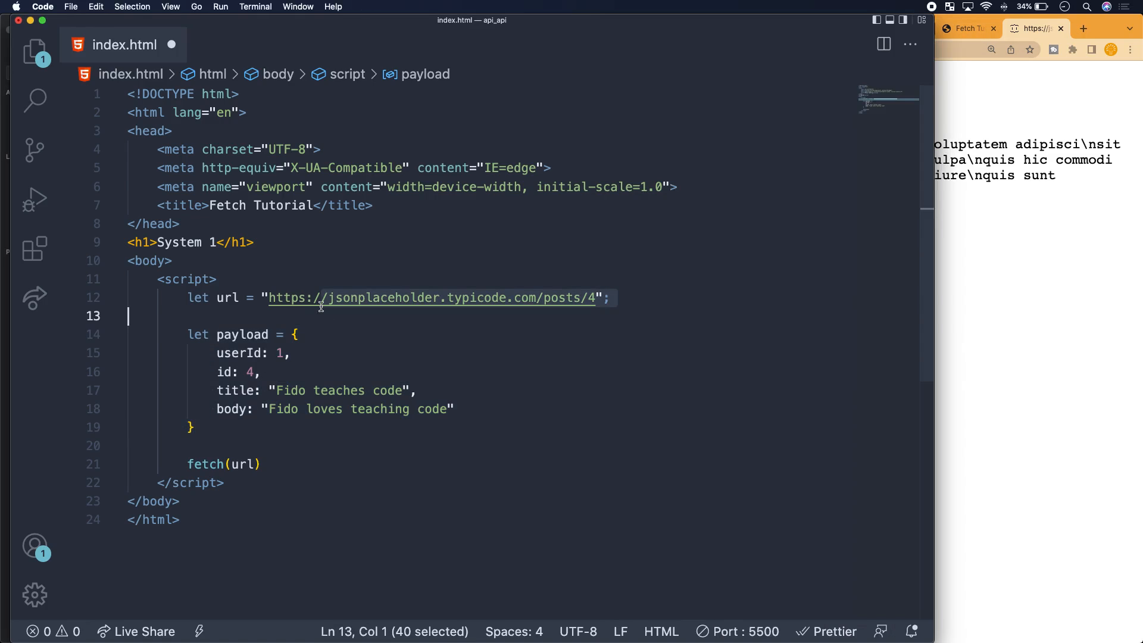
left_click(292, 445)
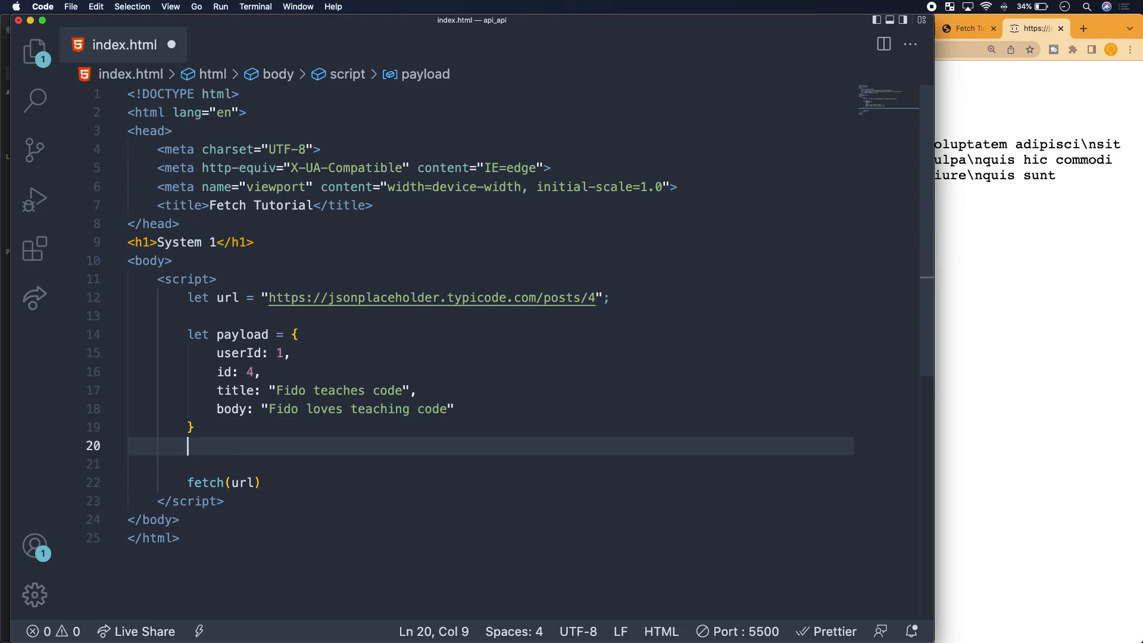
type("let")
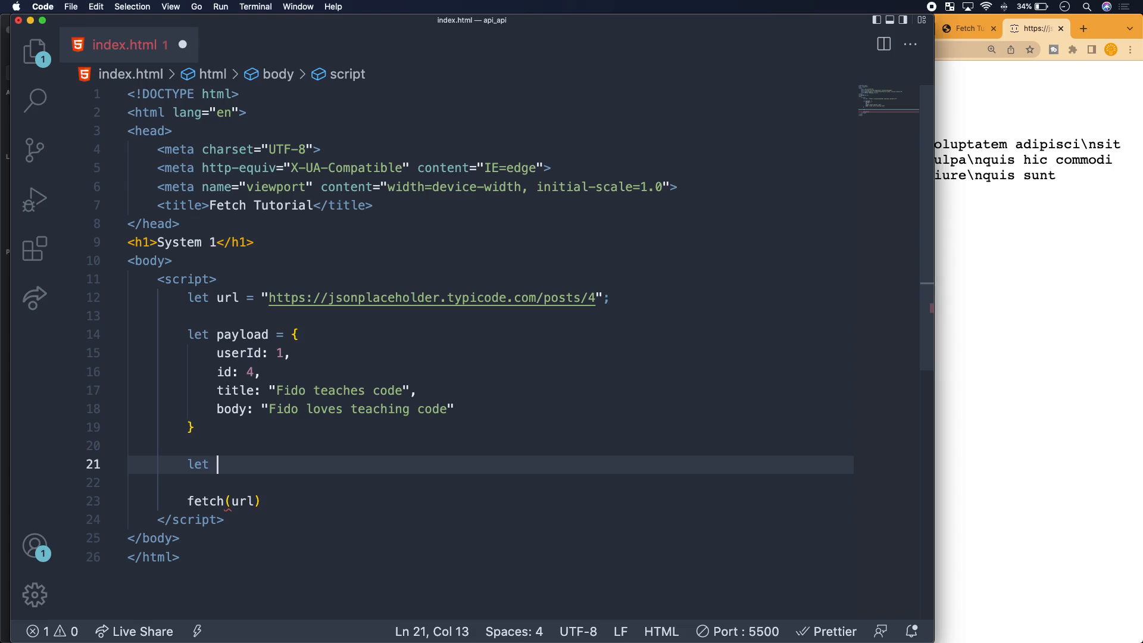
- Write let options = { method: "PUT", body: JSON.stringify(payload) }
type("options =")
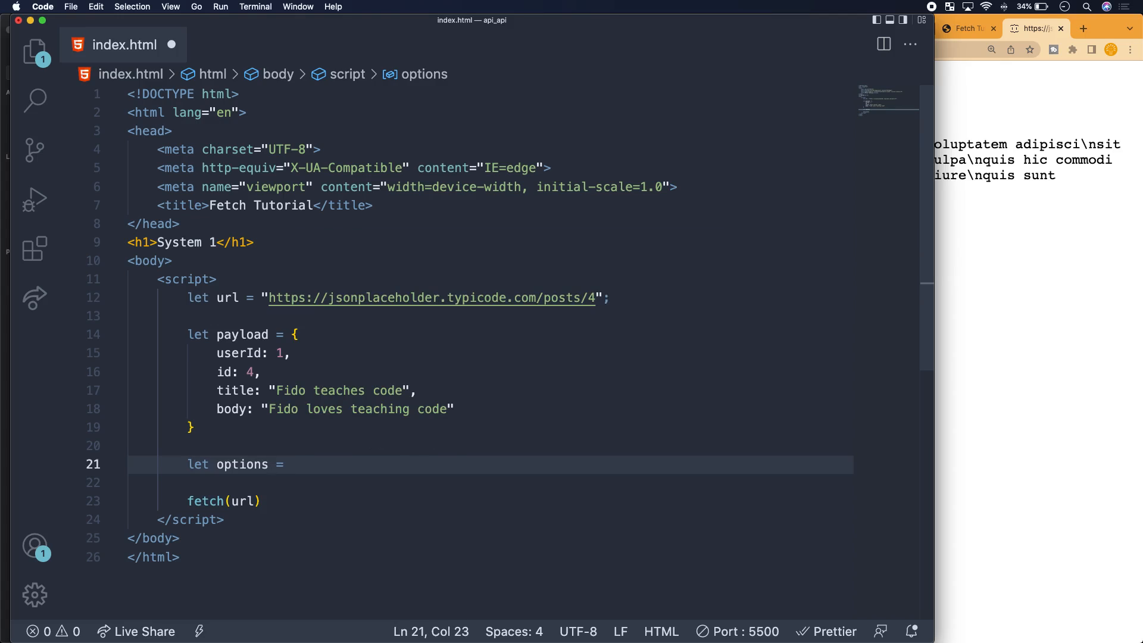
type("{")
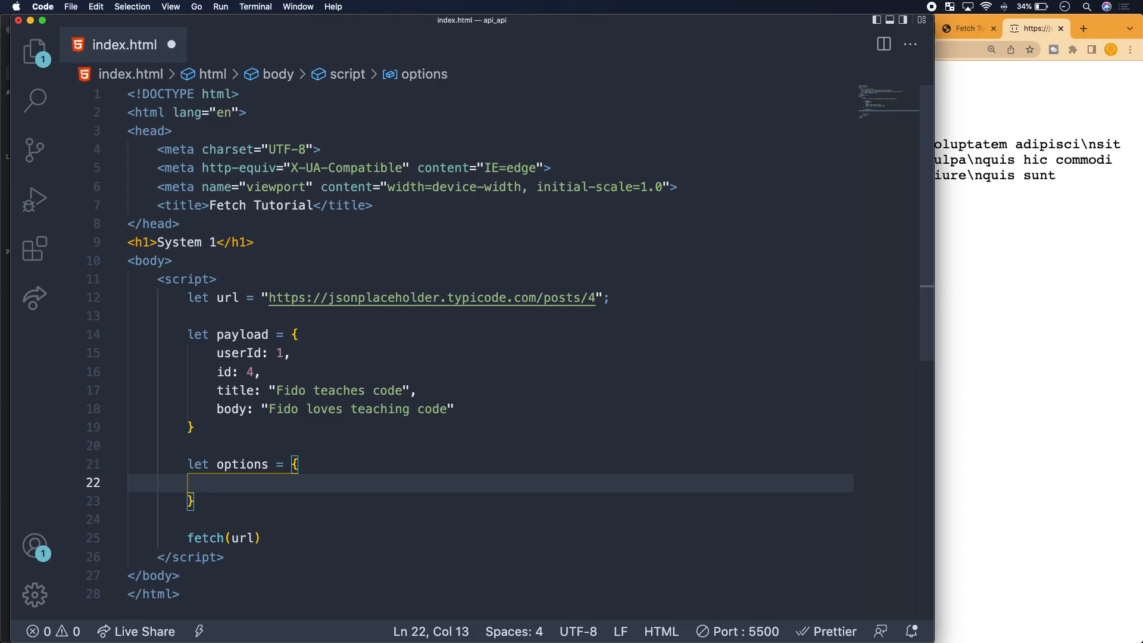
type("Payme")
type("method: \"PUT\",")
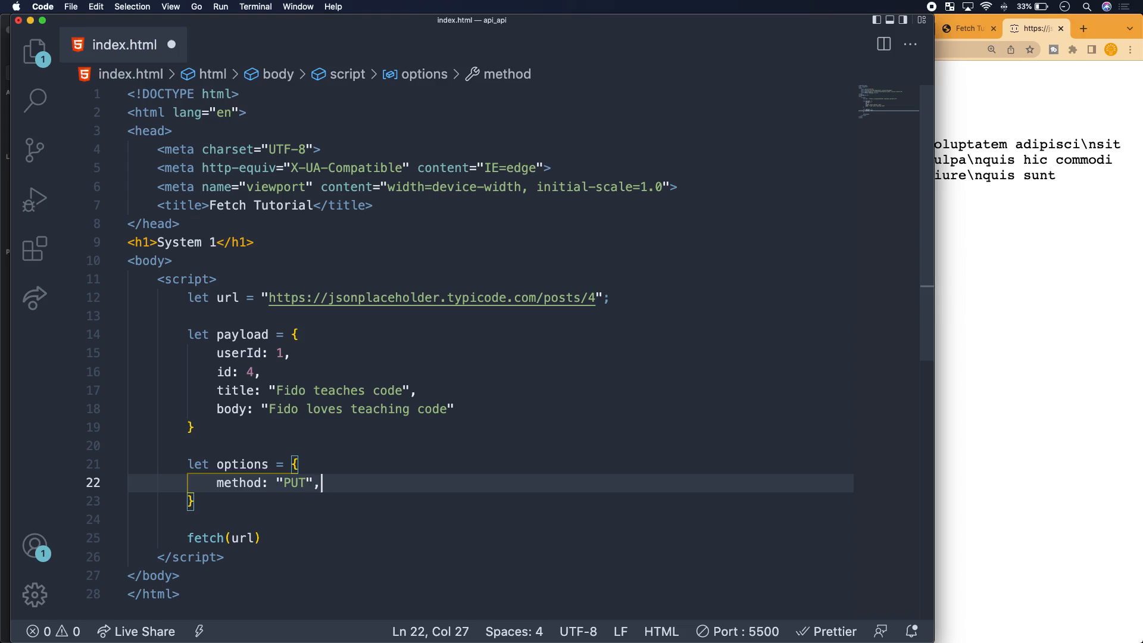
type("body:")
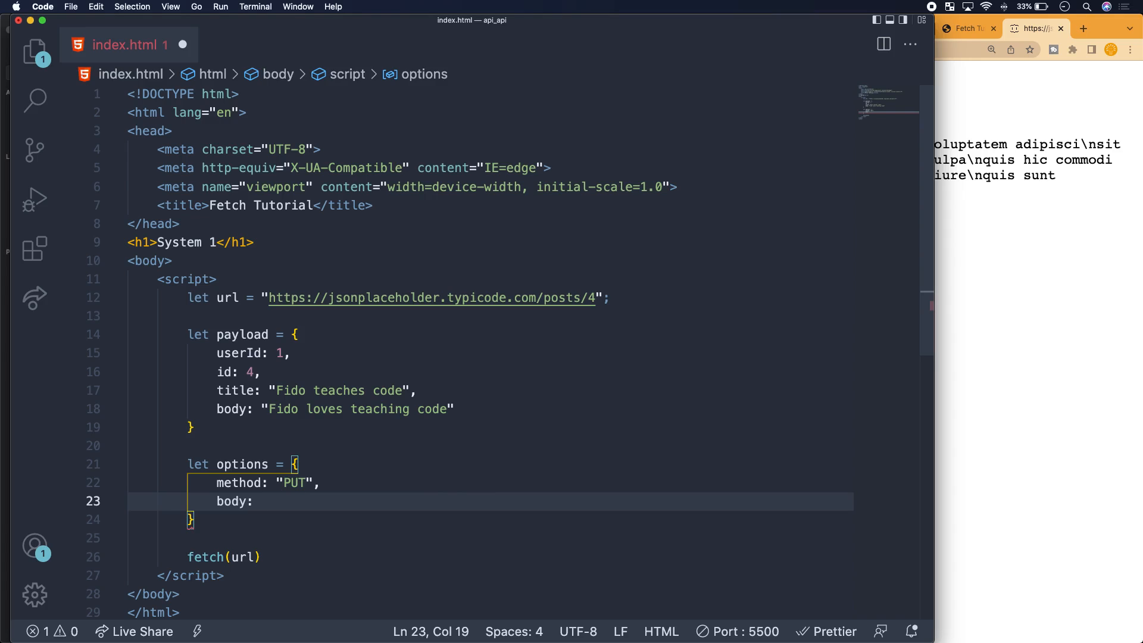
type("JSON.stringify(")
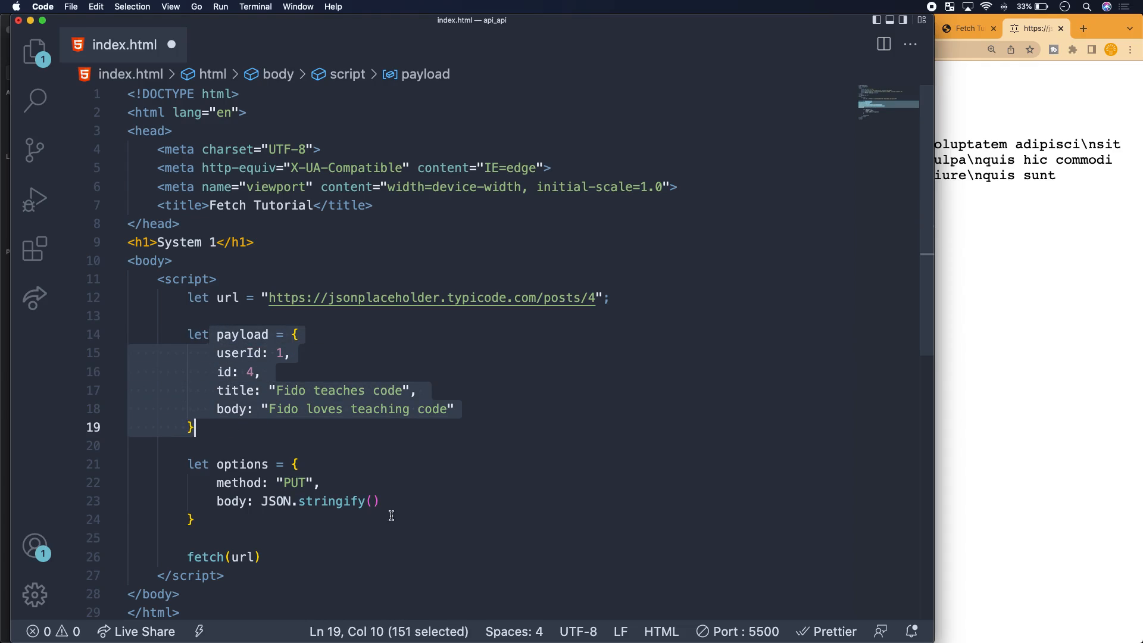
type("day")
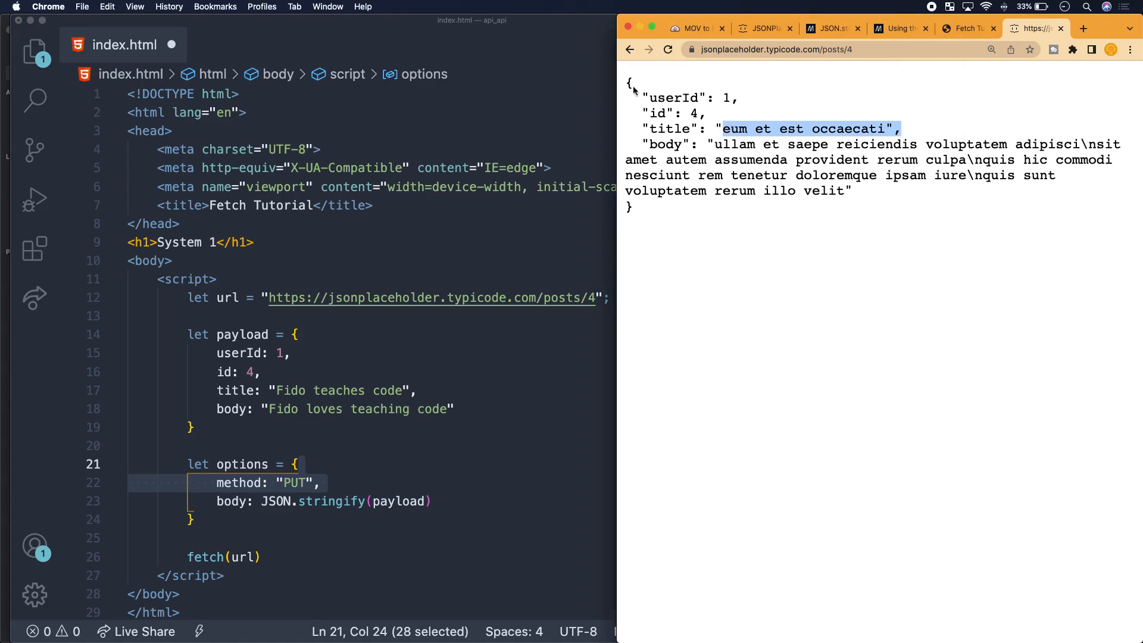
left_click(444, 501)
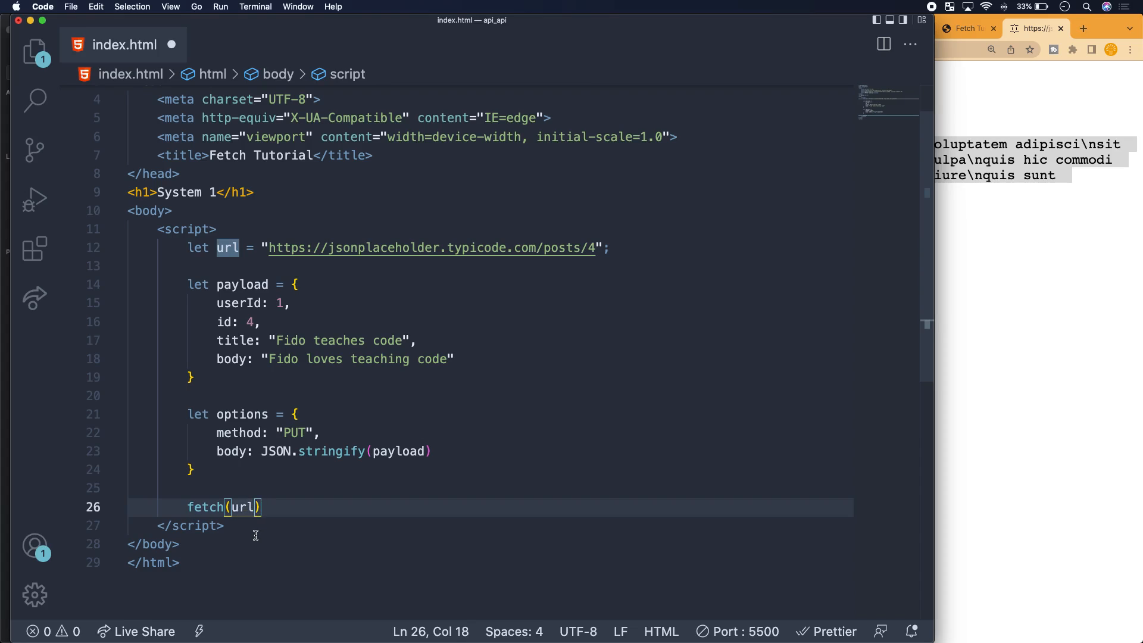
- Make the call fetch(url, options) and open a new line beneath it
type(",")
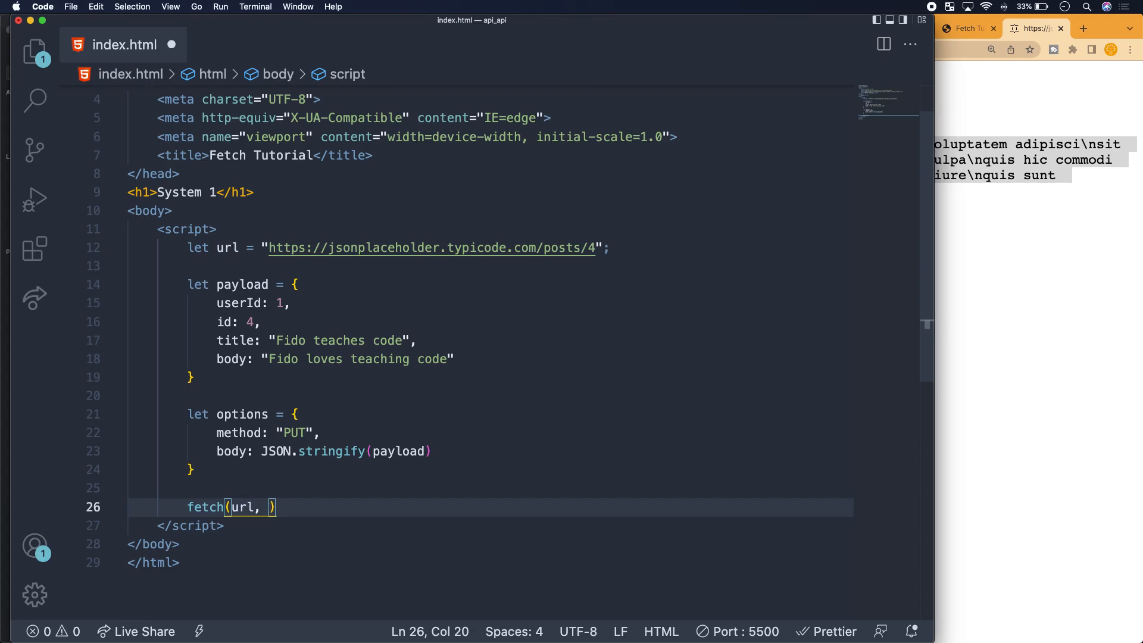
type("options")
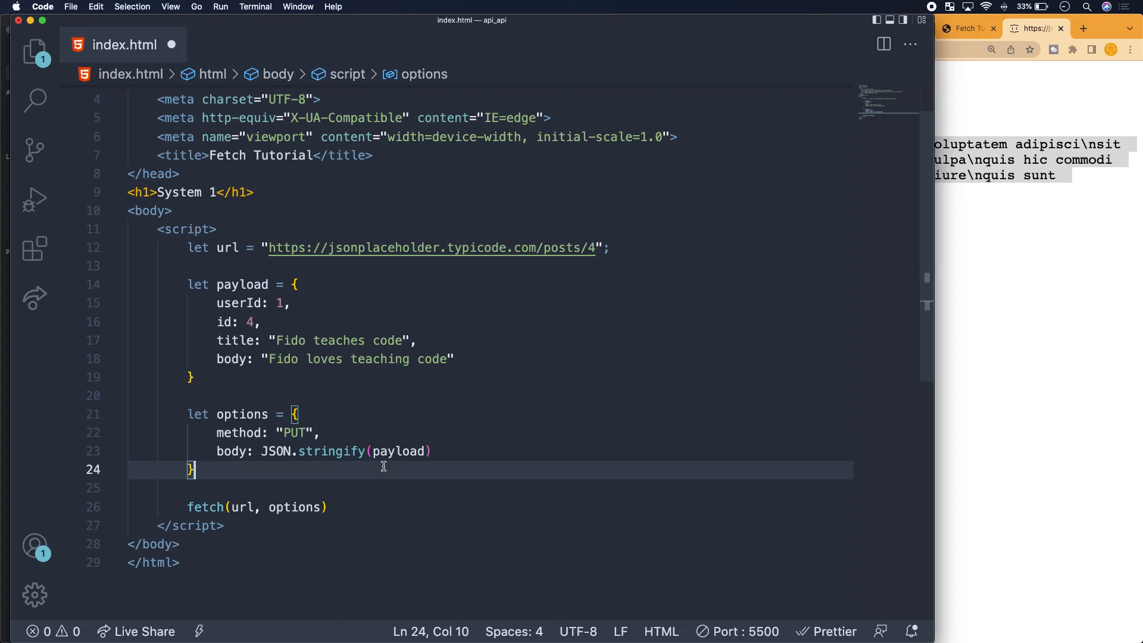
double_click(397, 450)
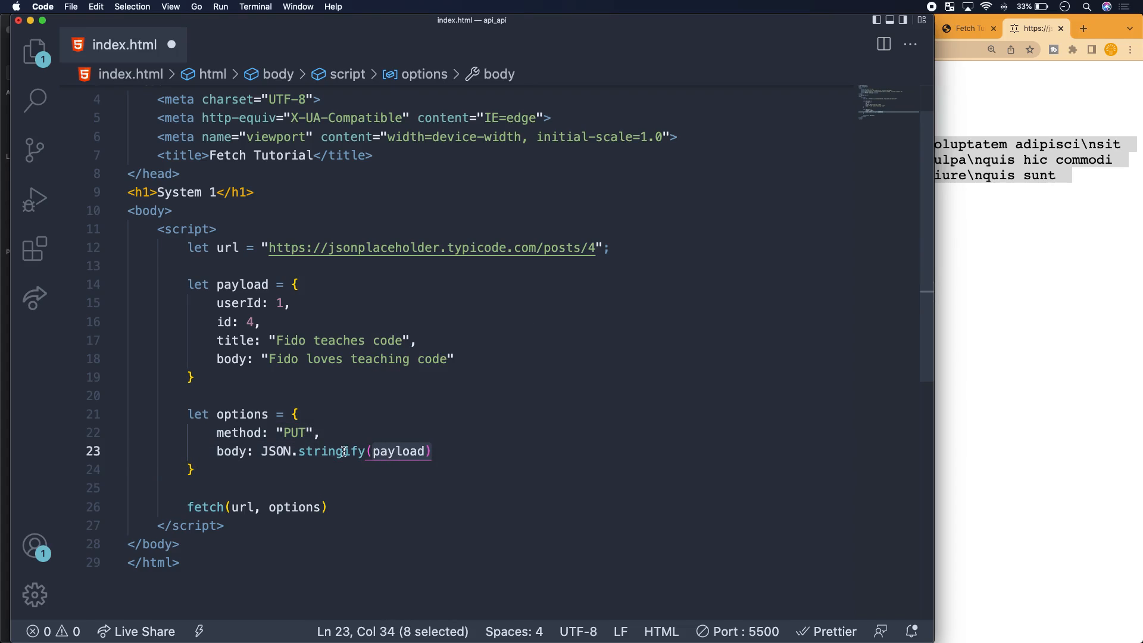
left_click_drag(343, 450, 433, 450)
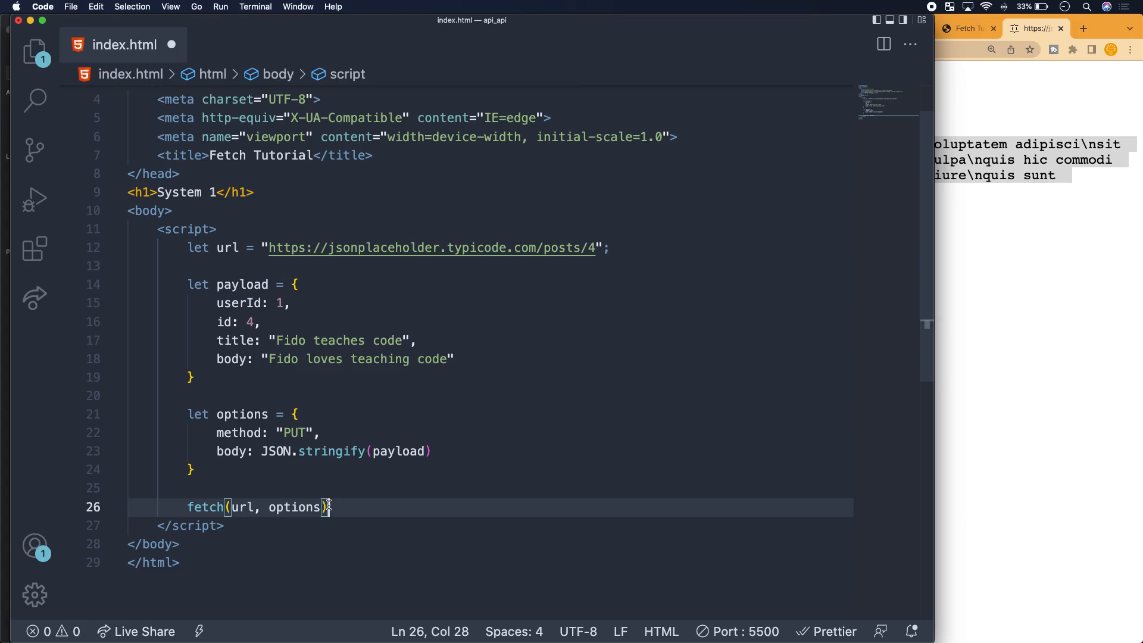
key("enter")
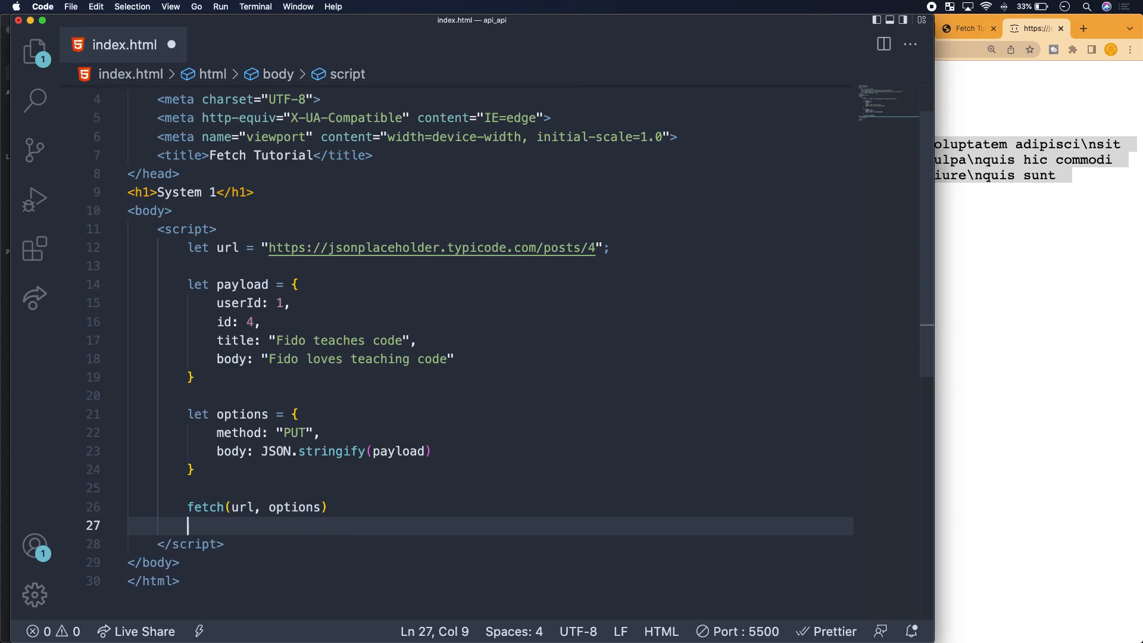
- Chain .then(response => console.log(response.status)) and save index.html
type(".then(")
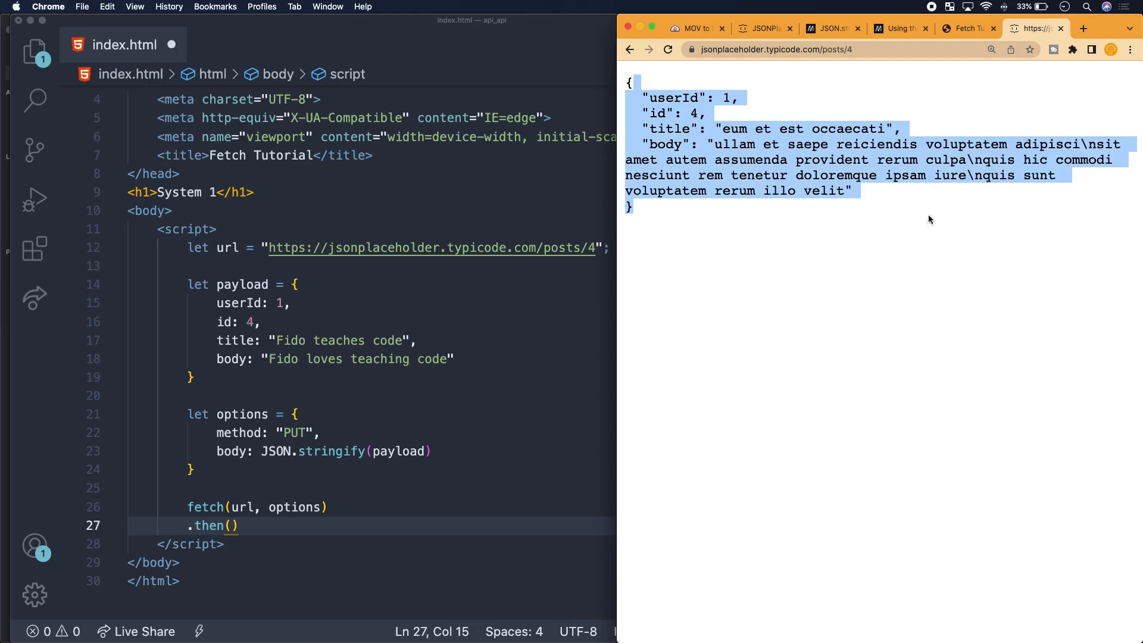
mouse_move(800, 158)
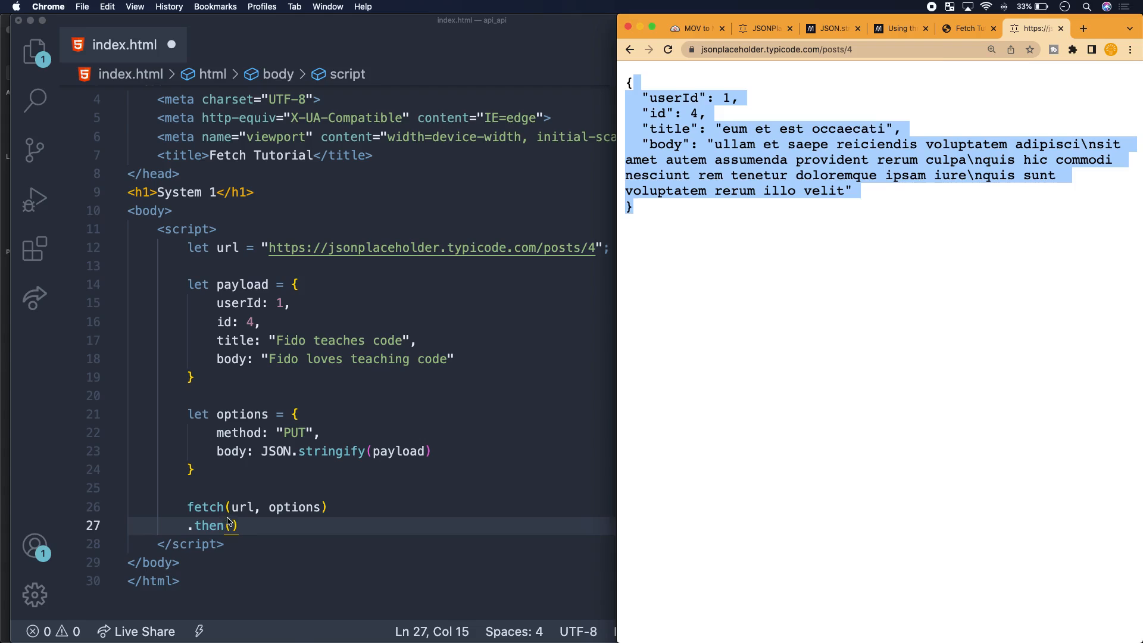
type("response")
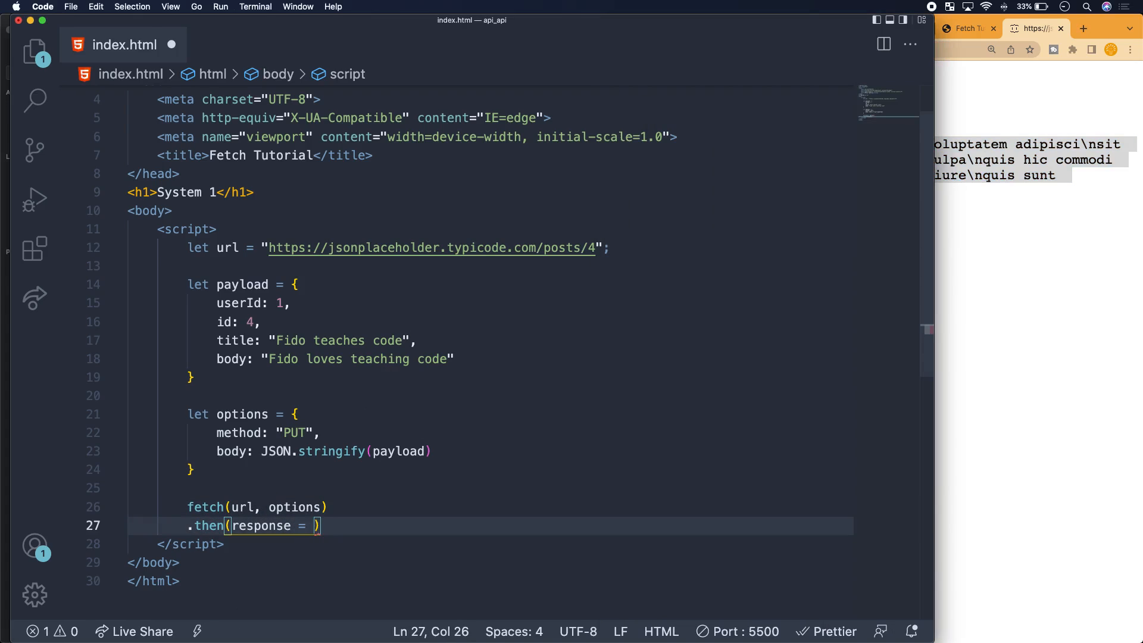
type("=>")
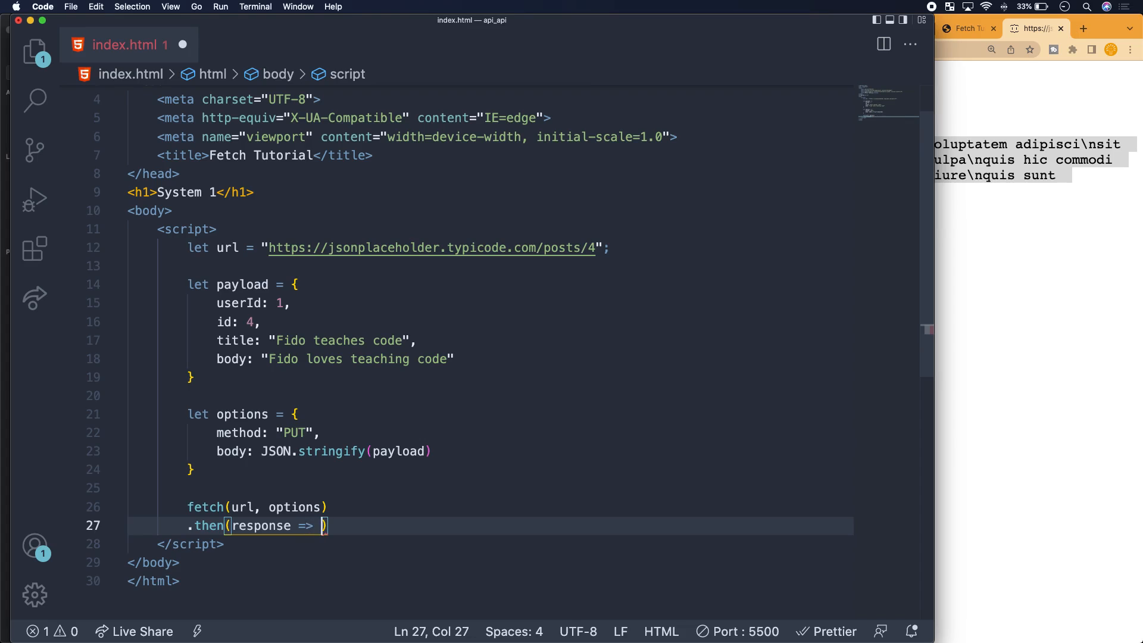
type("conso")
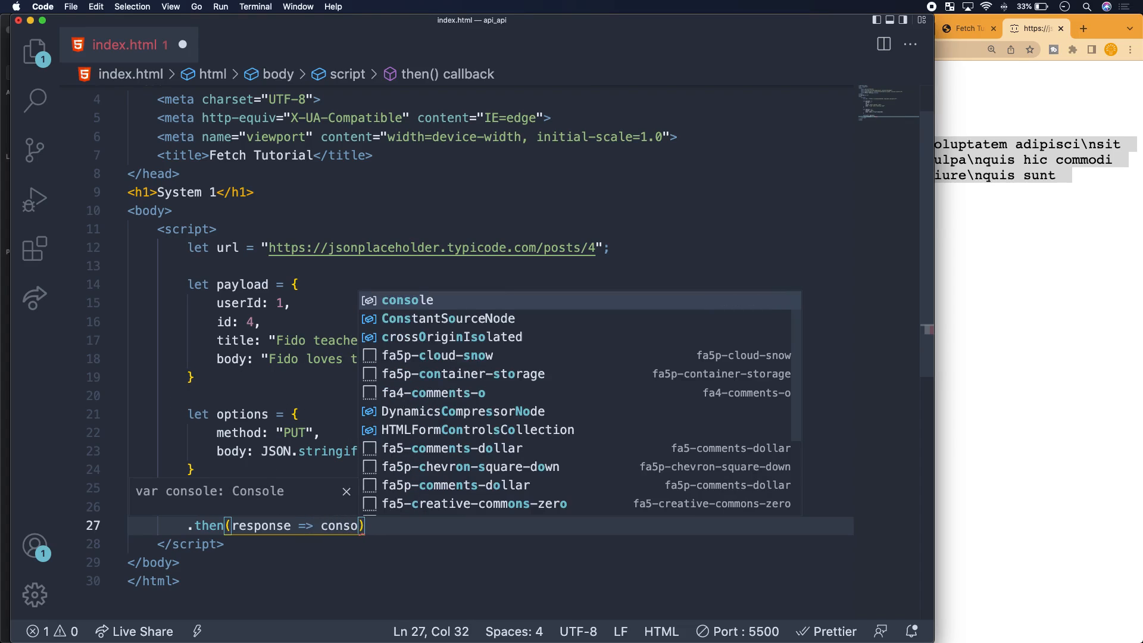
type(".log")
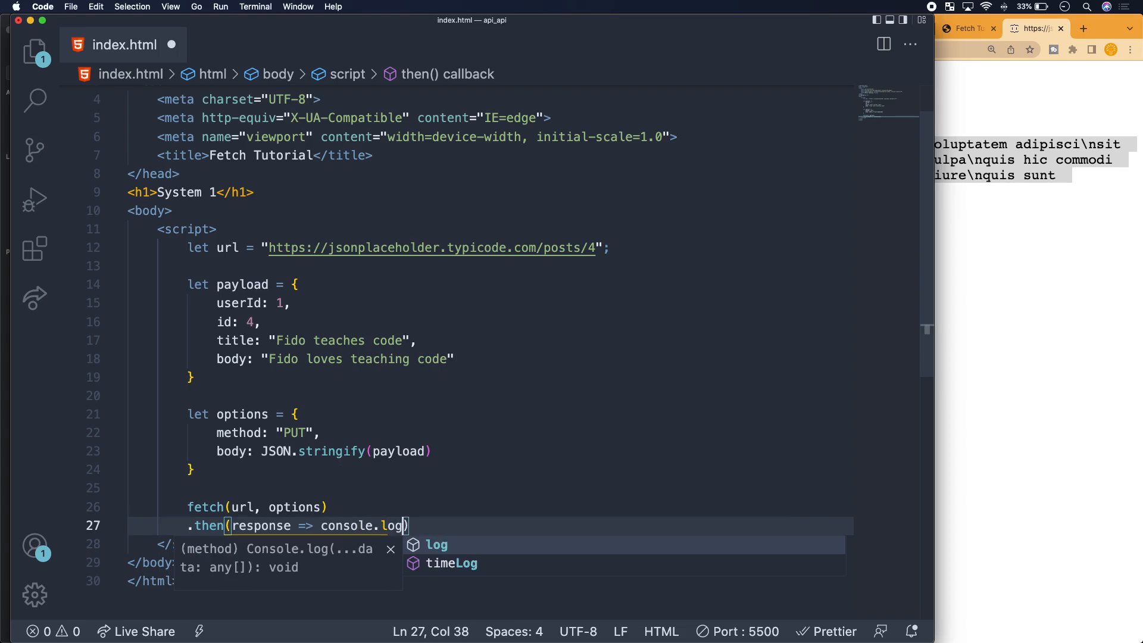
type("(response.status")
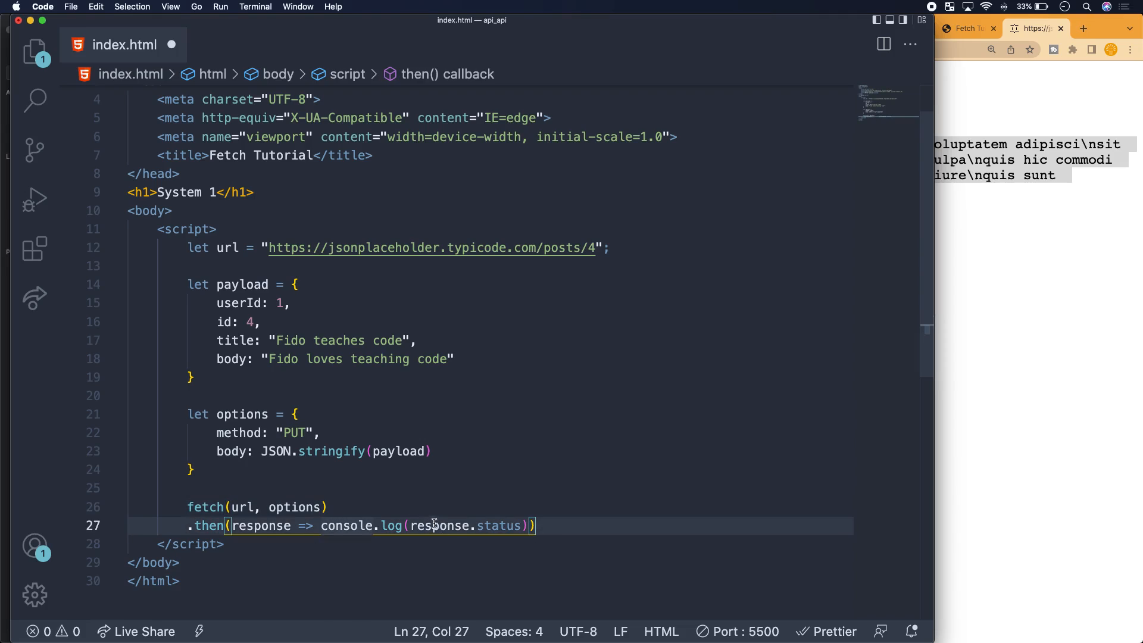
double_click(497, 525)
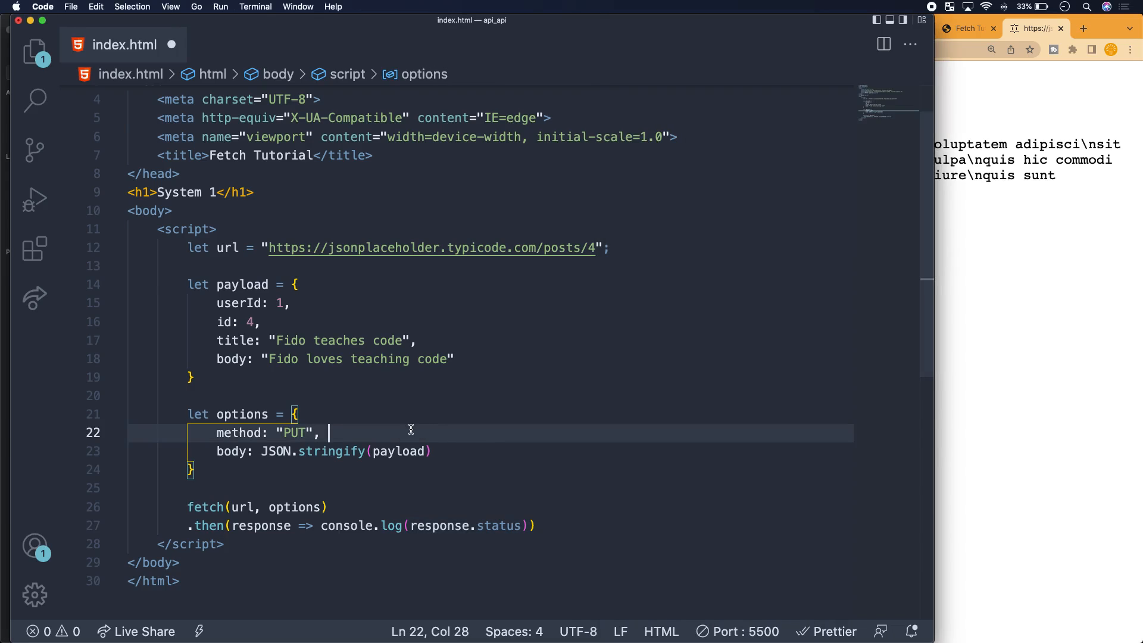
key("cmd+s")
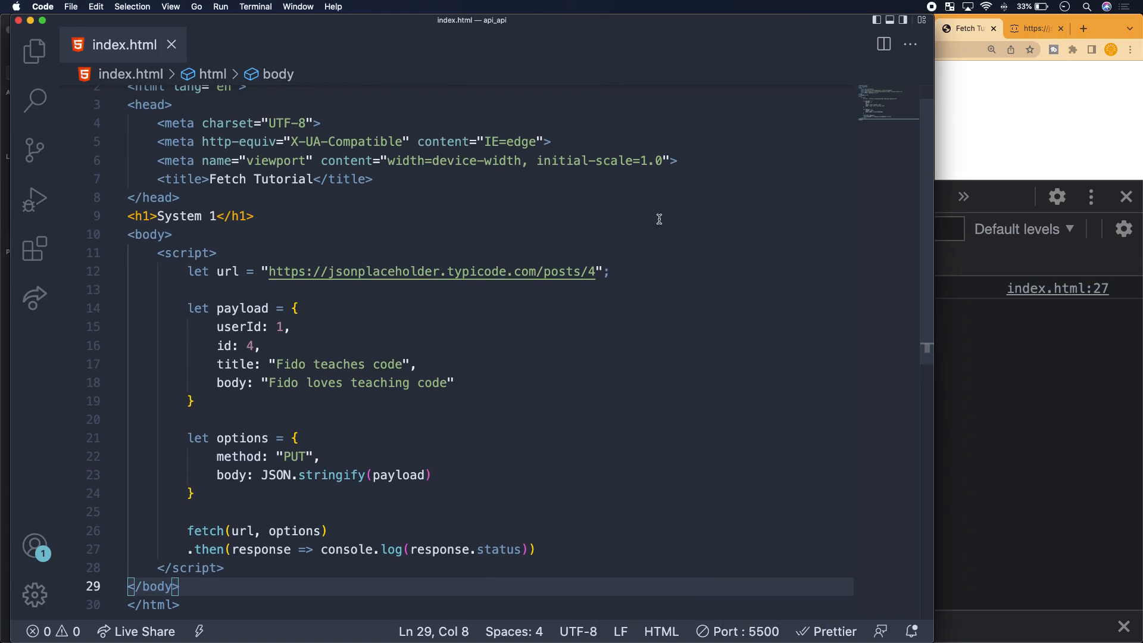
double_click(583, 272)
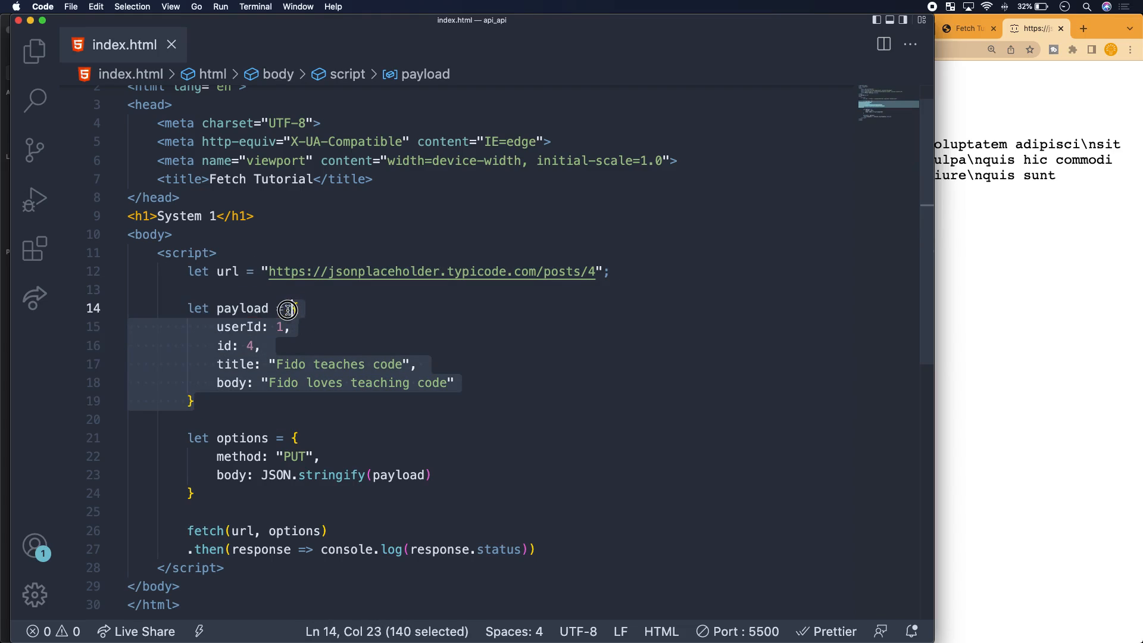
left_click(582, 271)
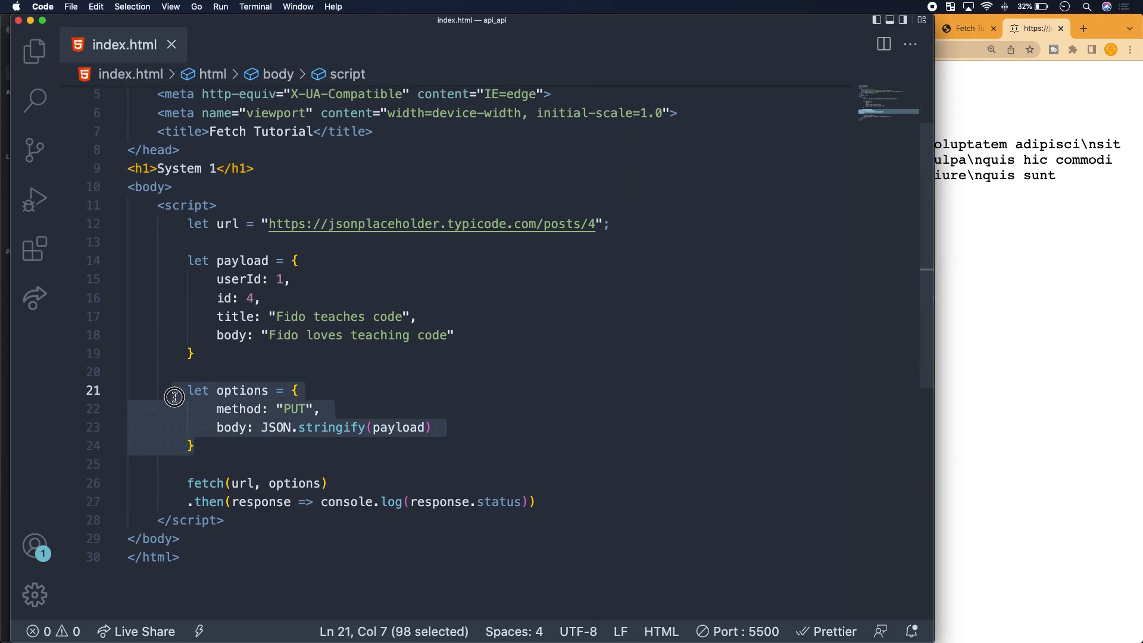
left_click(319, 408)
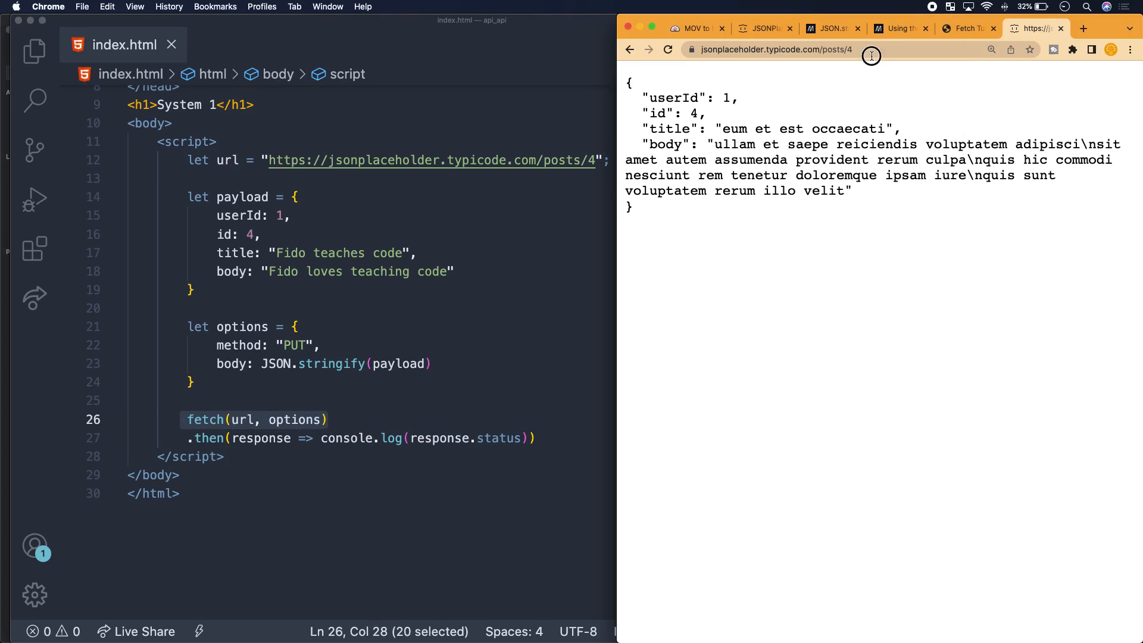
- Check the Fetch Tutorial console shows 200, then return to the post 4 JSON page
left_click(769, 49)
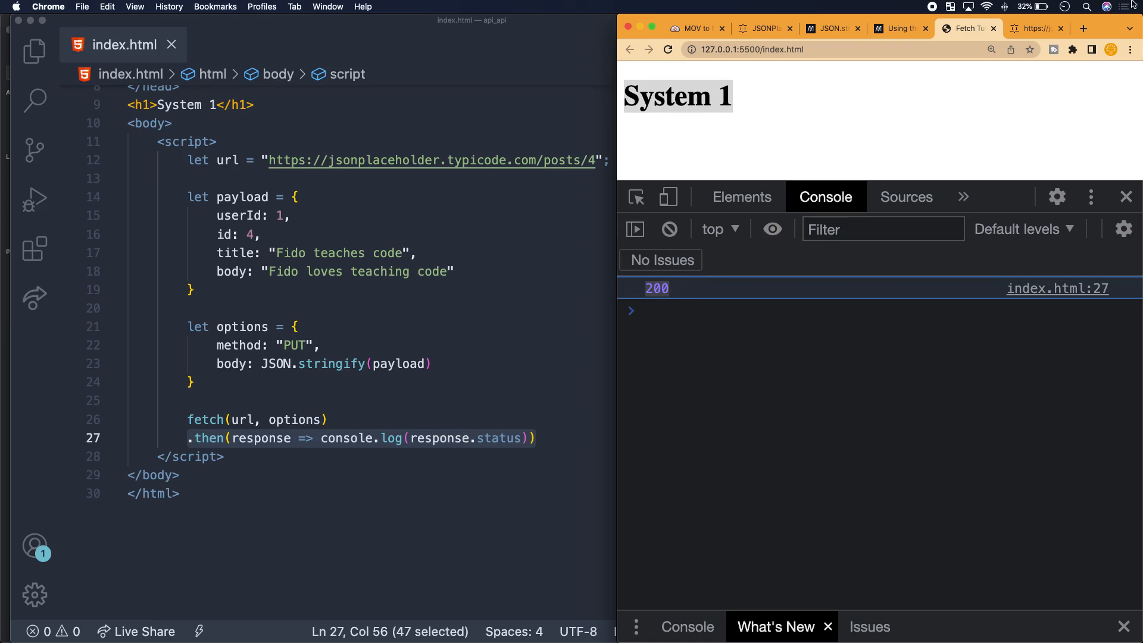
left_click(1034, 28)
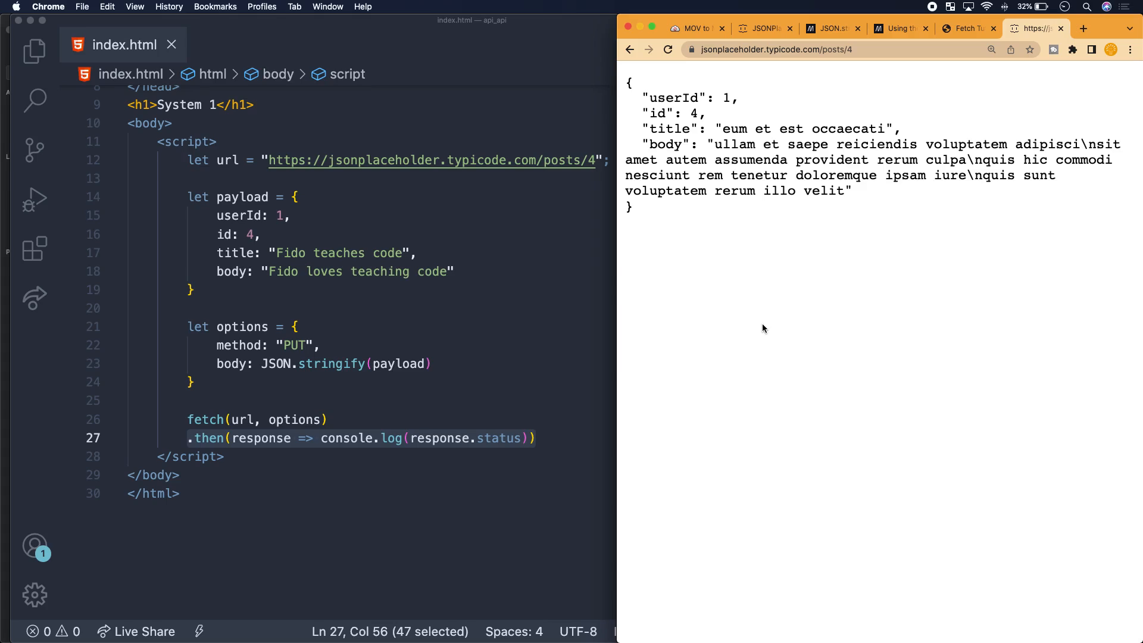
mouse_move(554, 293)
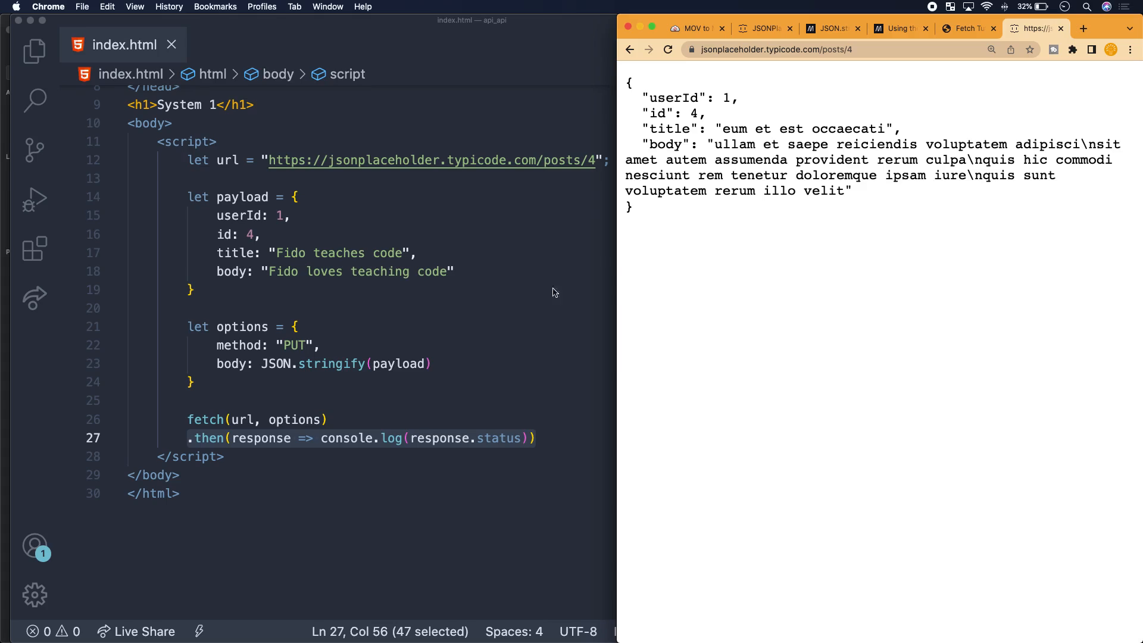
mouse_move(666, 233)
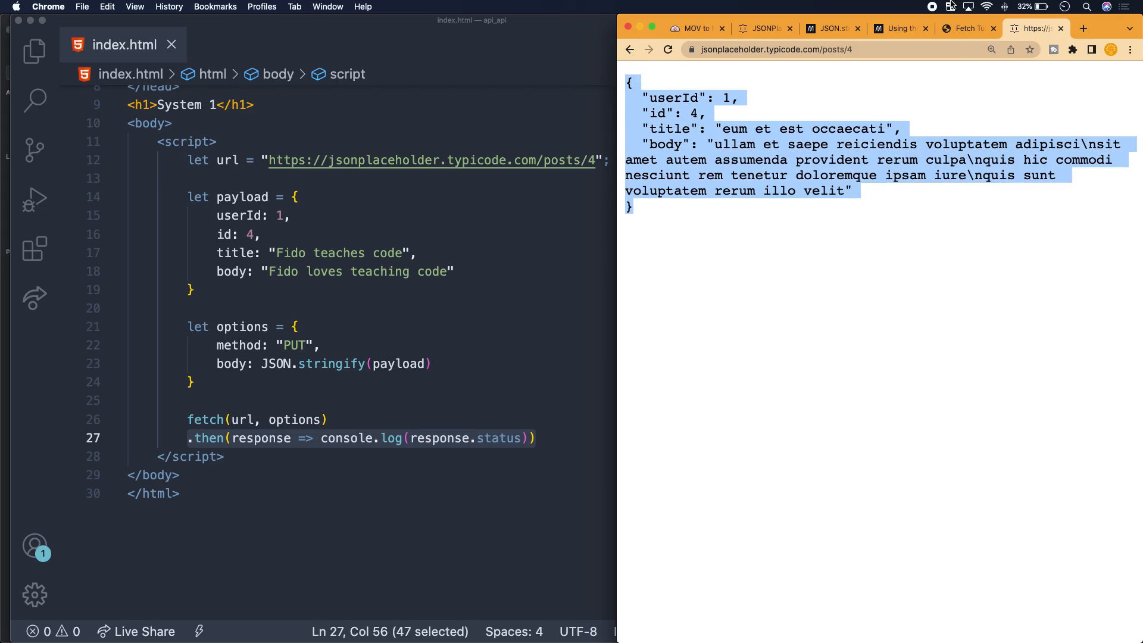
- Return to the code editor with the unchanged PUT script for post 4
left_click(967, 28)
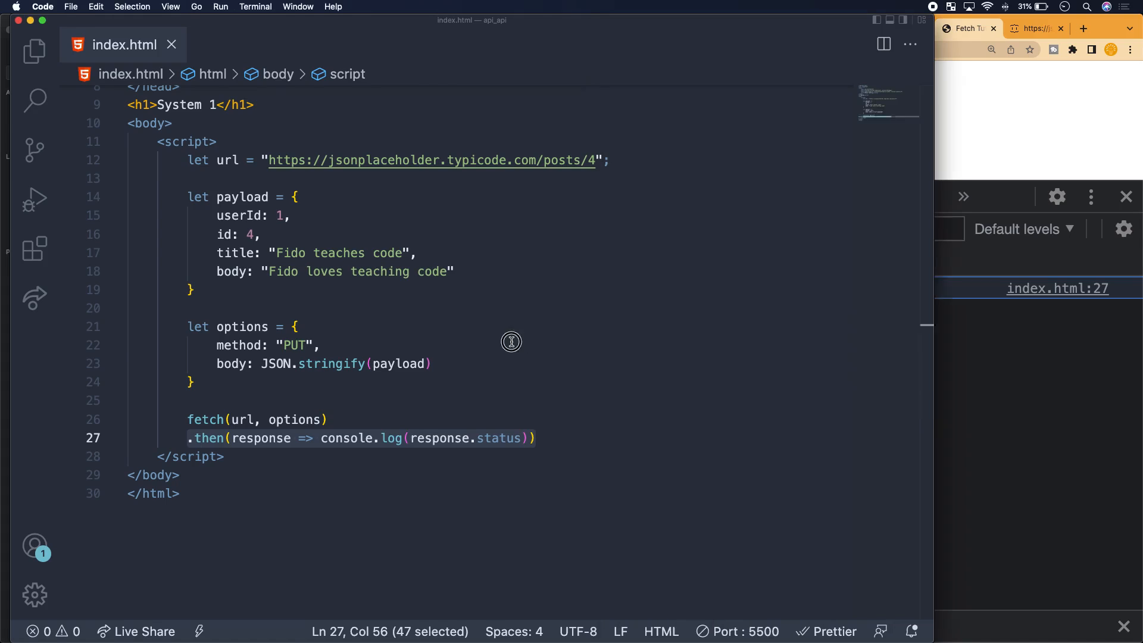
- Review the url and payload lines, clear the highlight, and select a word in the script
left_click(1035, 28)
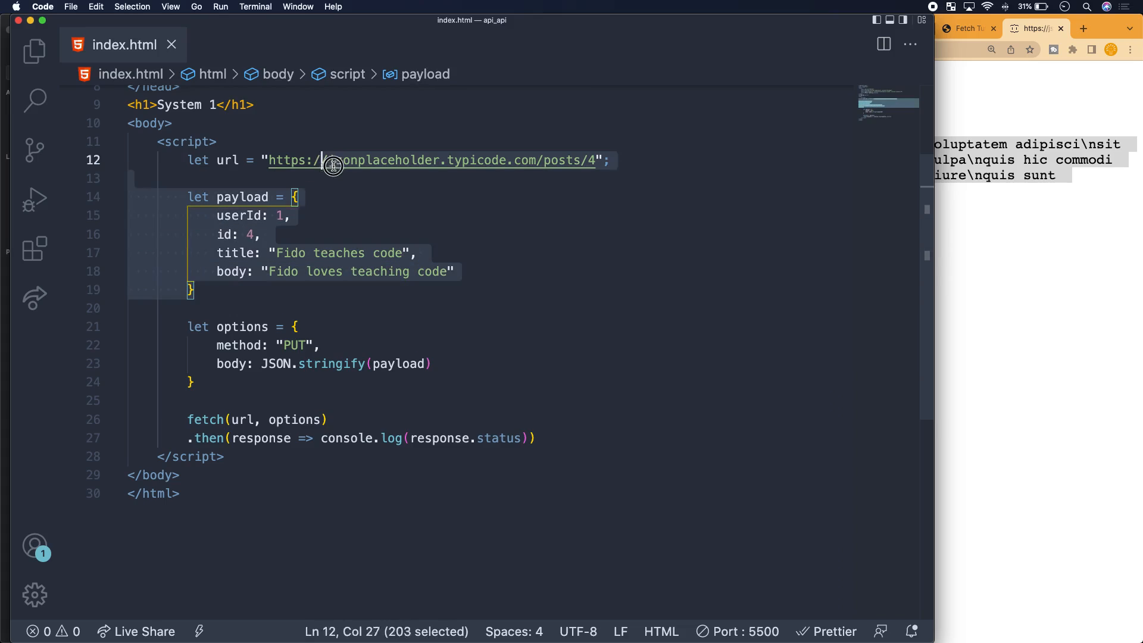
left_click(290, 196)
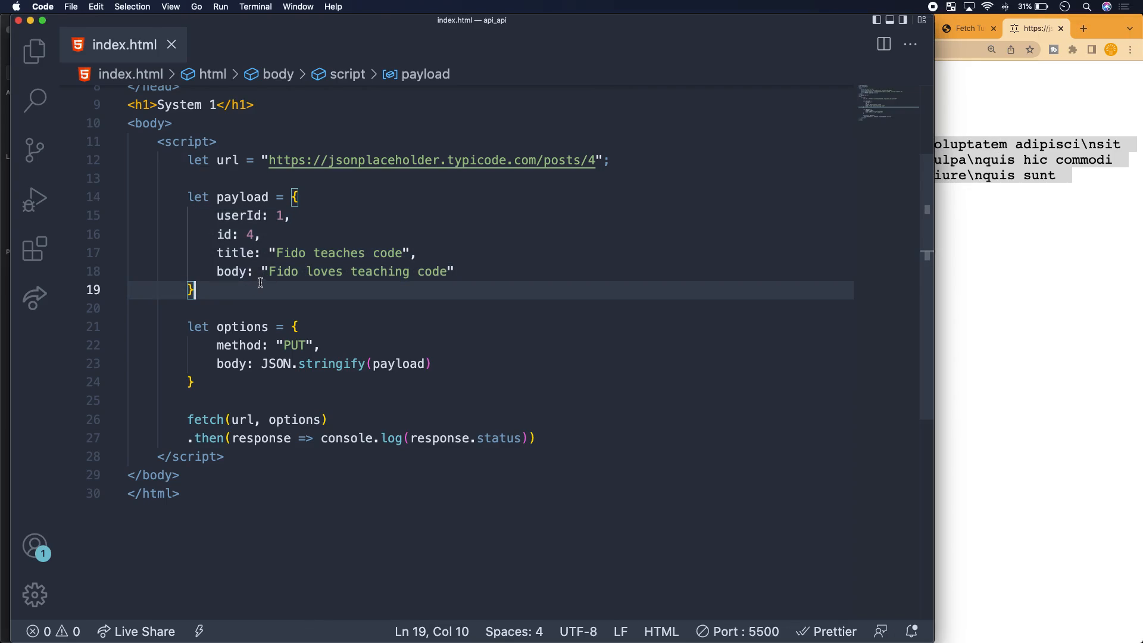
double_click(234, 253)
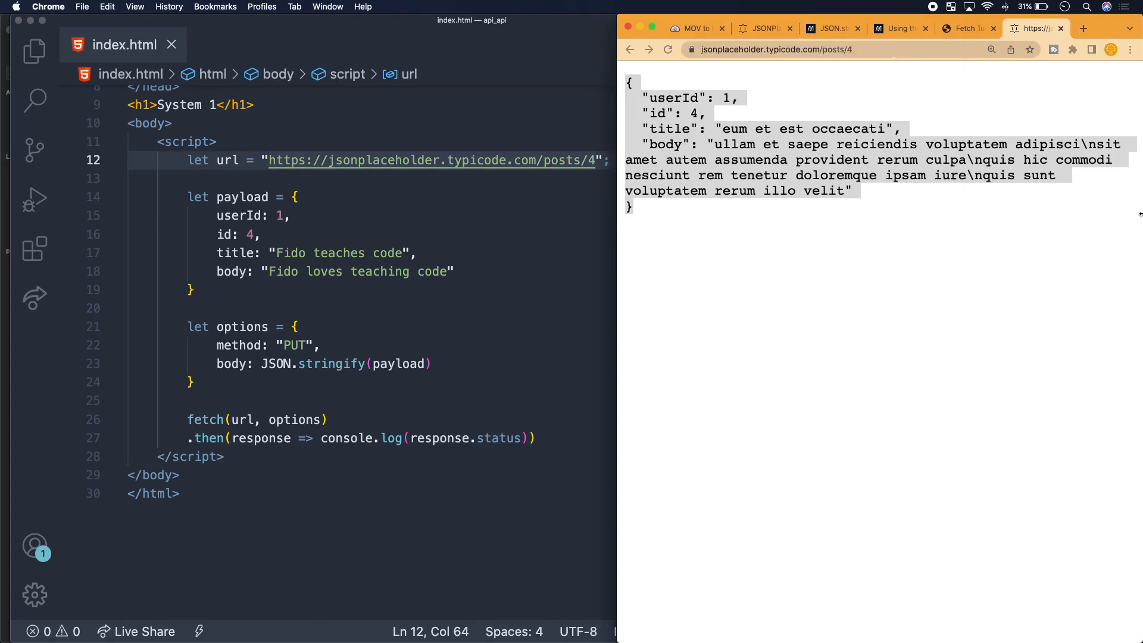
left_click(773, 49)
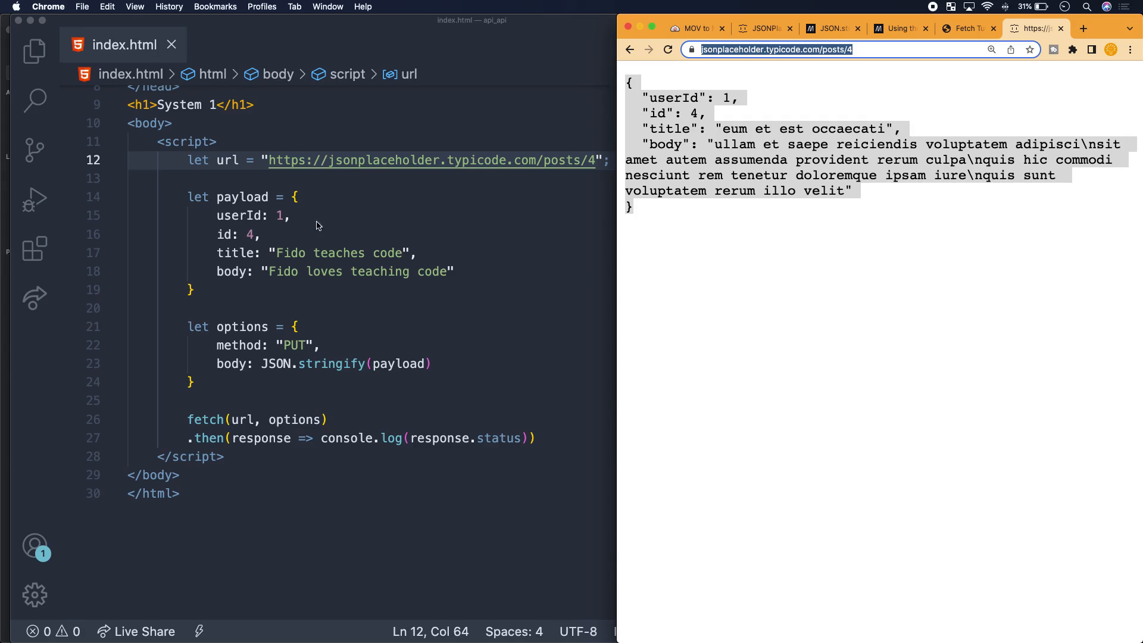
left_click(673, 239)
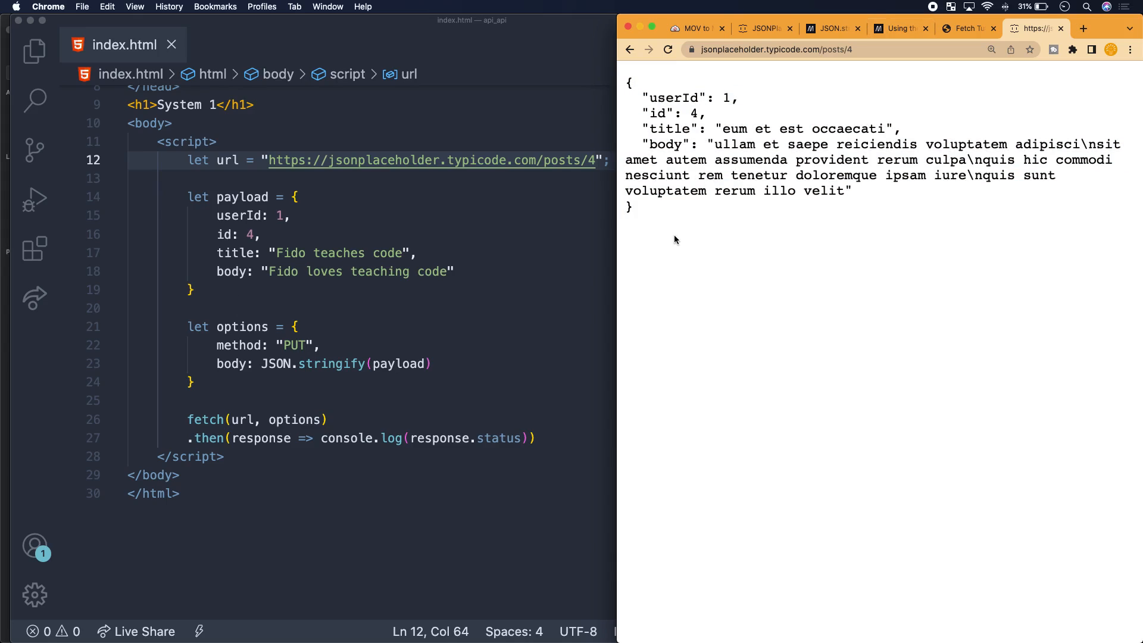
left_click_drag(627, 76, 859, 207)
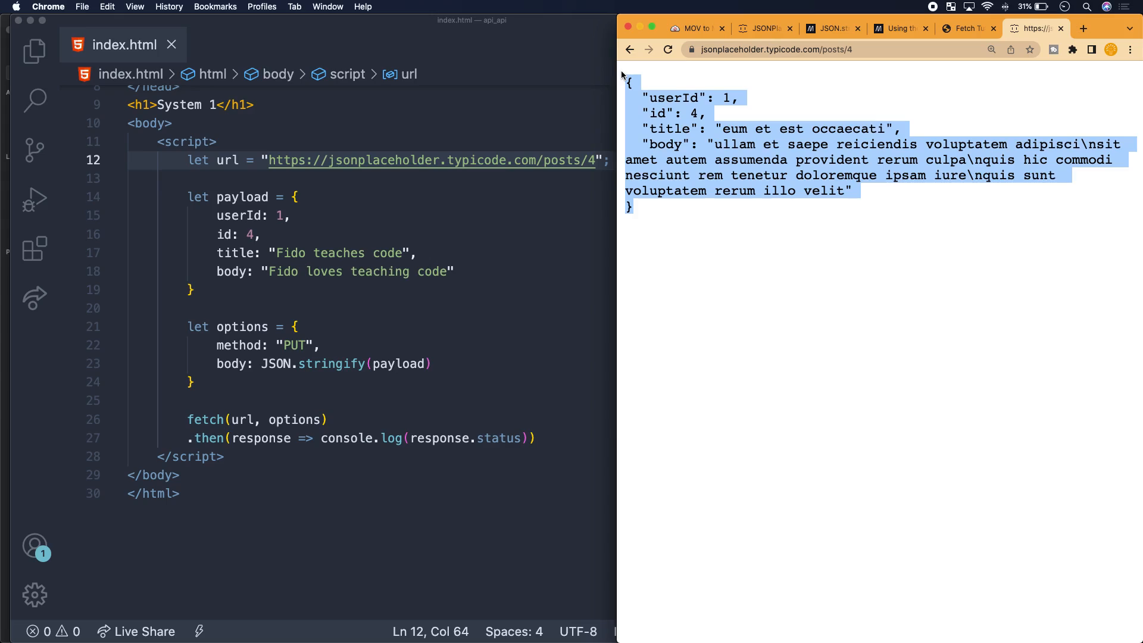
mouse_move(684, 232)
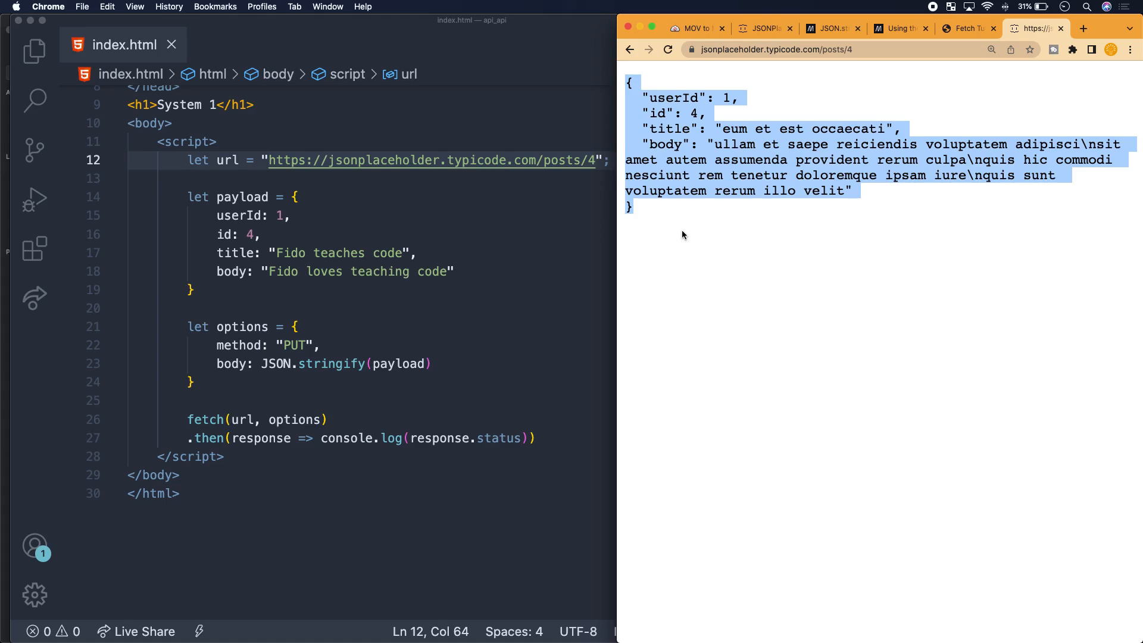
mouse_move(323, 246)
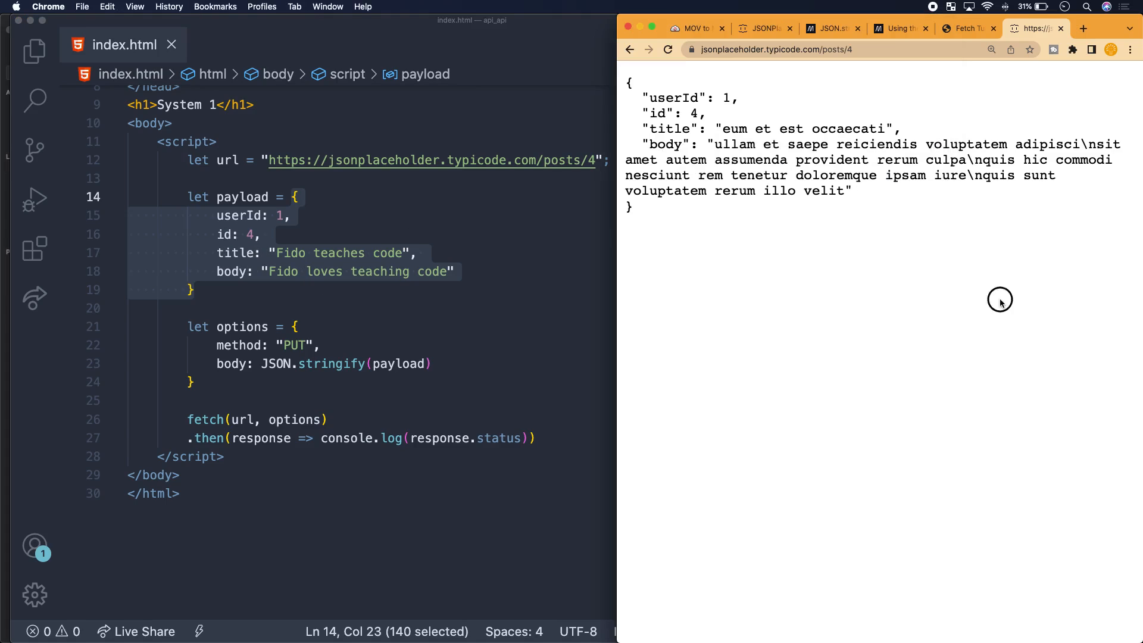
mouse_move(632, 284)
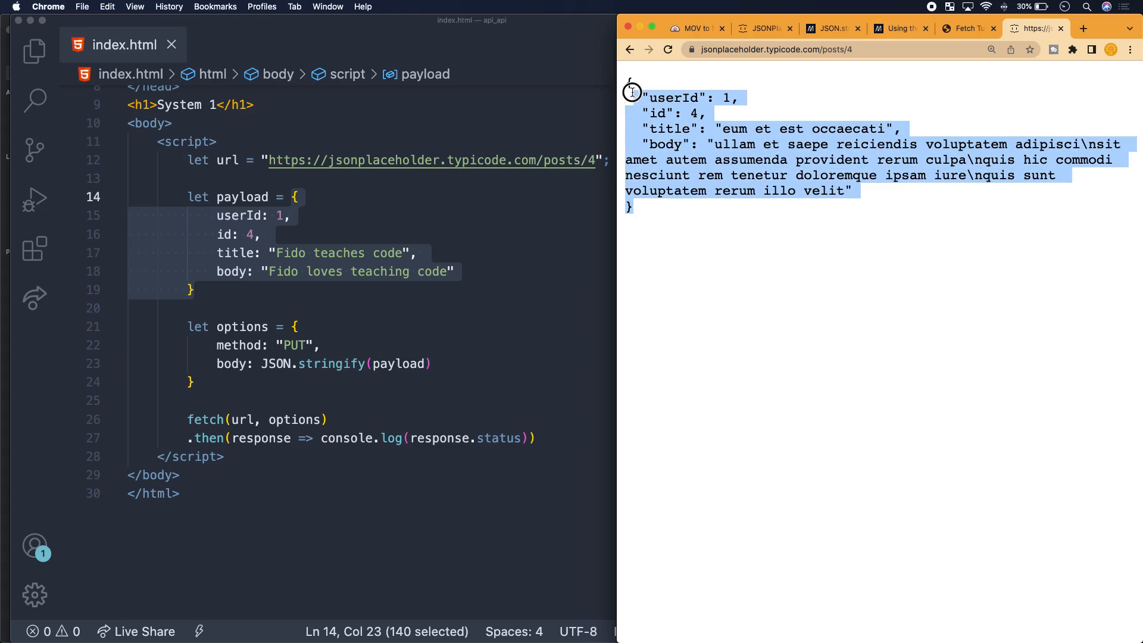
mouse_move(593, 379)
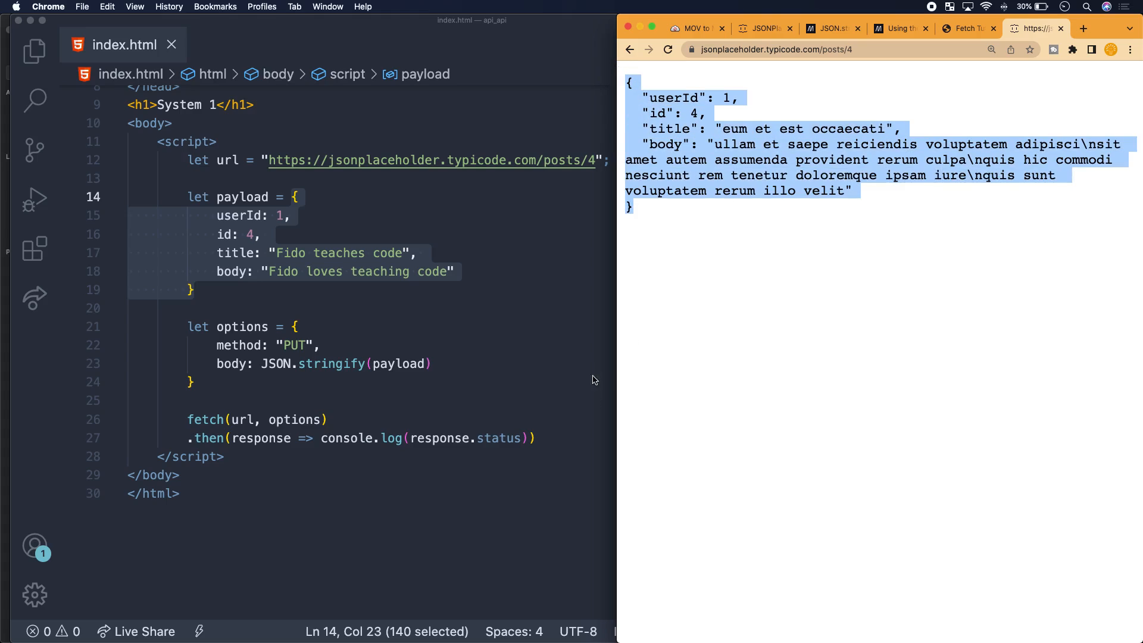